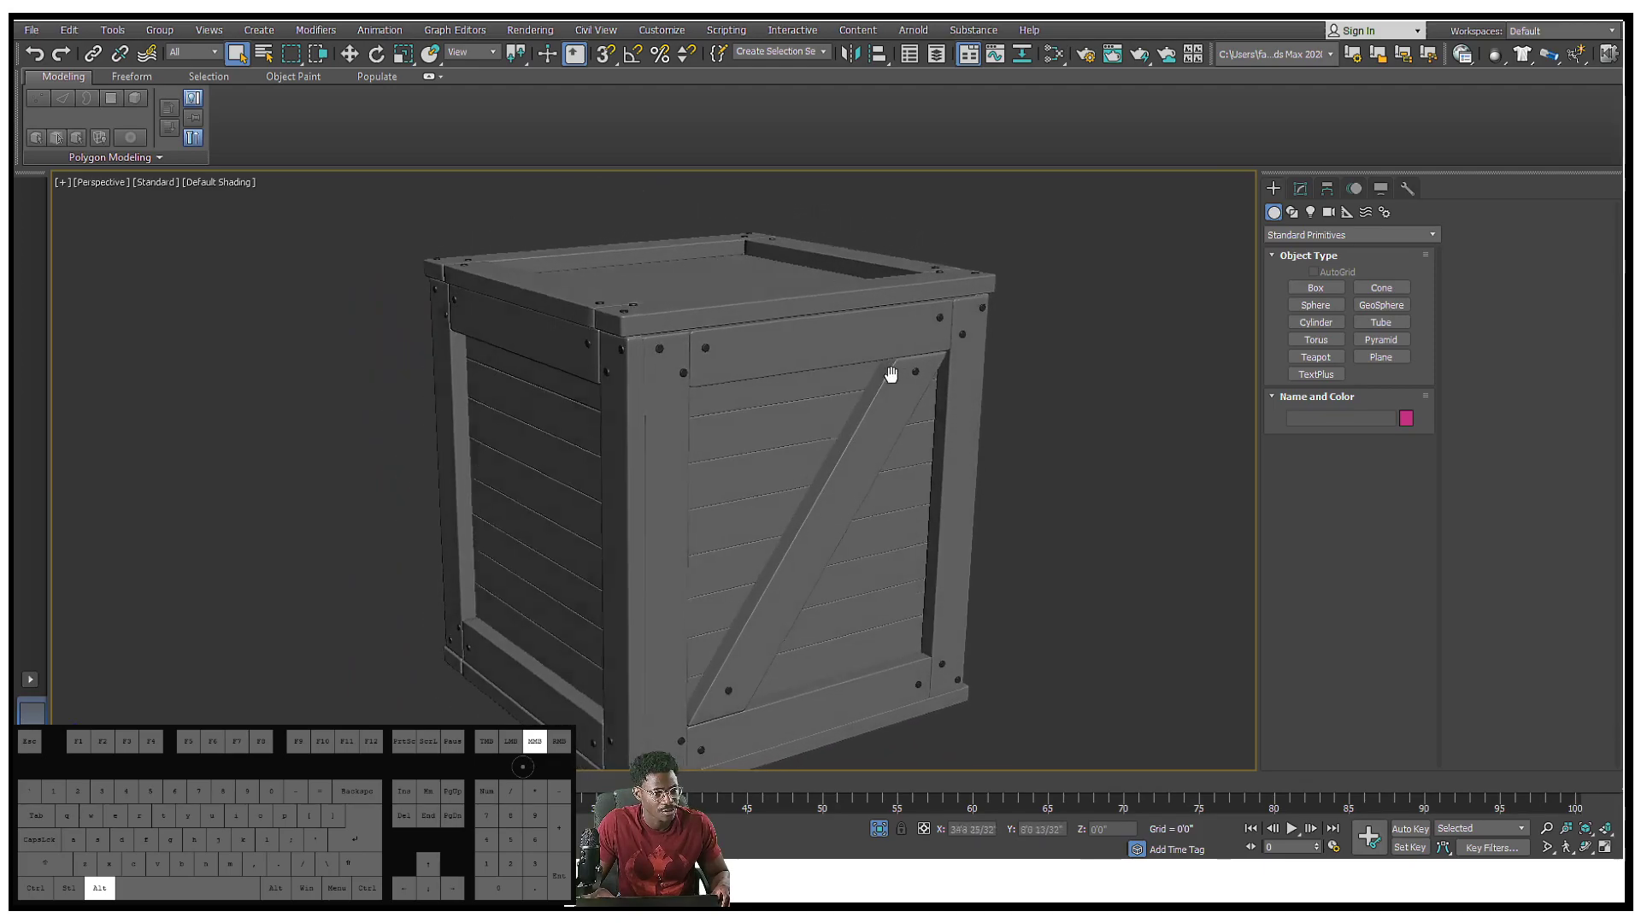
# Orbit around the wooden crate, select the Crate group, and open it
pyautogui.moveTo(889, 375); pyautogui.dragTo(853, 335)
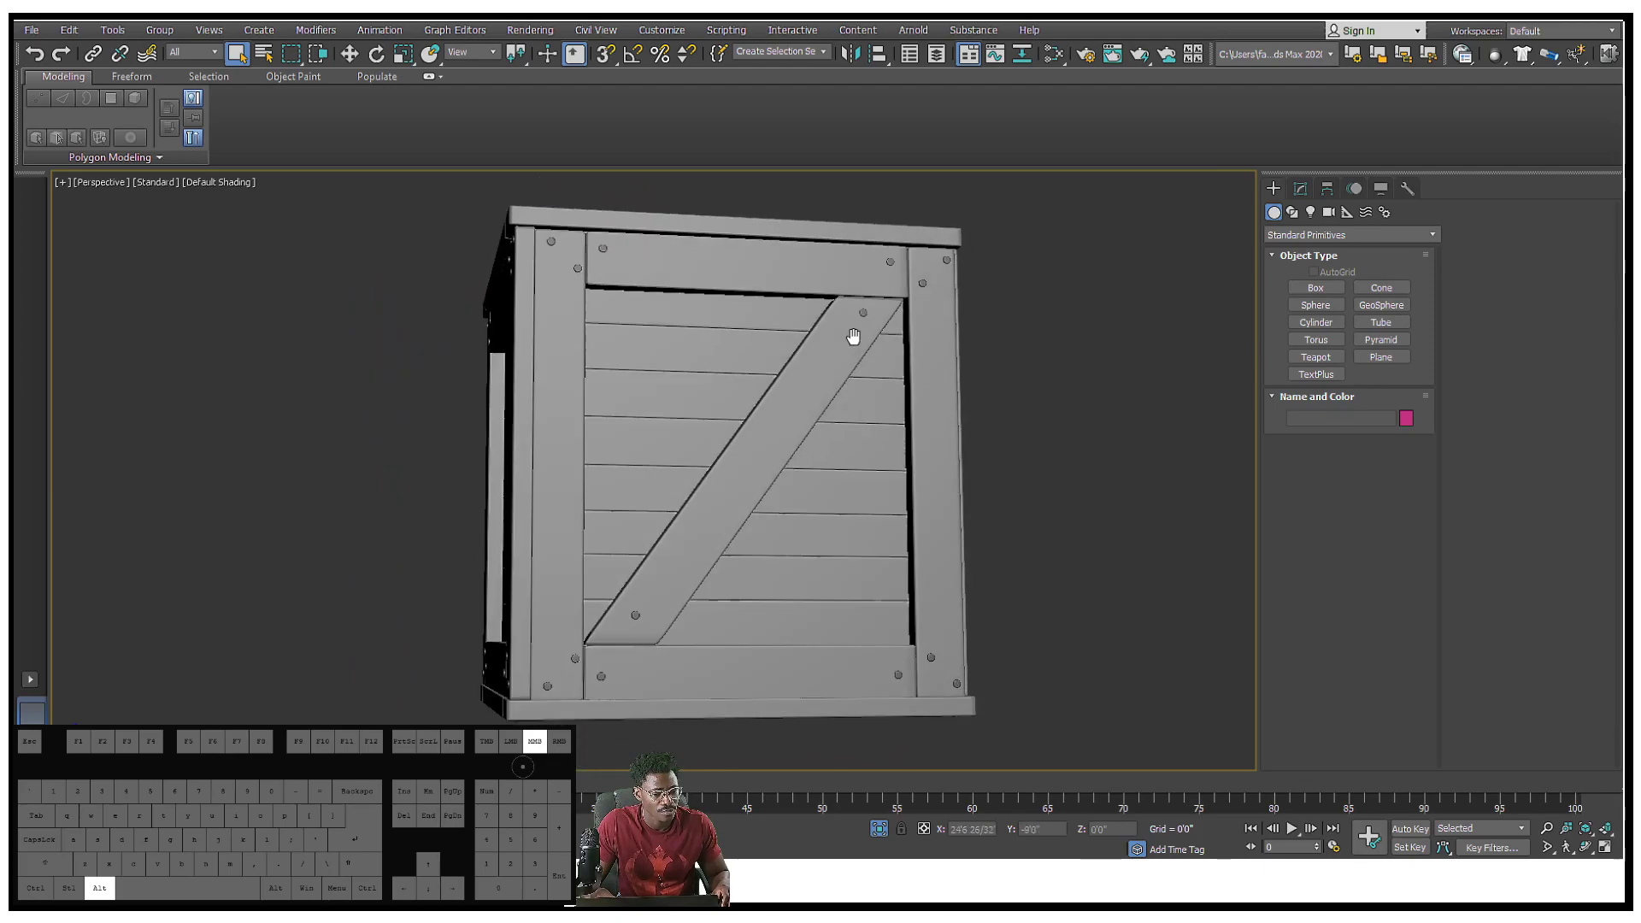
pyautogui.moveTo(853, 336); pyautogui.dragTo(792, 401)
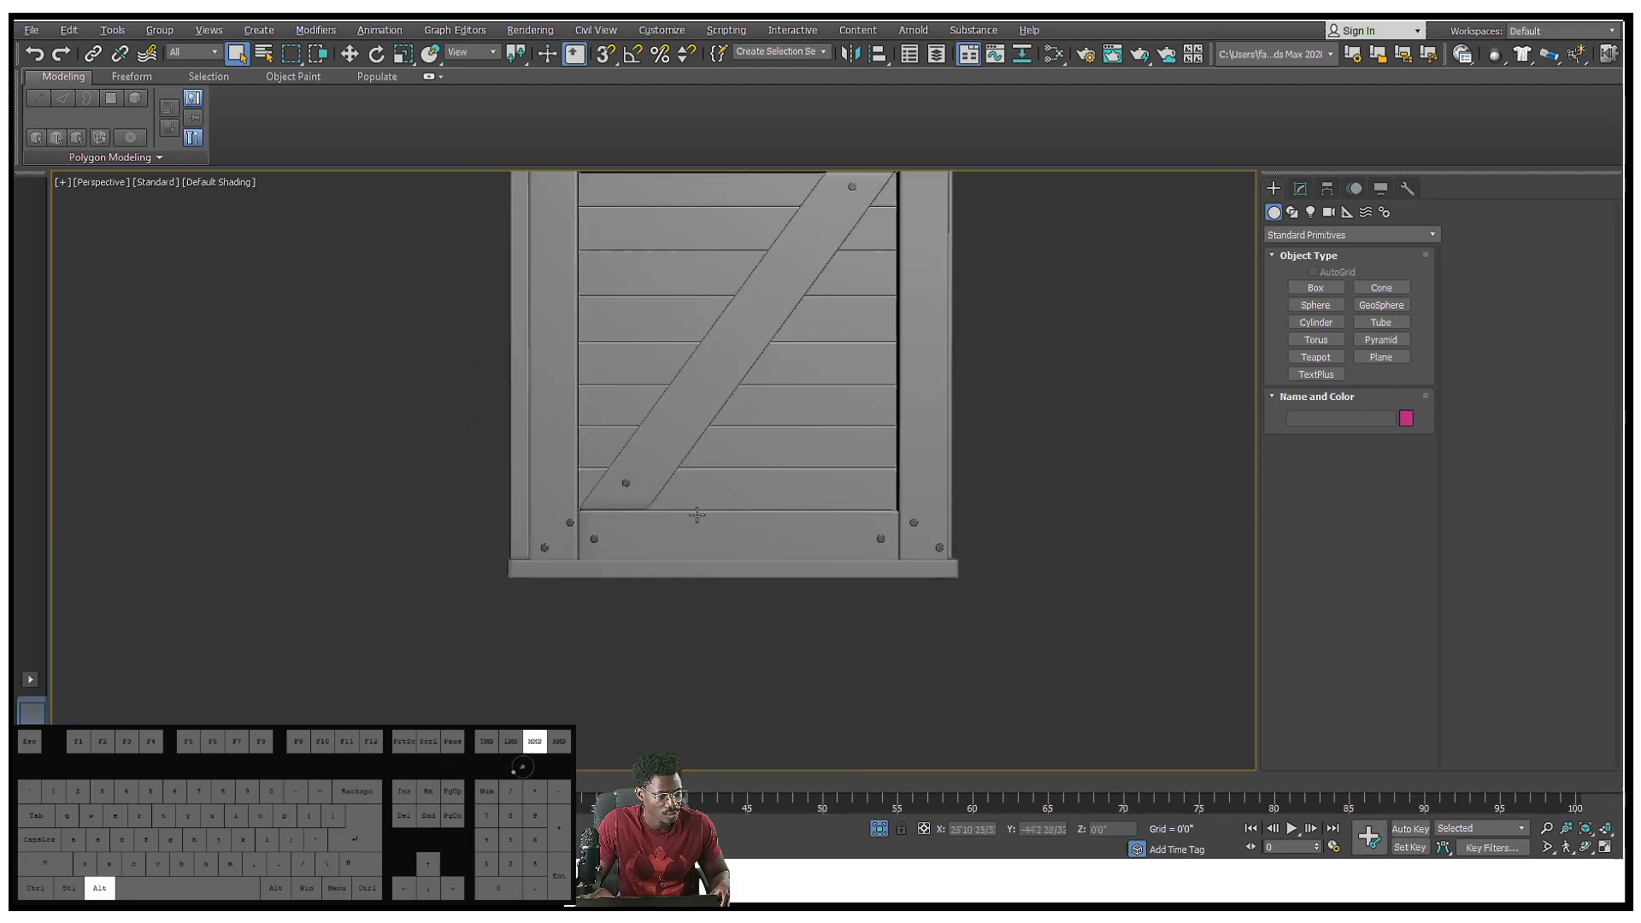
pyautogui.click(733, 419)
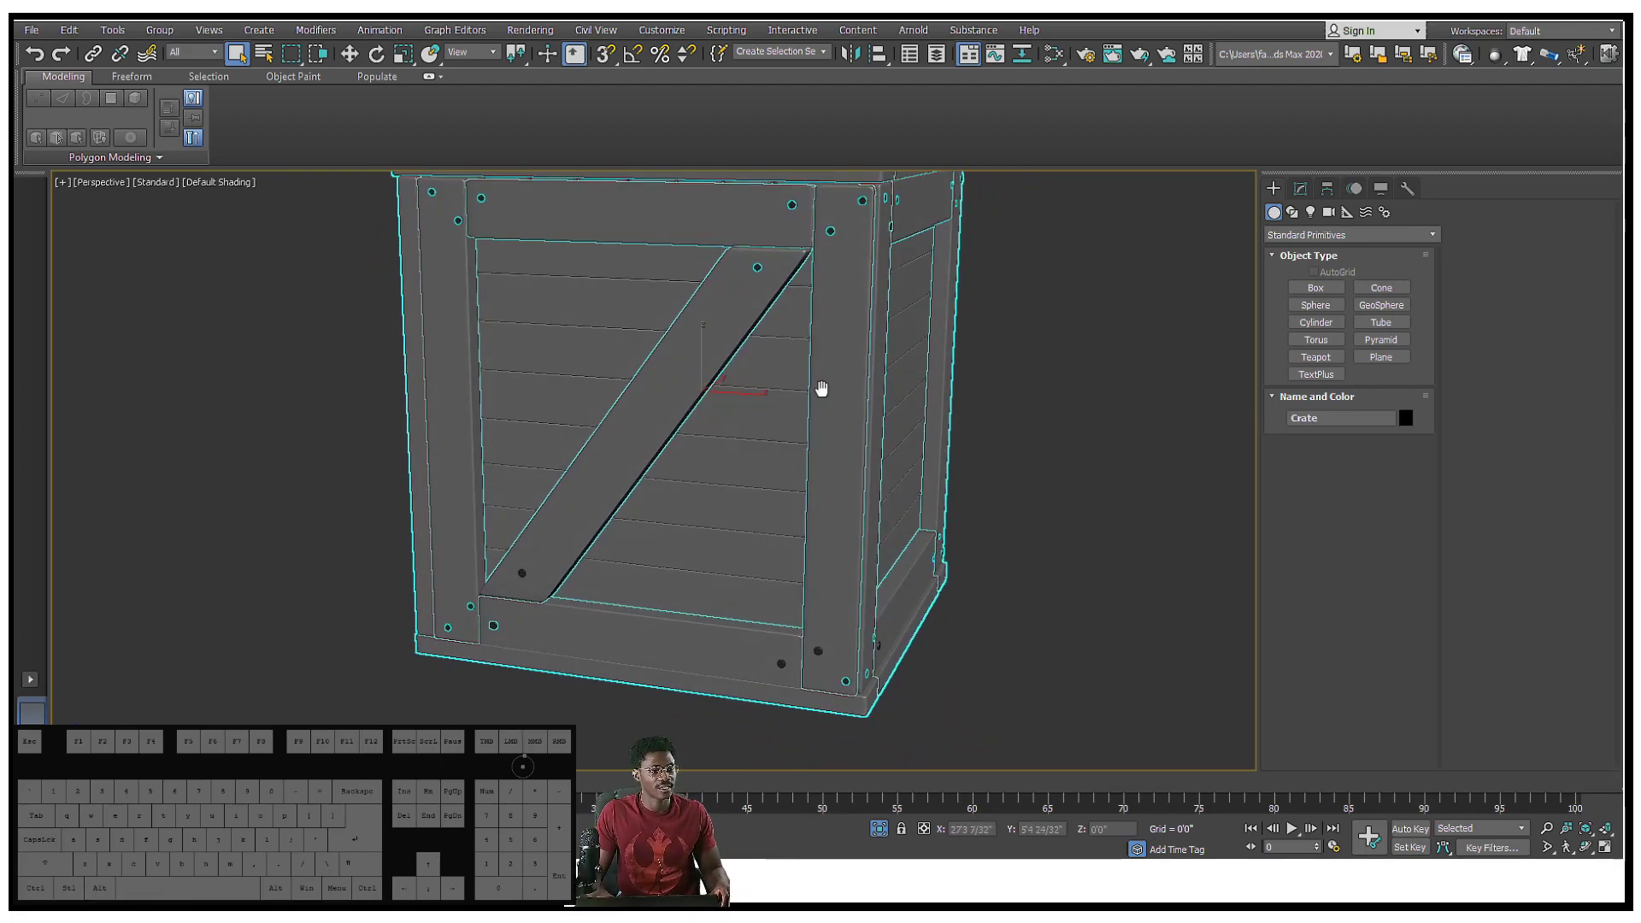
pyautogui.moveTo(821, 387); pyautogui.dragTo(712, 482)
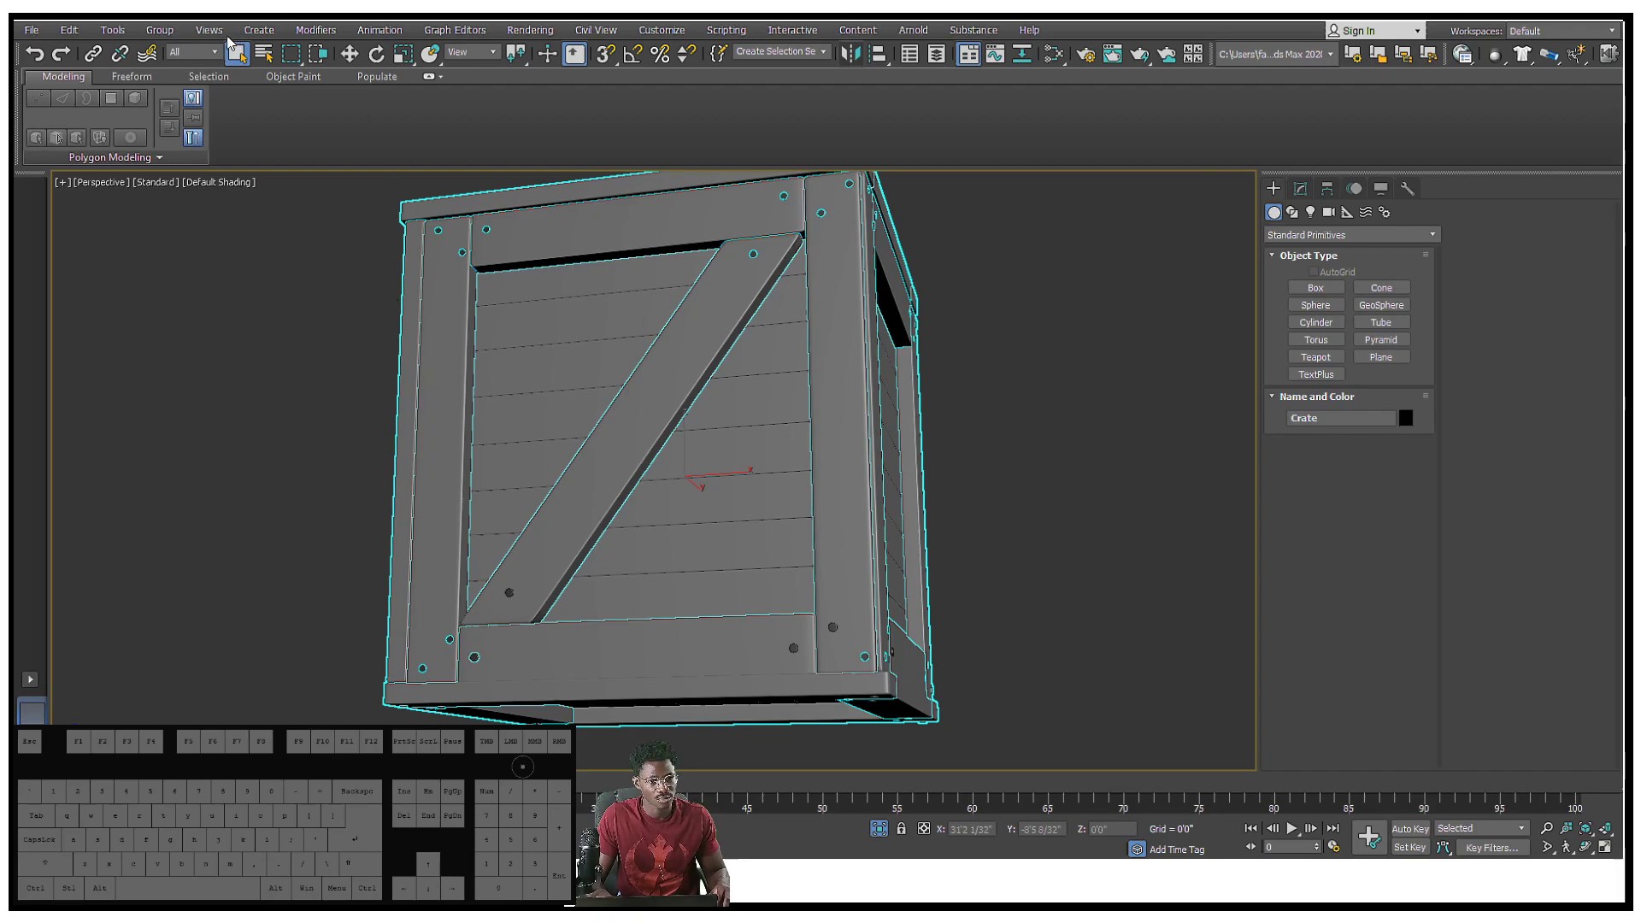
pyautogui.moveTo(289, 620)
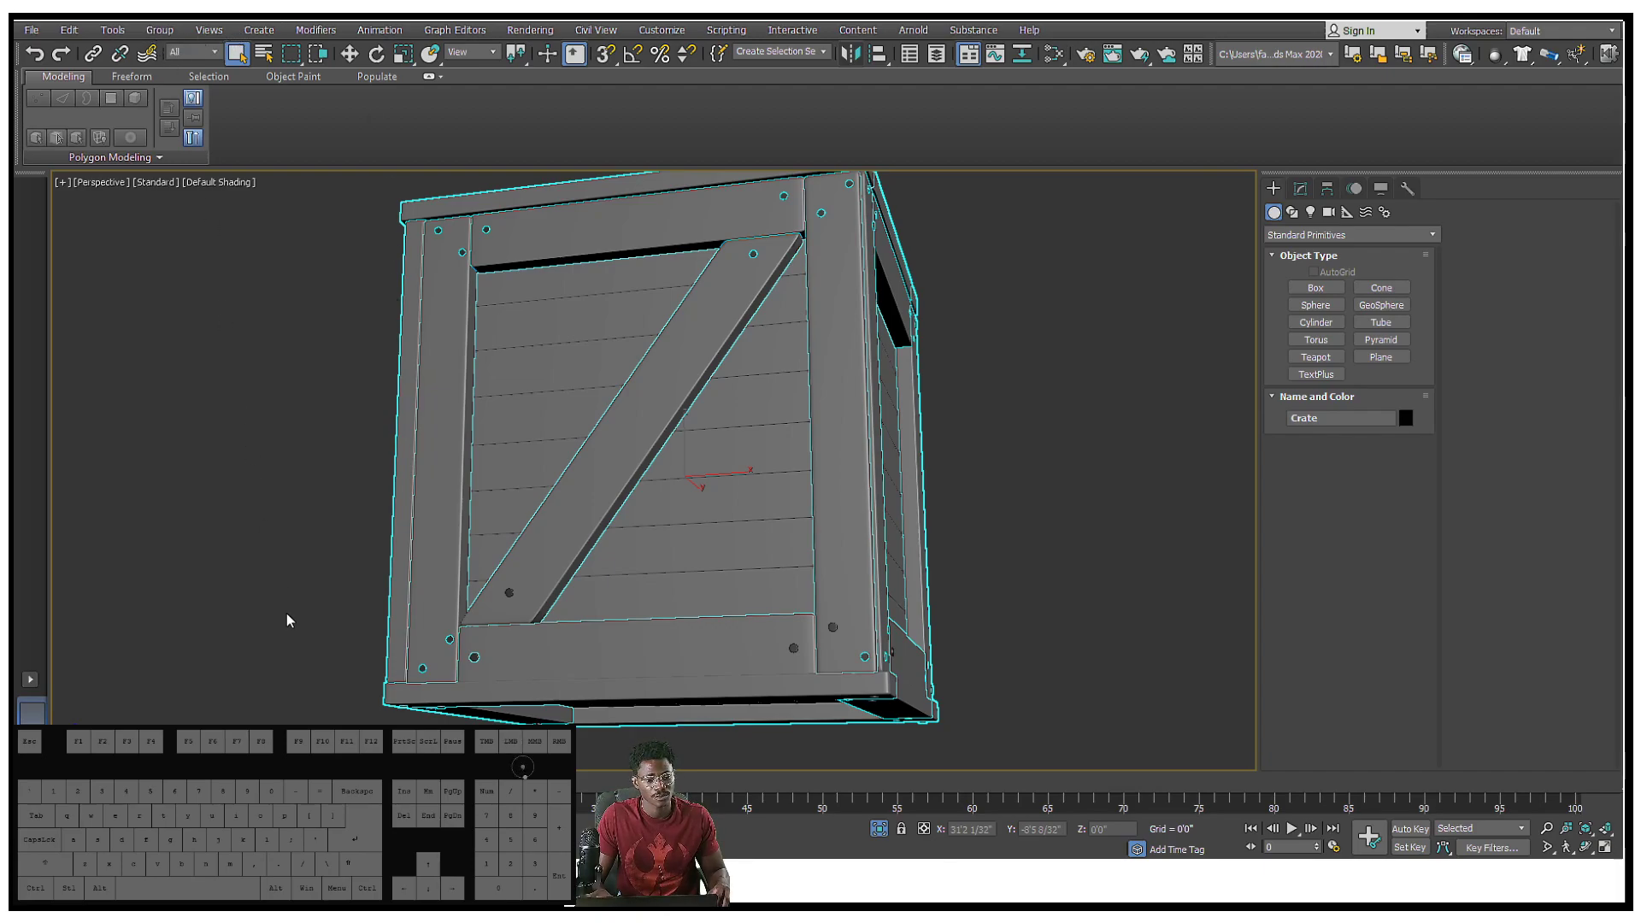
pyautogui.click(159, 29)
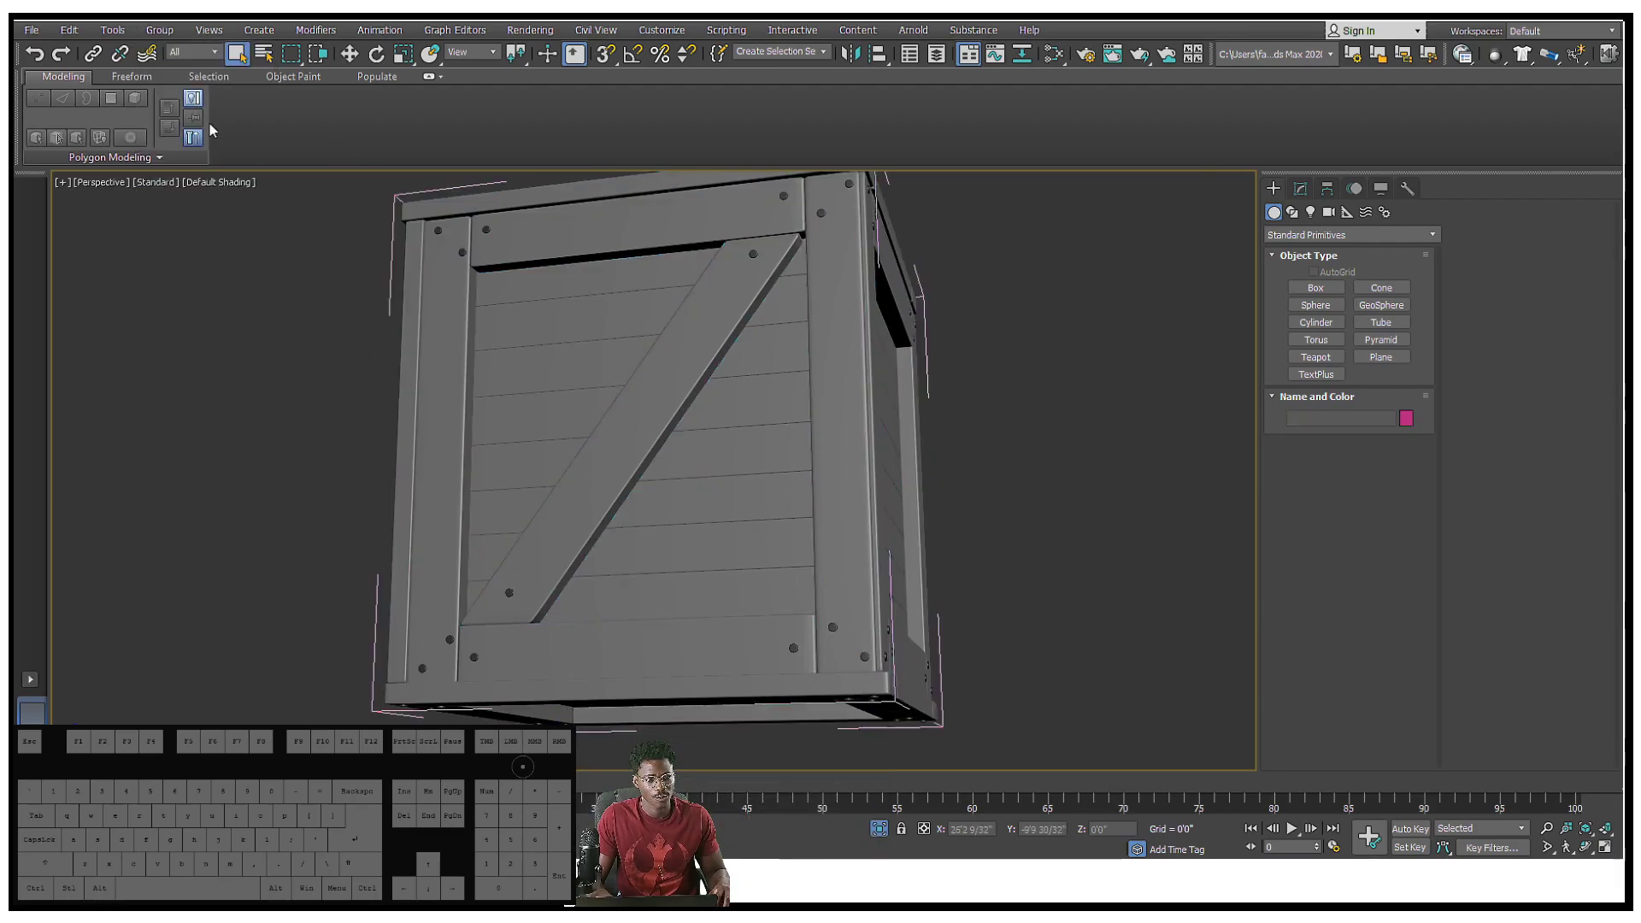
# Pick and inspect individual crate boards such as Wooden_Crate005, then close the group
pyautogui.click(696, 686)
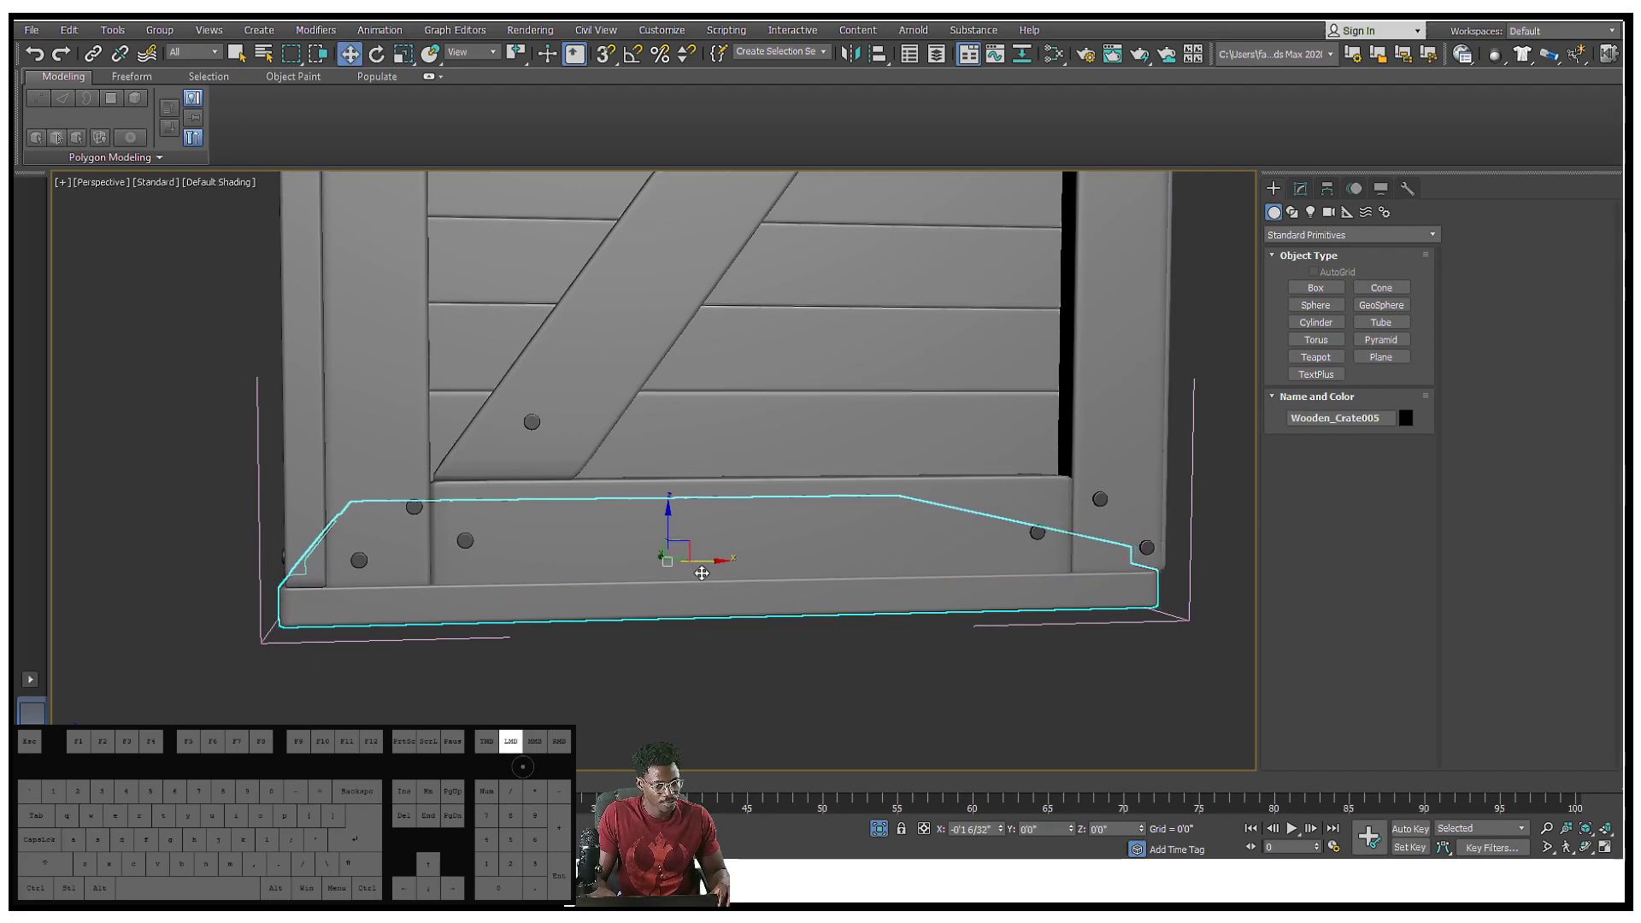
pyautogui.moveTo(703, 572); pyautogui.dragTo(704, 573)
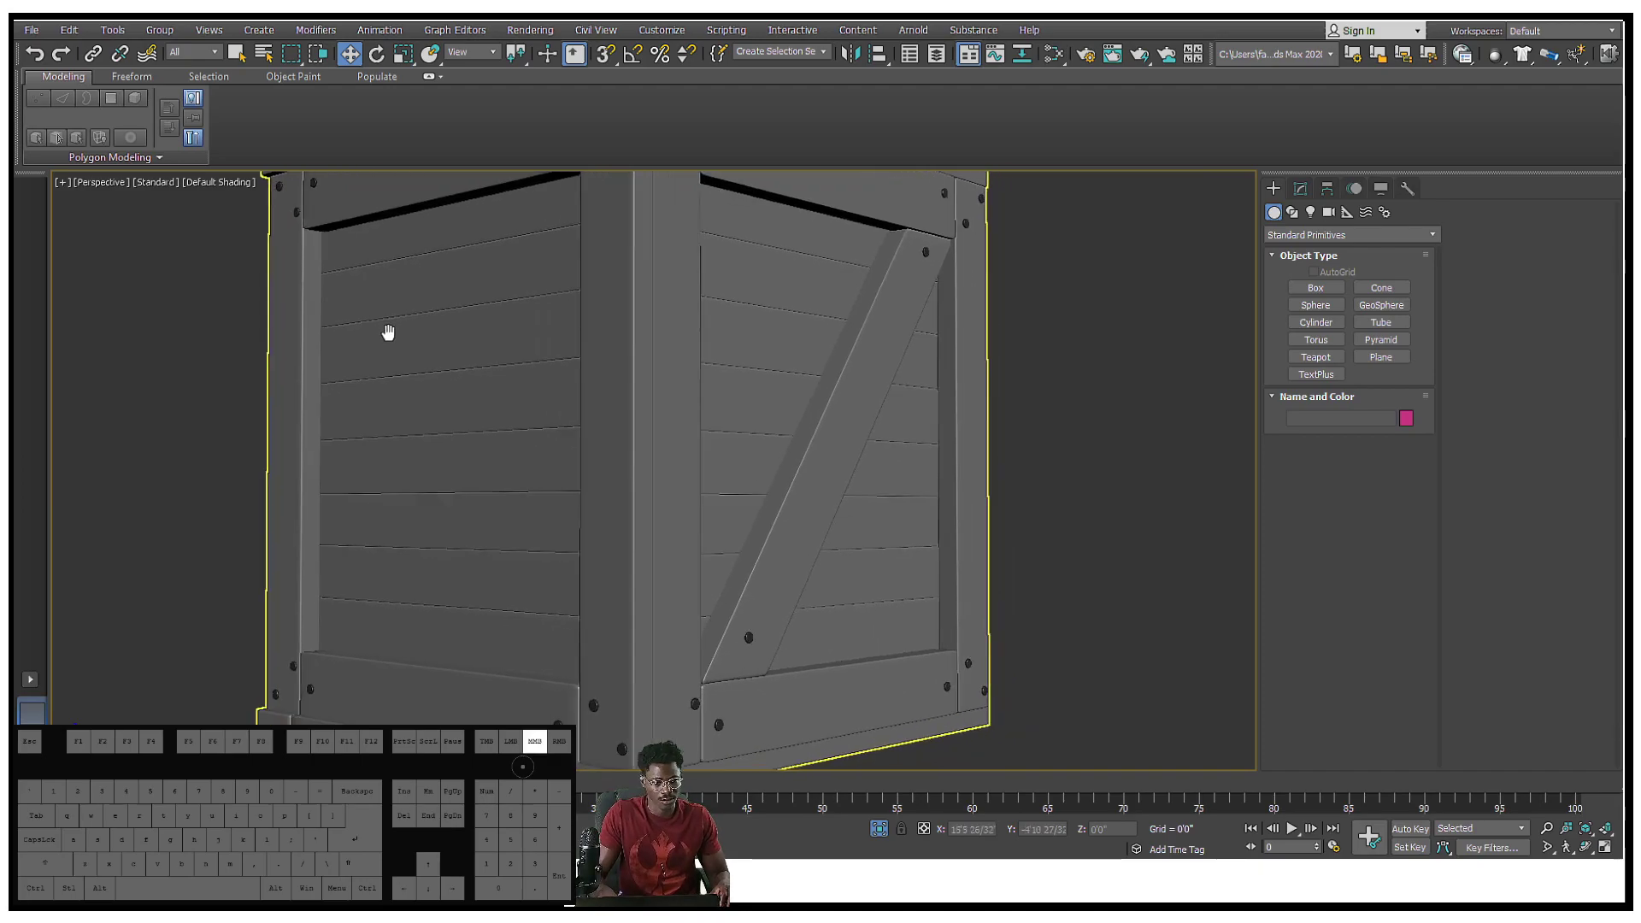
pyautogui.scroll(-3)
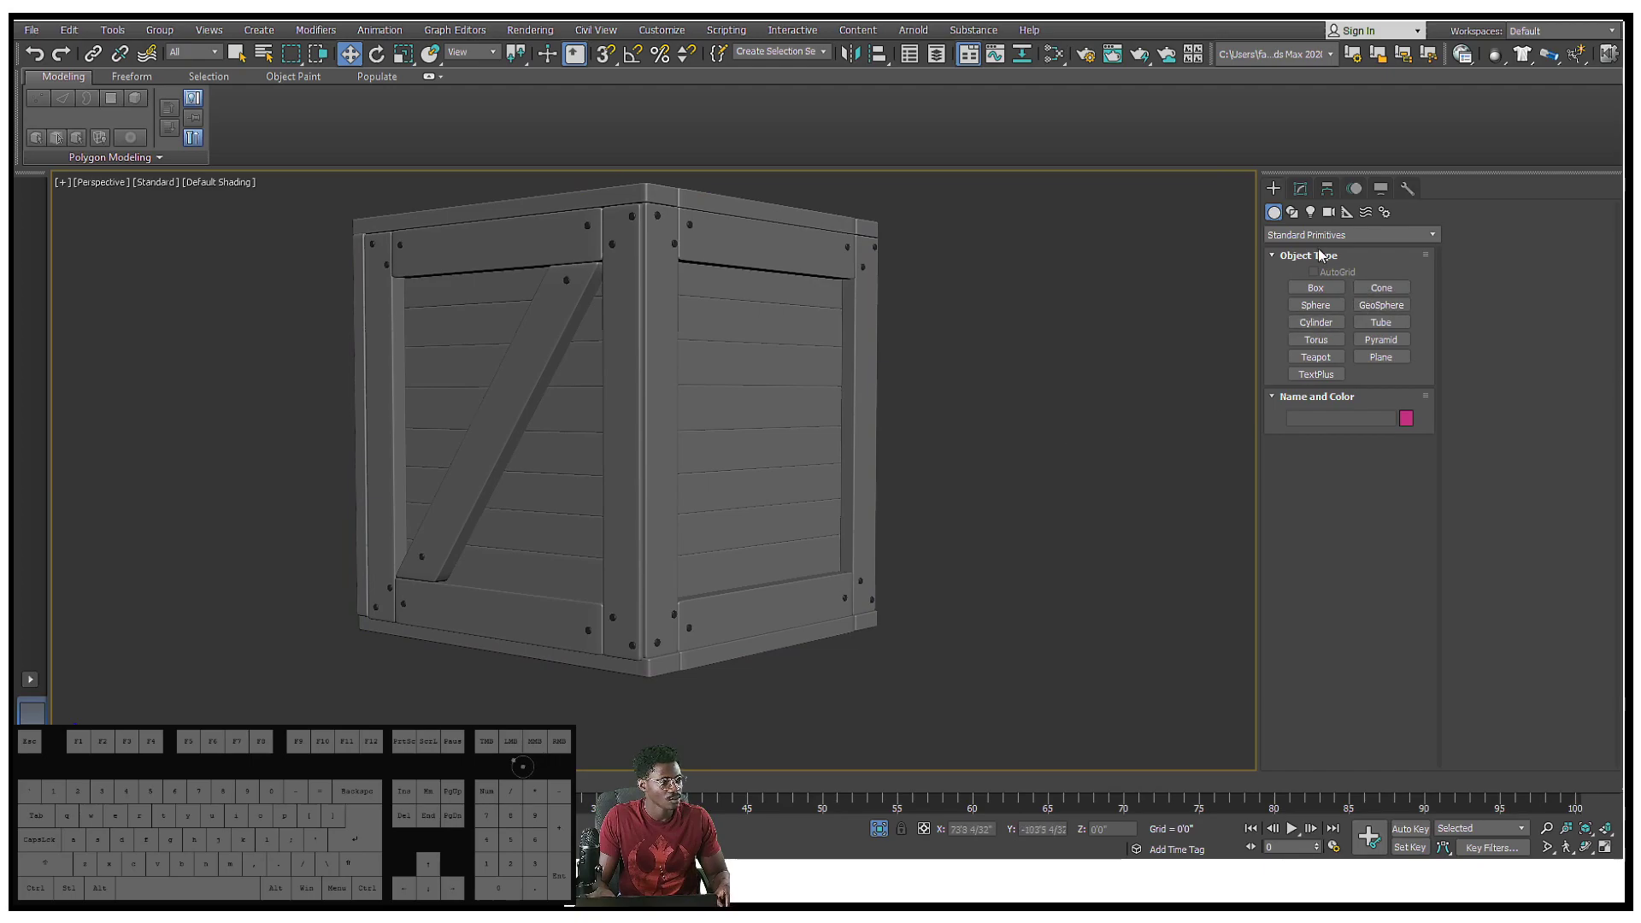
# Place an Arnold light near the crate with Skydome shape type, then bring up Render Setup
pyautogui.click(1309, 213)
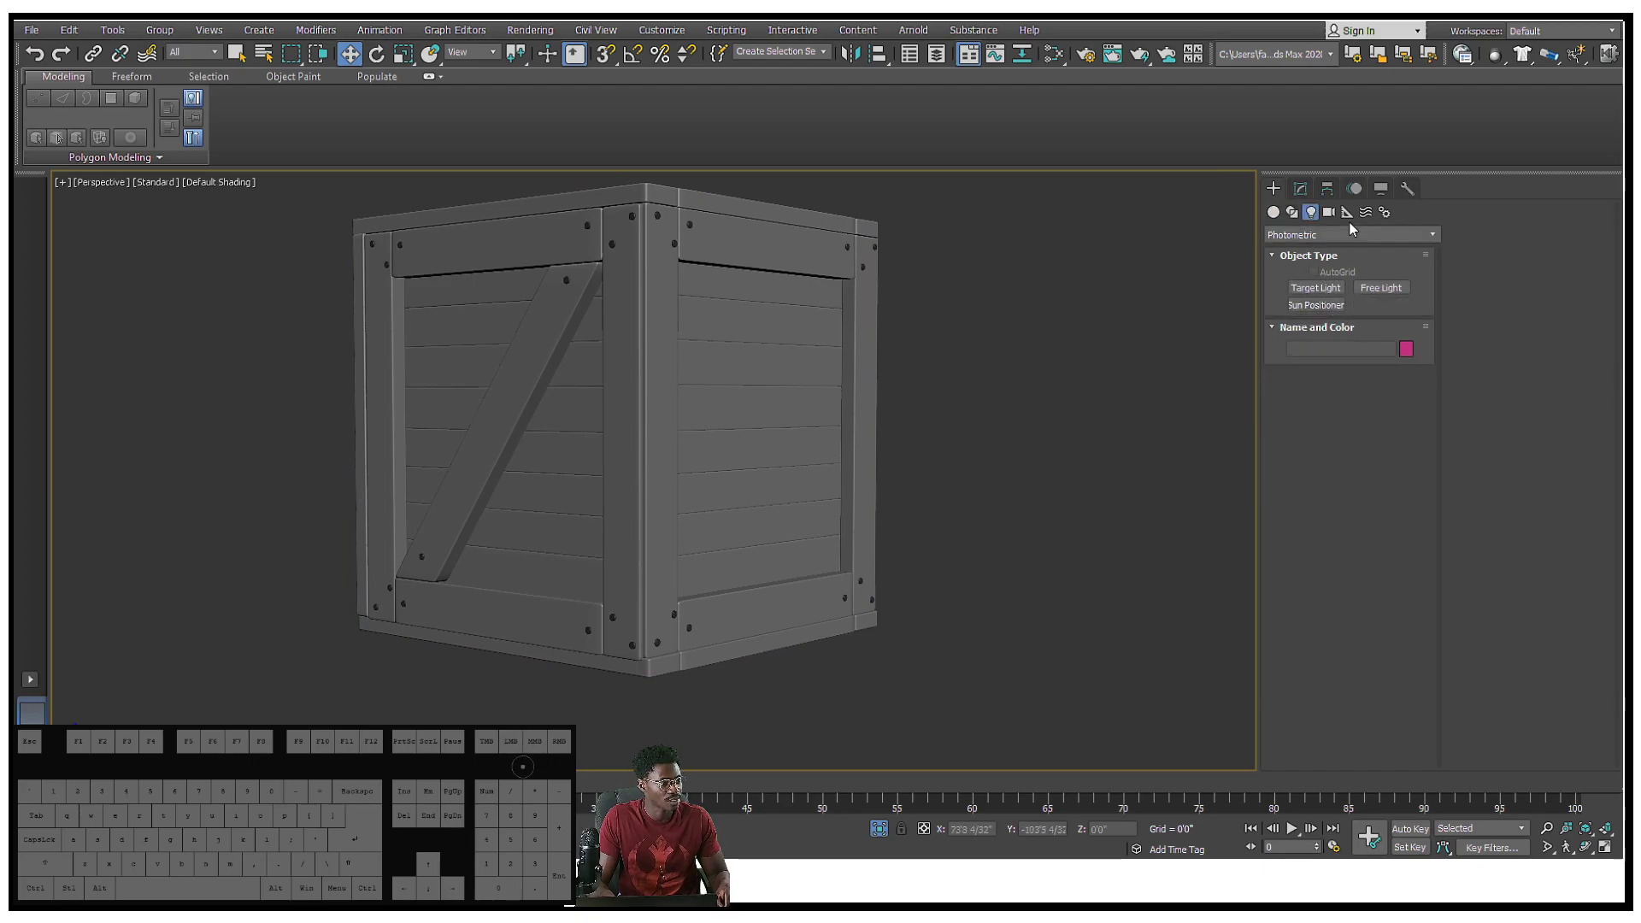
pyautogui.click(1351, 233)
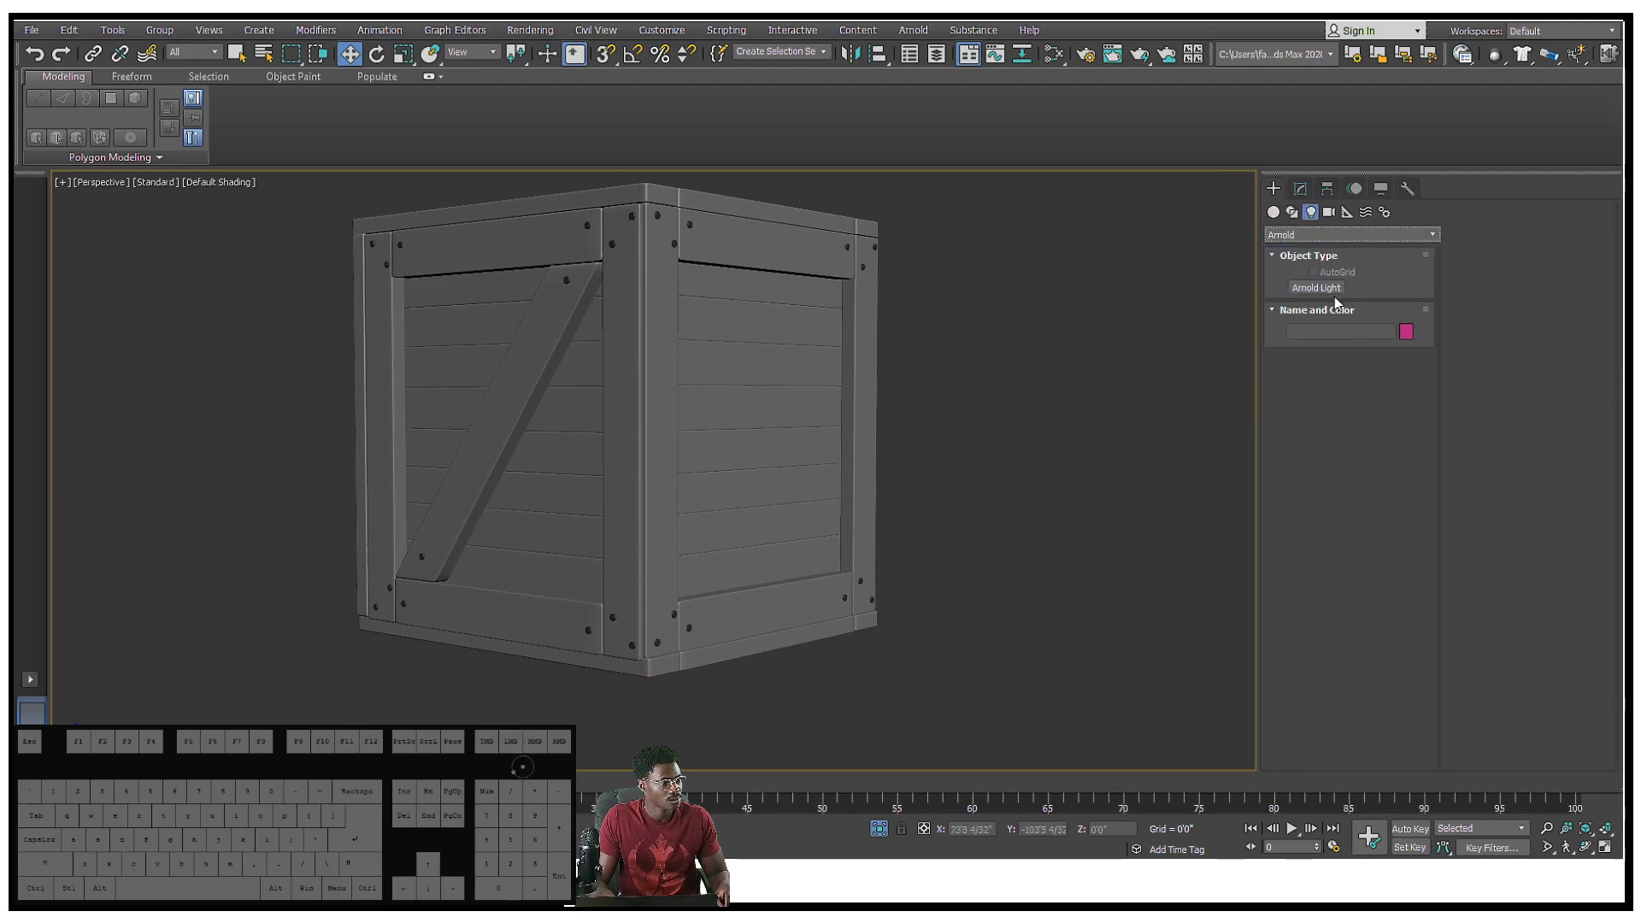
pyautogui.click(1316, 288)
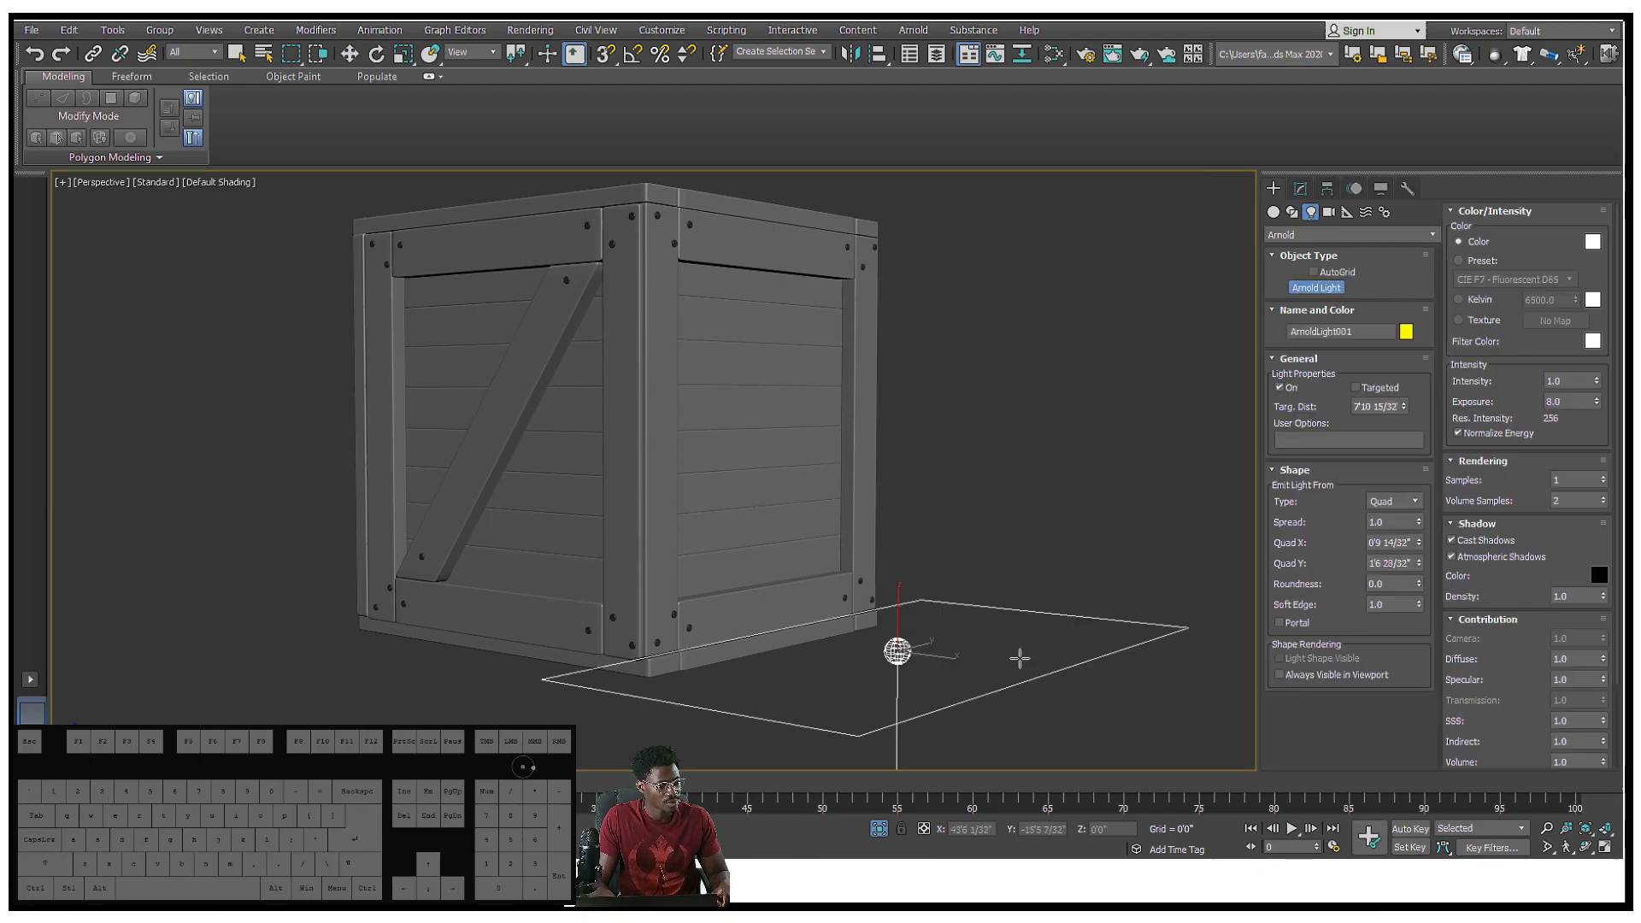
pyautogui.click(1394, 500)
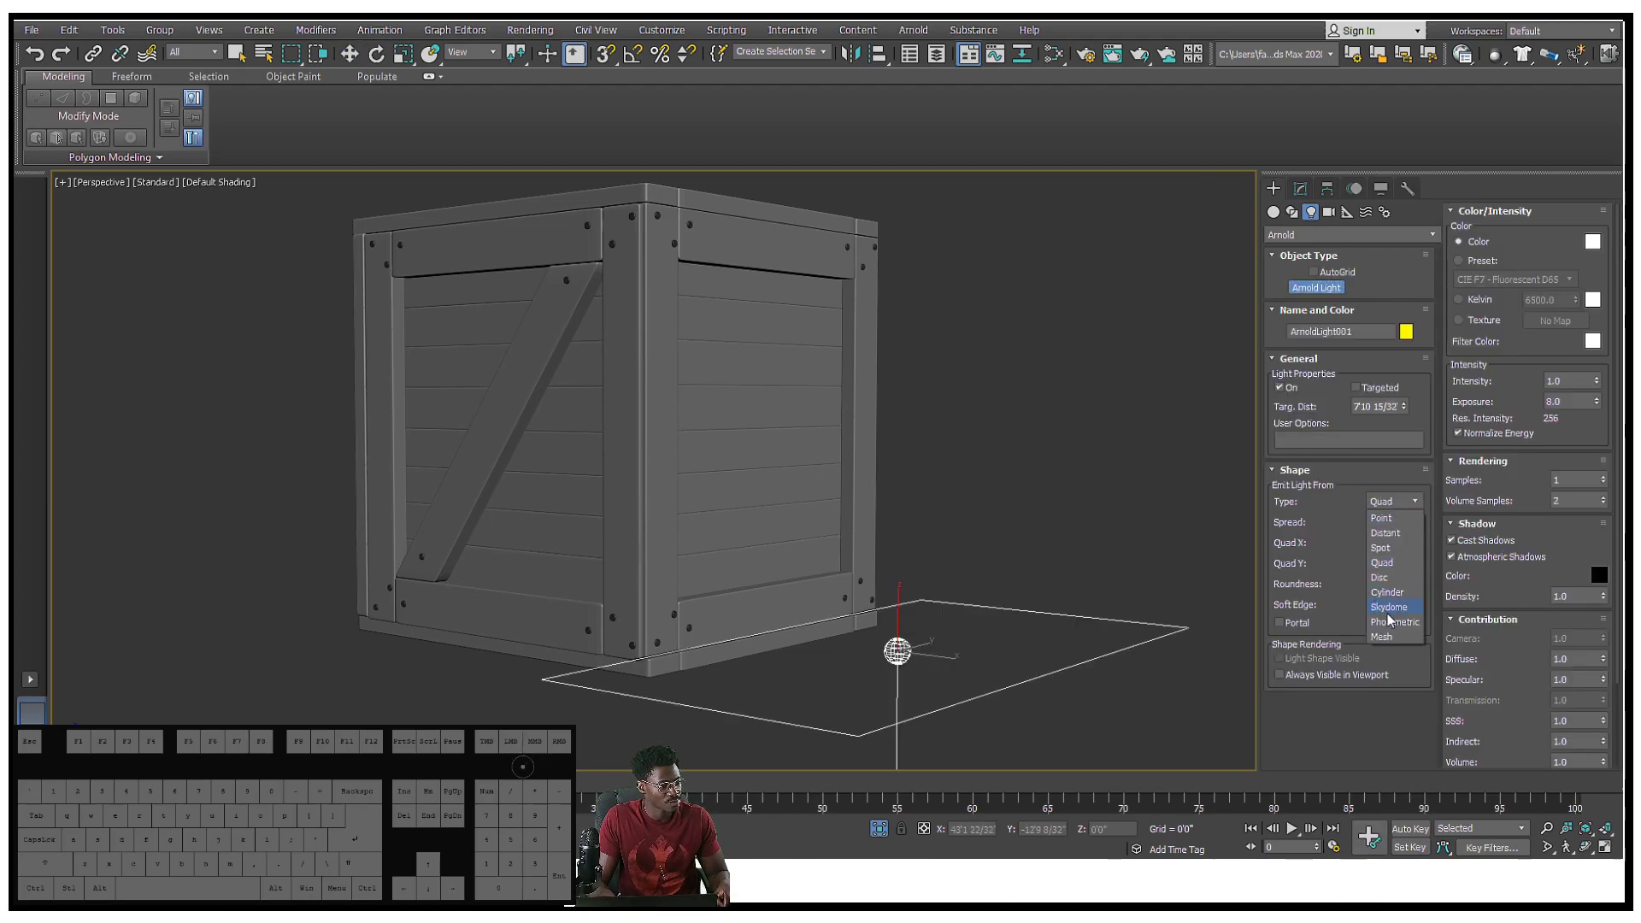
pyautogui.click(1390, 607)
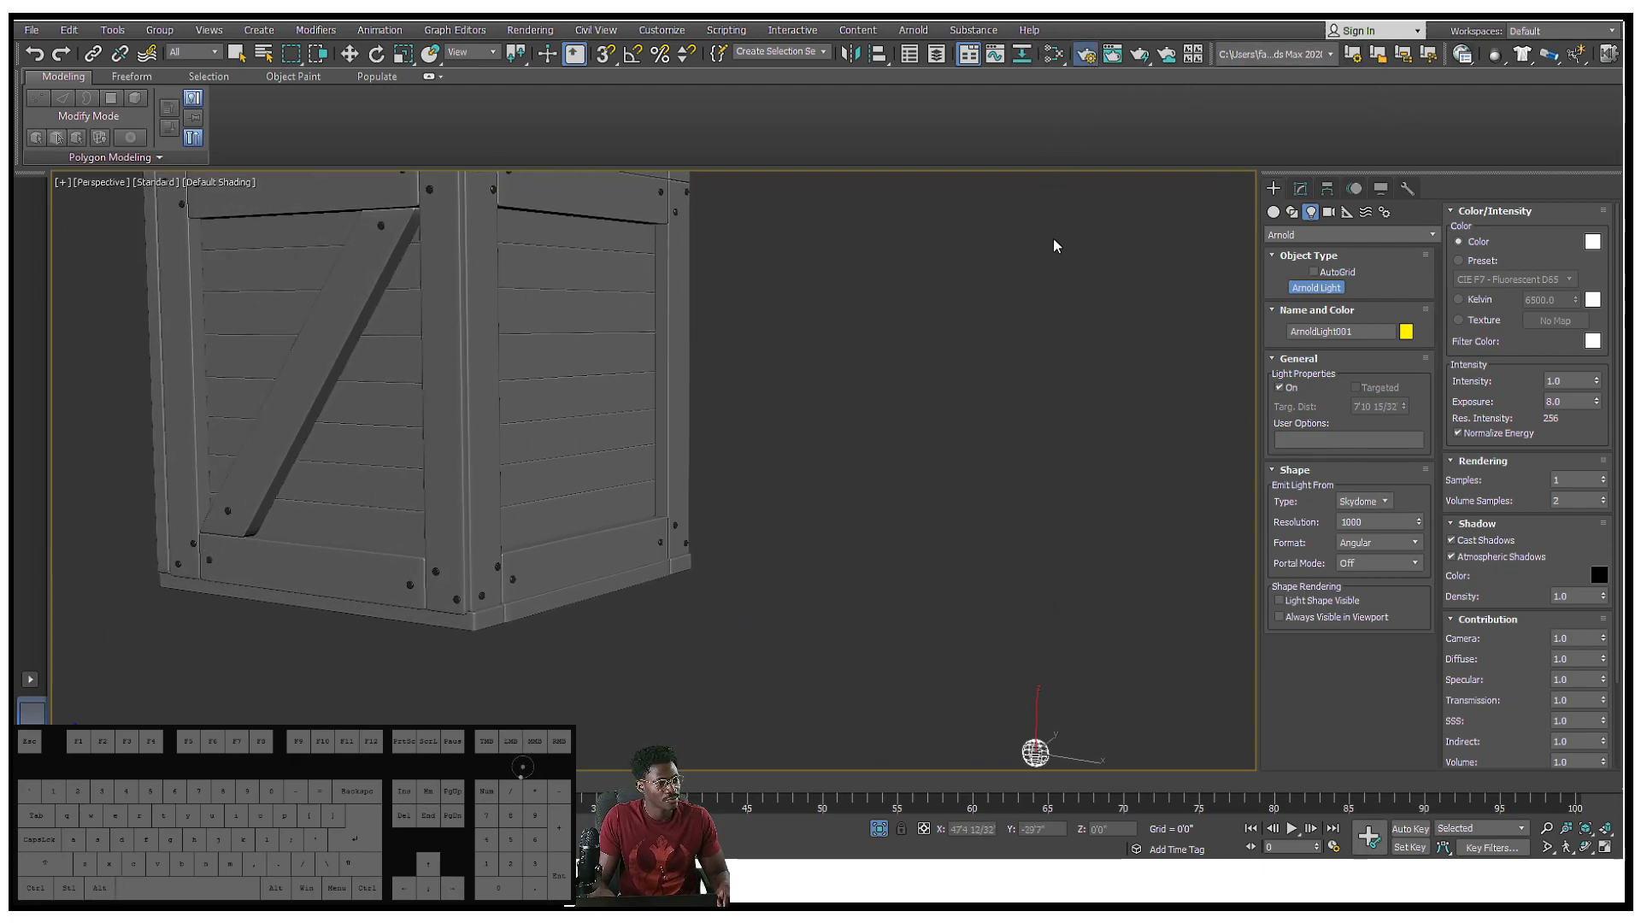
pyautogui.click(1083, 53)
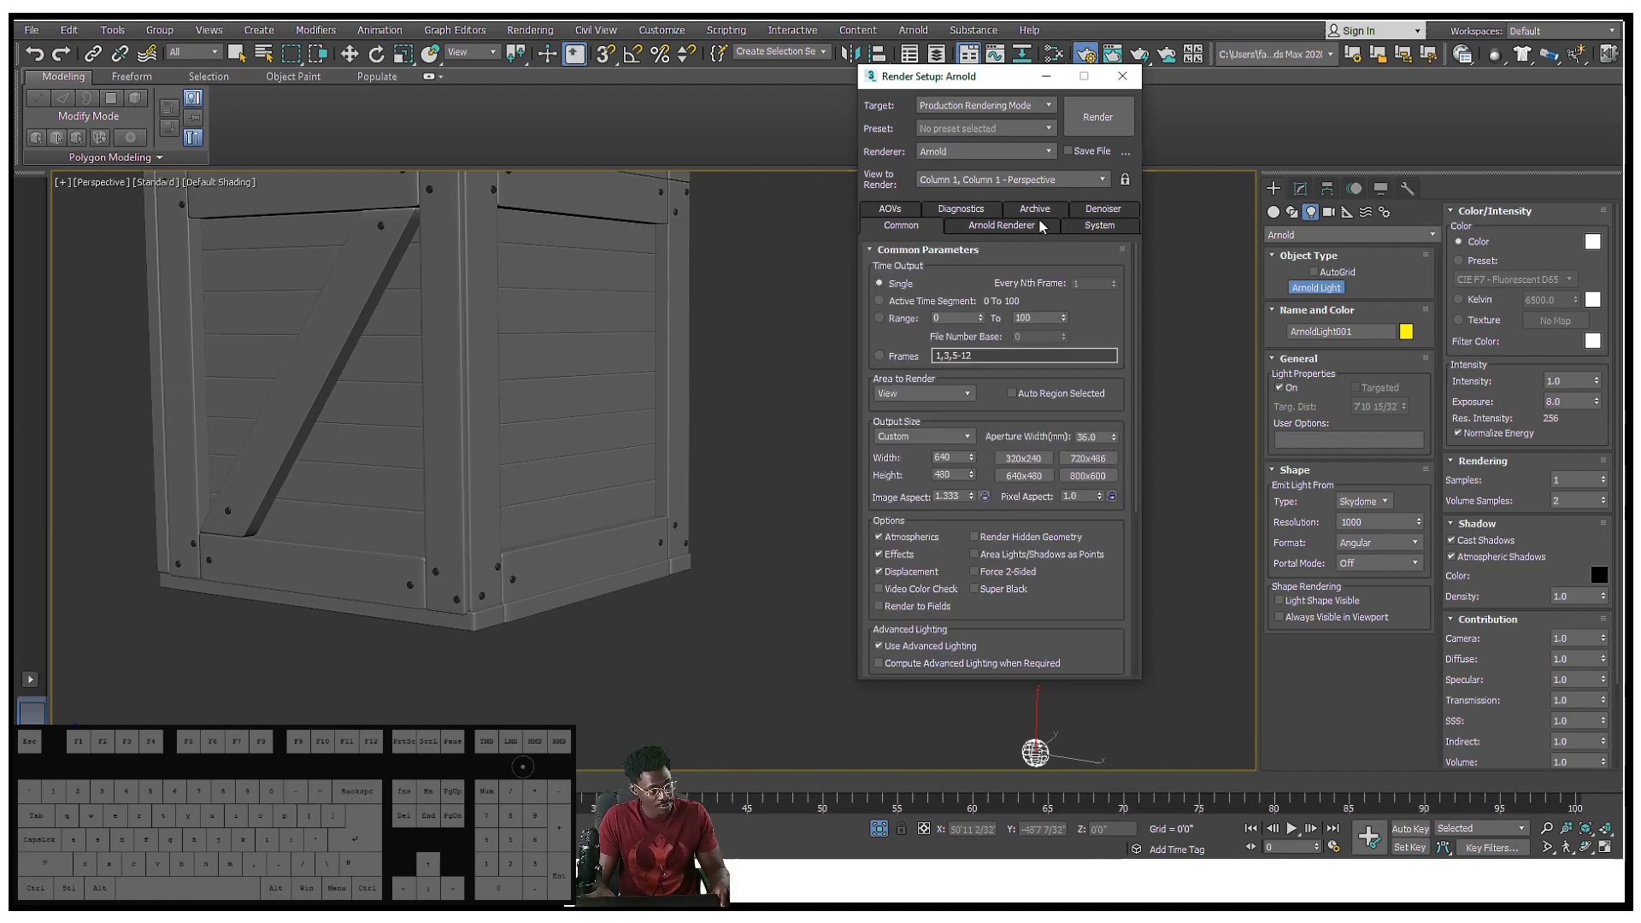
# Enable Legacy 3ds Max Map Support in Arnold's System settings and move the skydome closer
pyautogui.click(1086, 225)
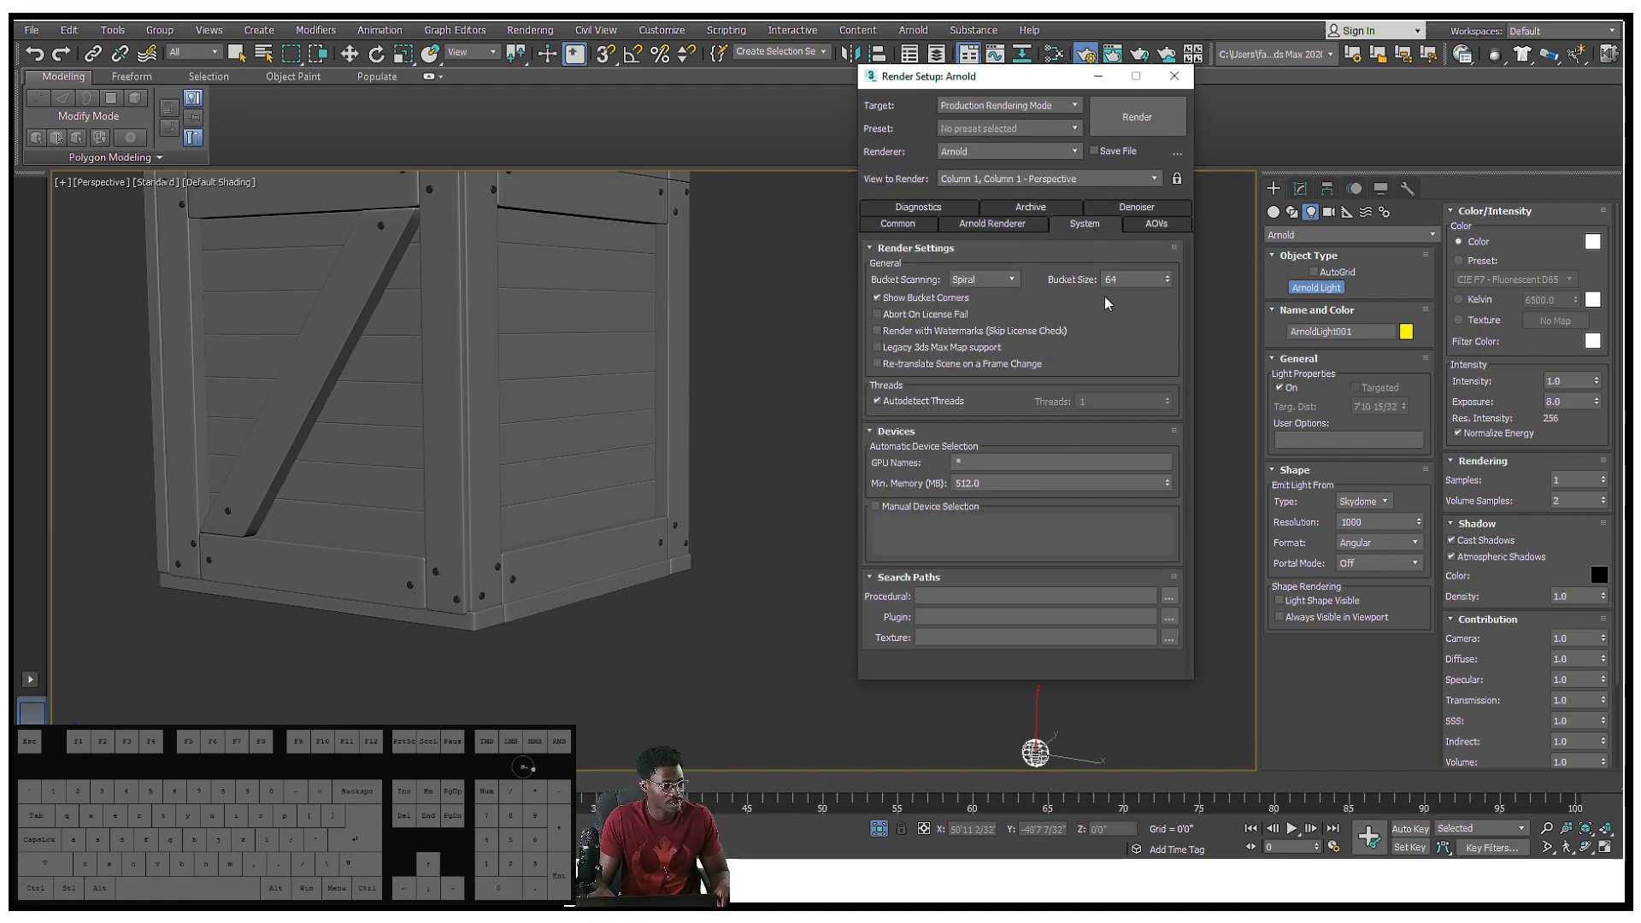
pyautogui.click(877, 346)
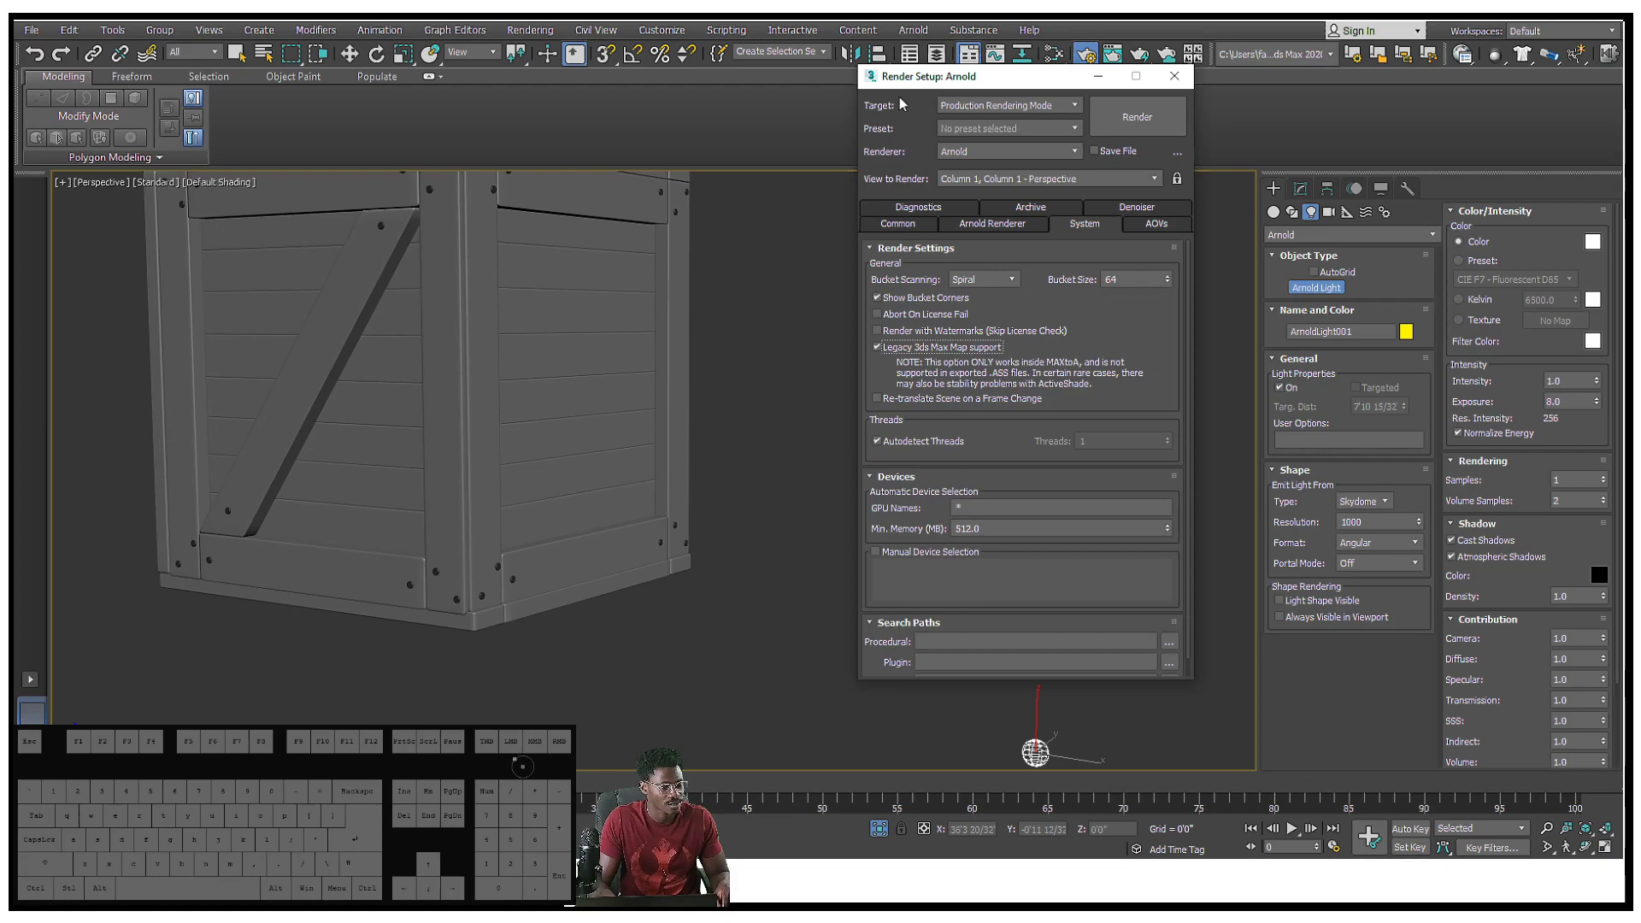
pyautogui.click(1173, 75)
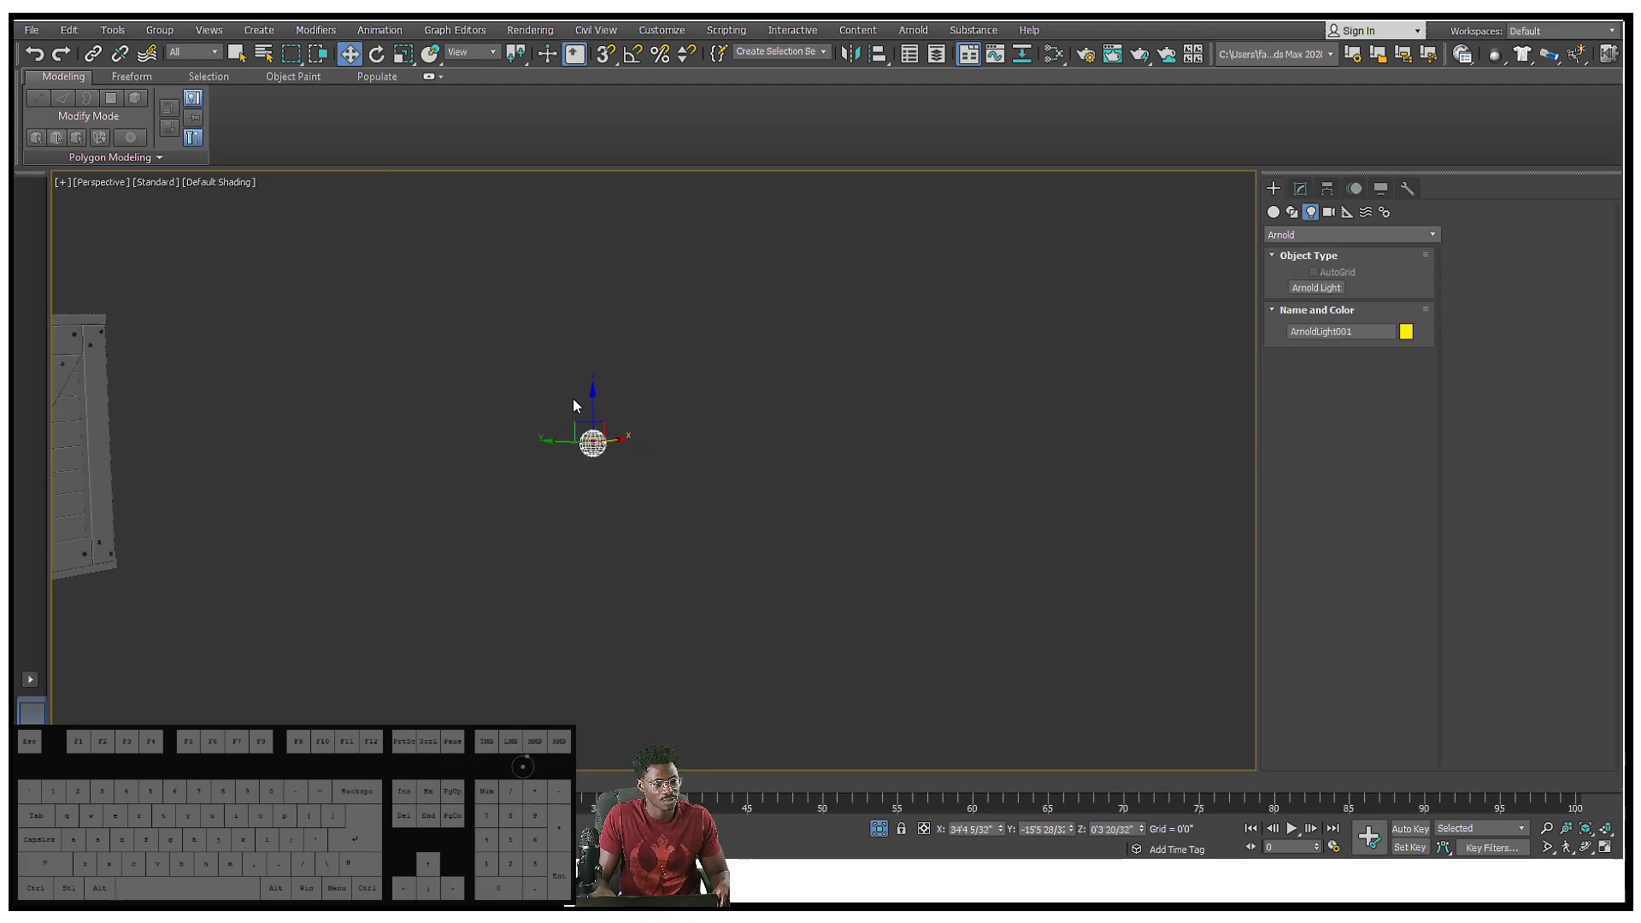
pyautogui.moveTo(591, 440); pyautogui.dragTo(330, 429)
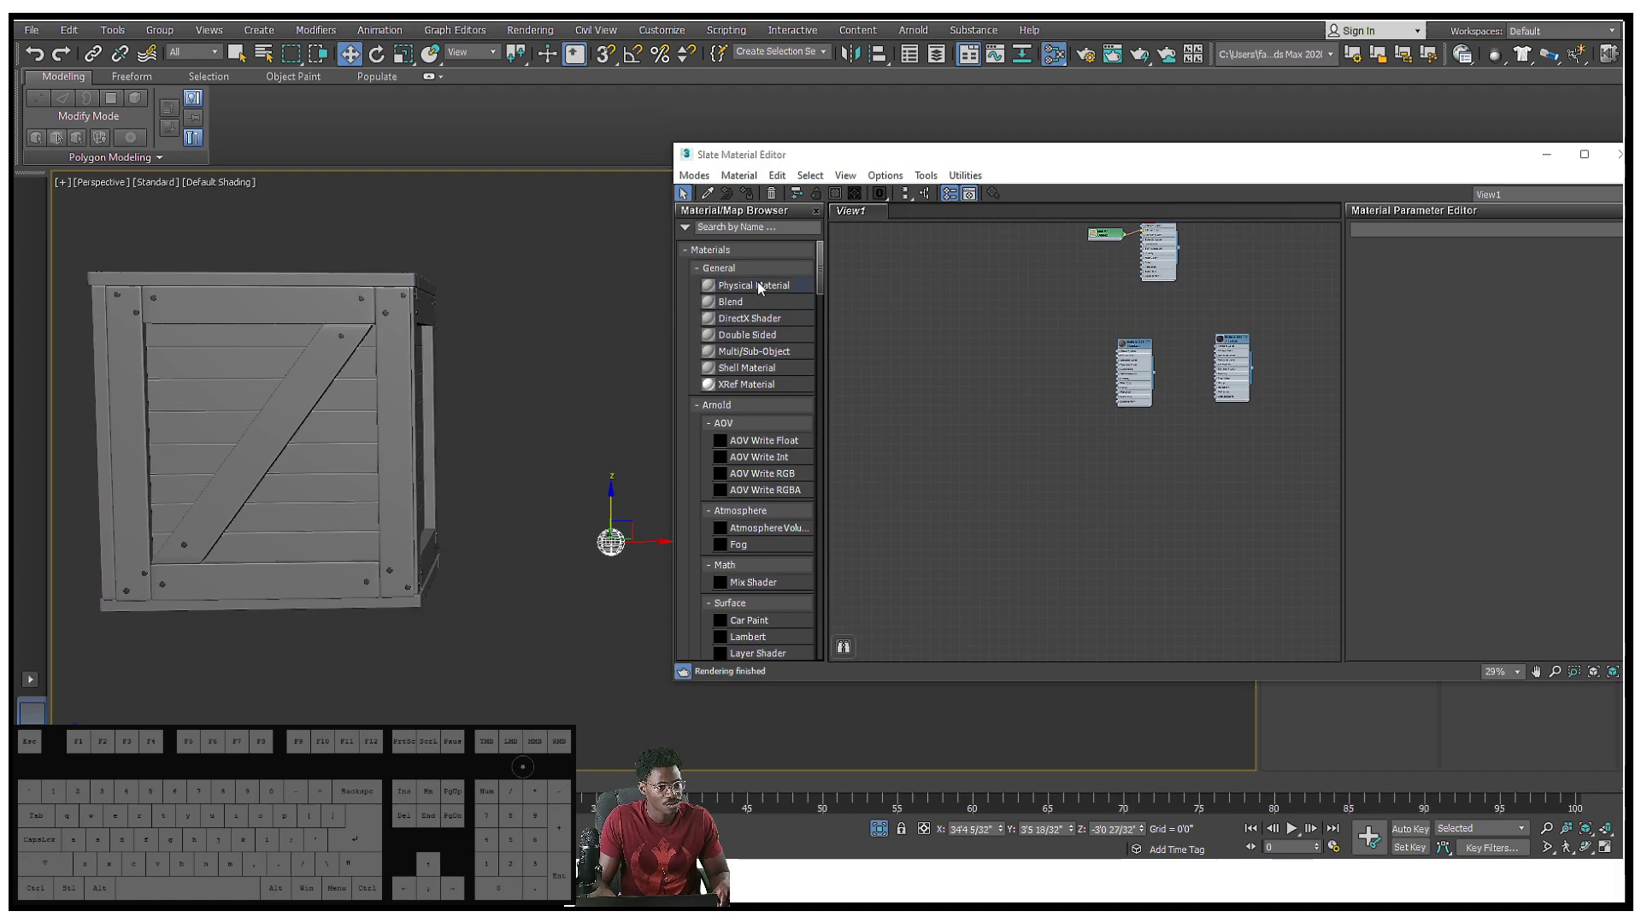
# Create a grey Physical Material with roughness 0.4 and assign it to the crate
pyautogui.doubleClick(745, 285)
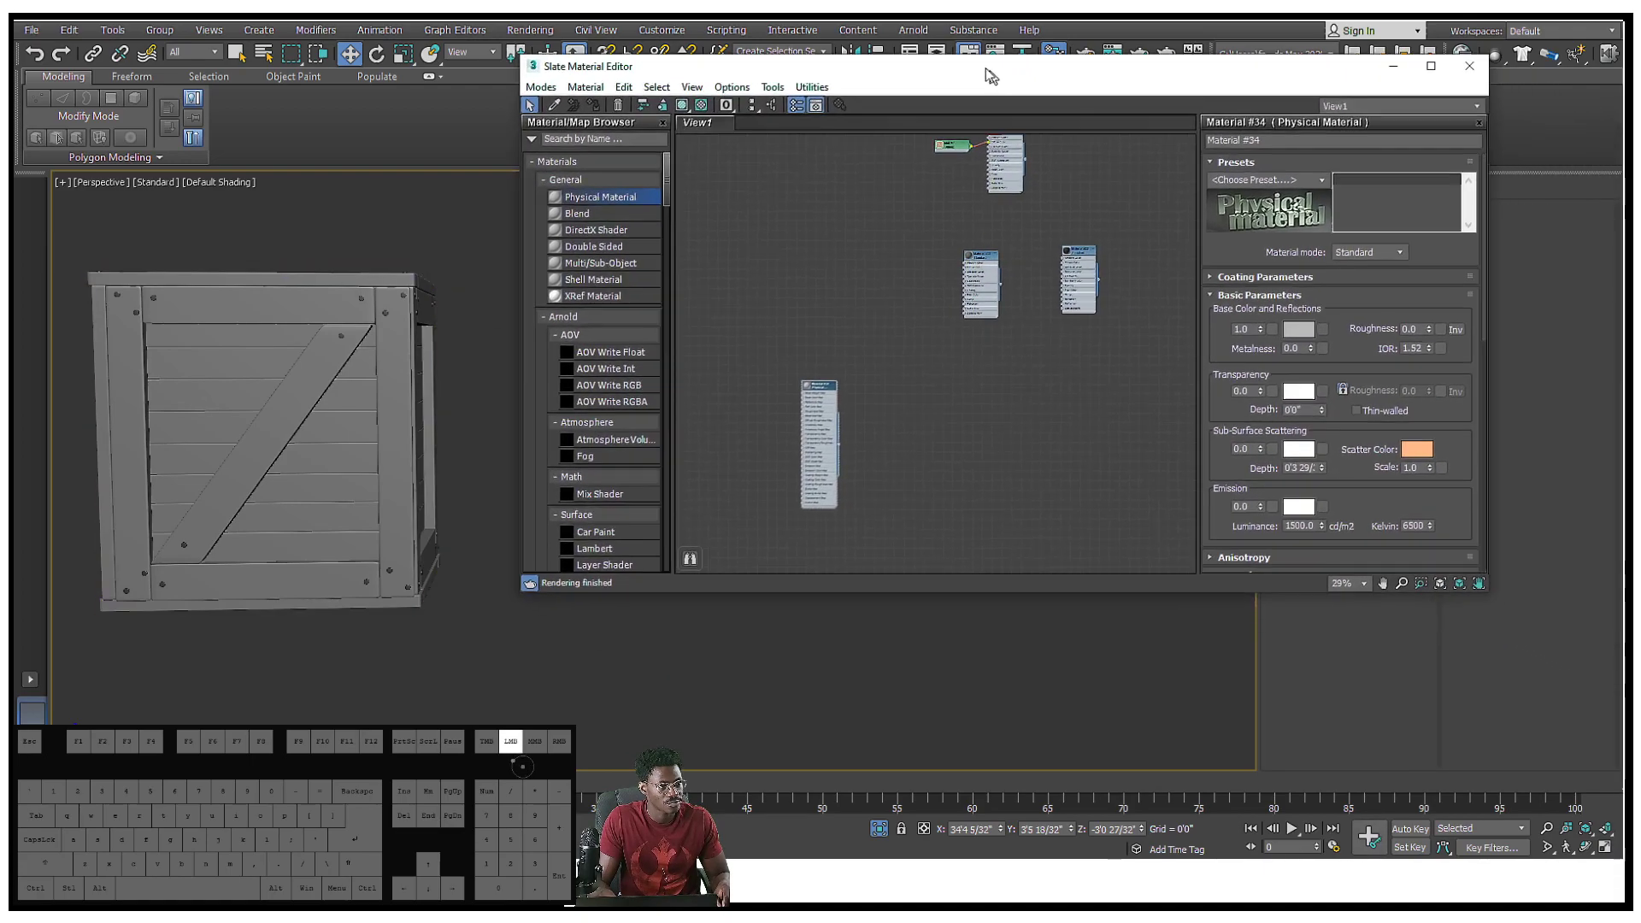
pyautogui.click(1297, 310)
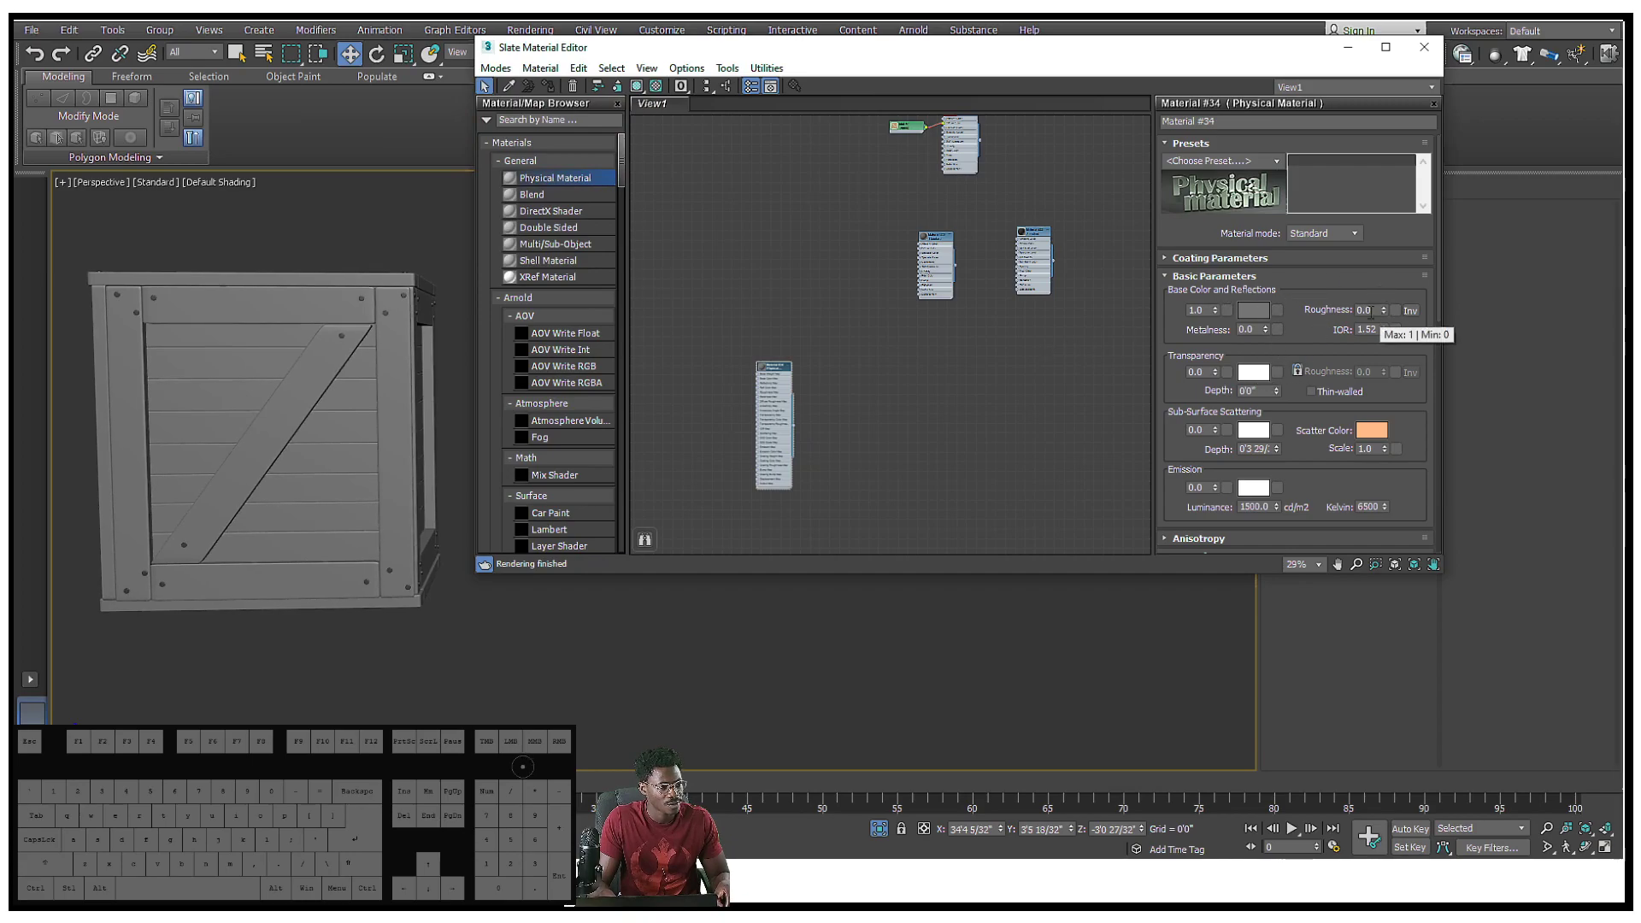
pyautogui.click(1367, 309)
pyautogui.write('0.4')
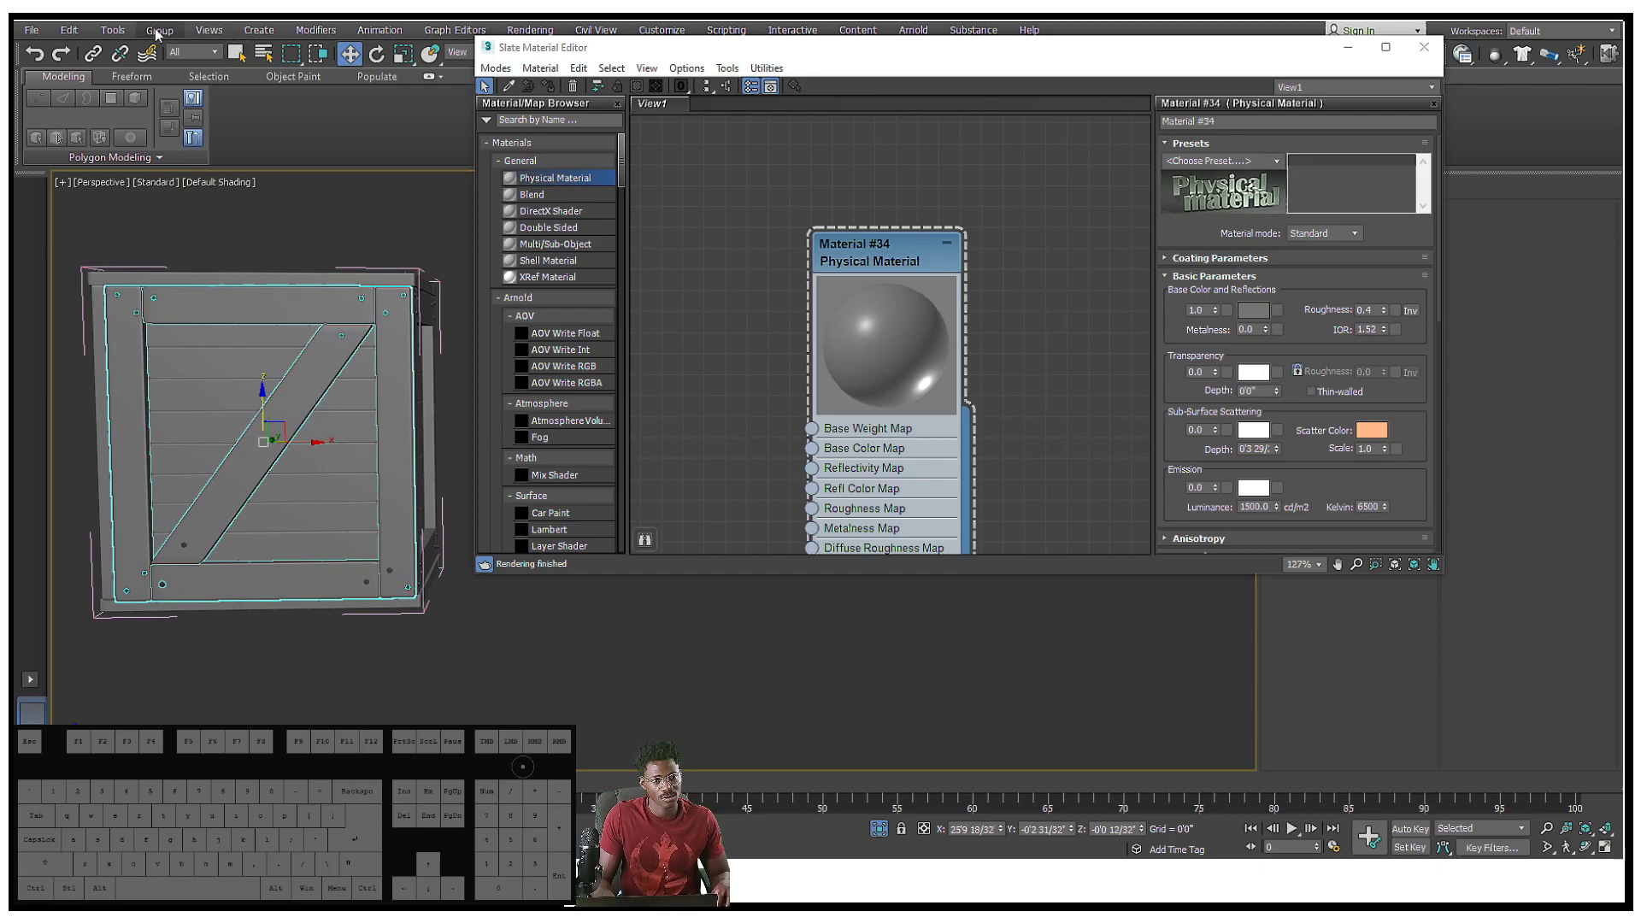
pyautogui.click(262, 439)
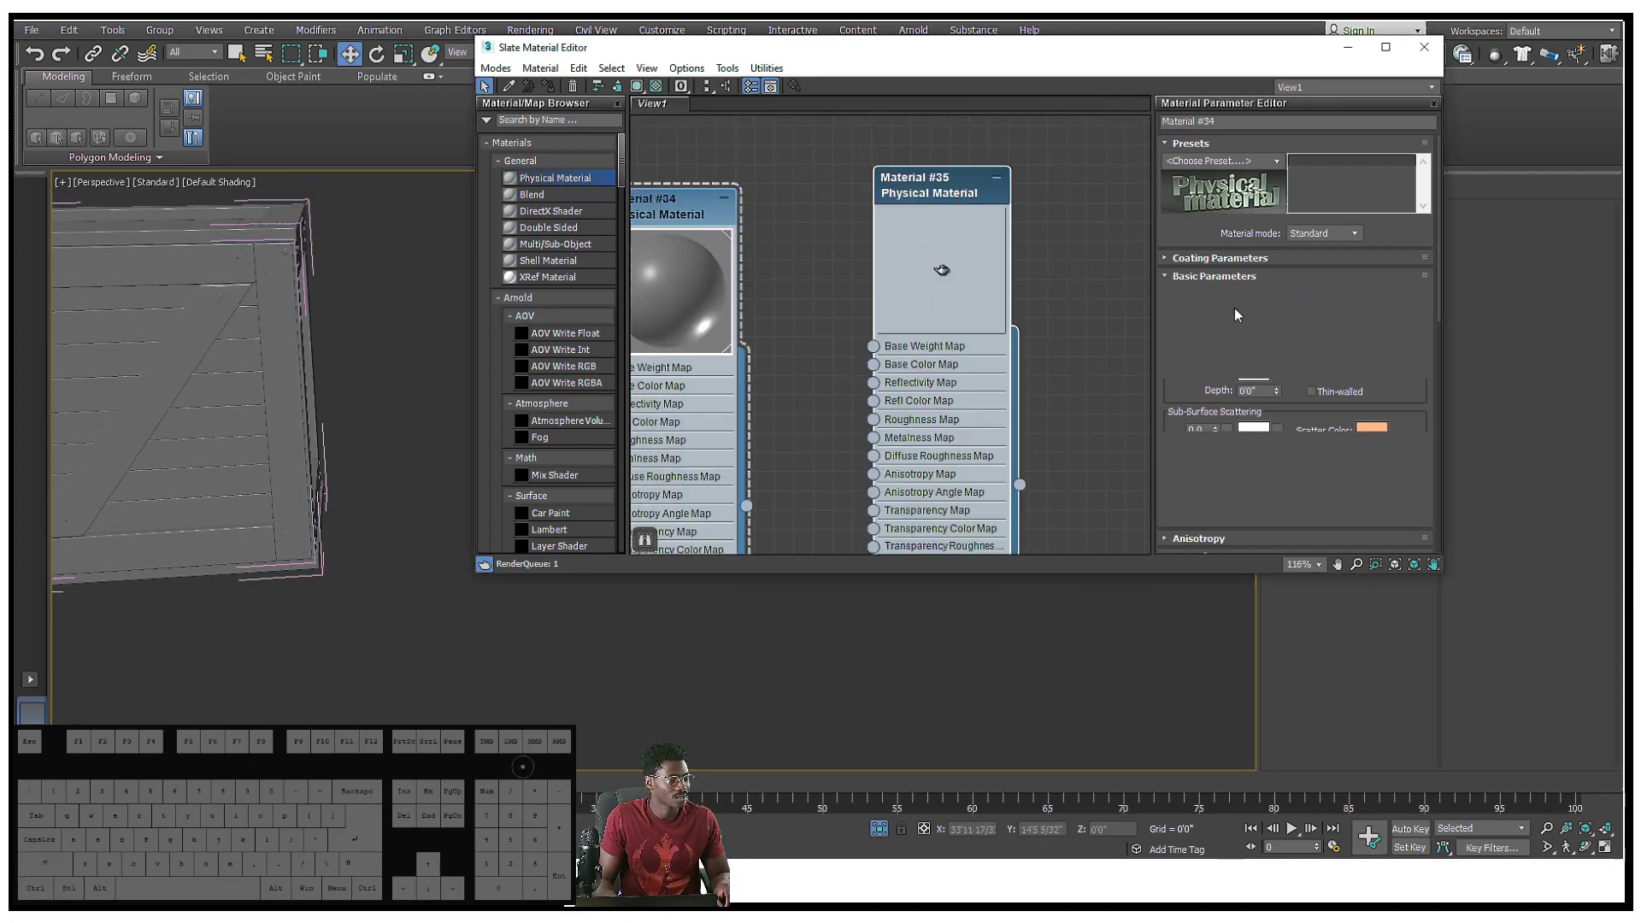
# Give Material #35 a near-black base colour and apply it to the selected bolts
pyautogui.click(1253, 308)
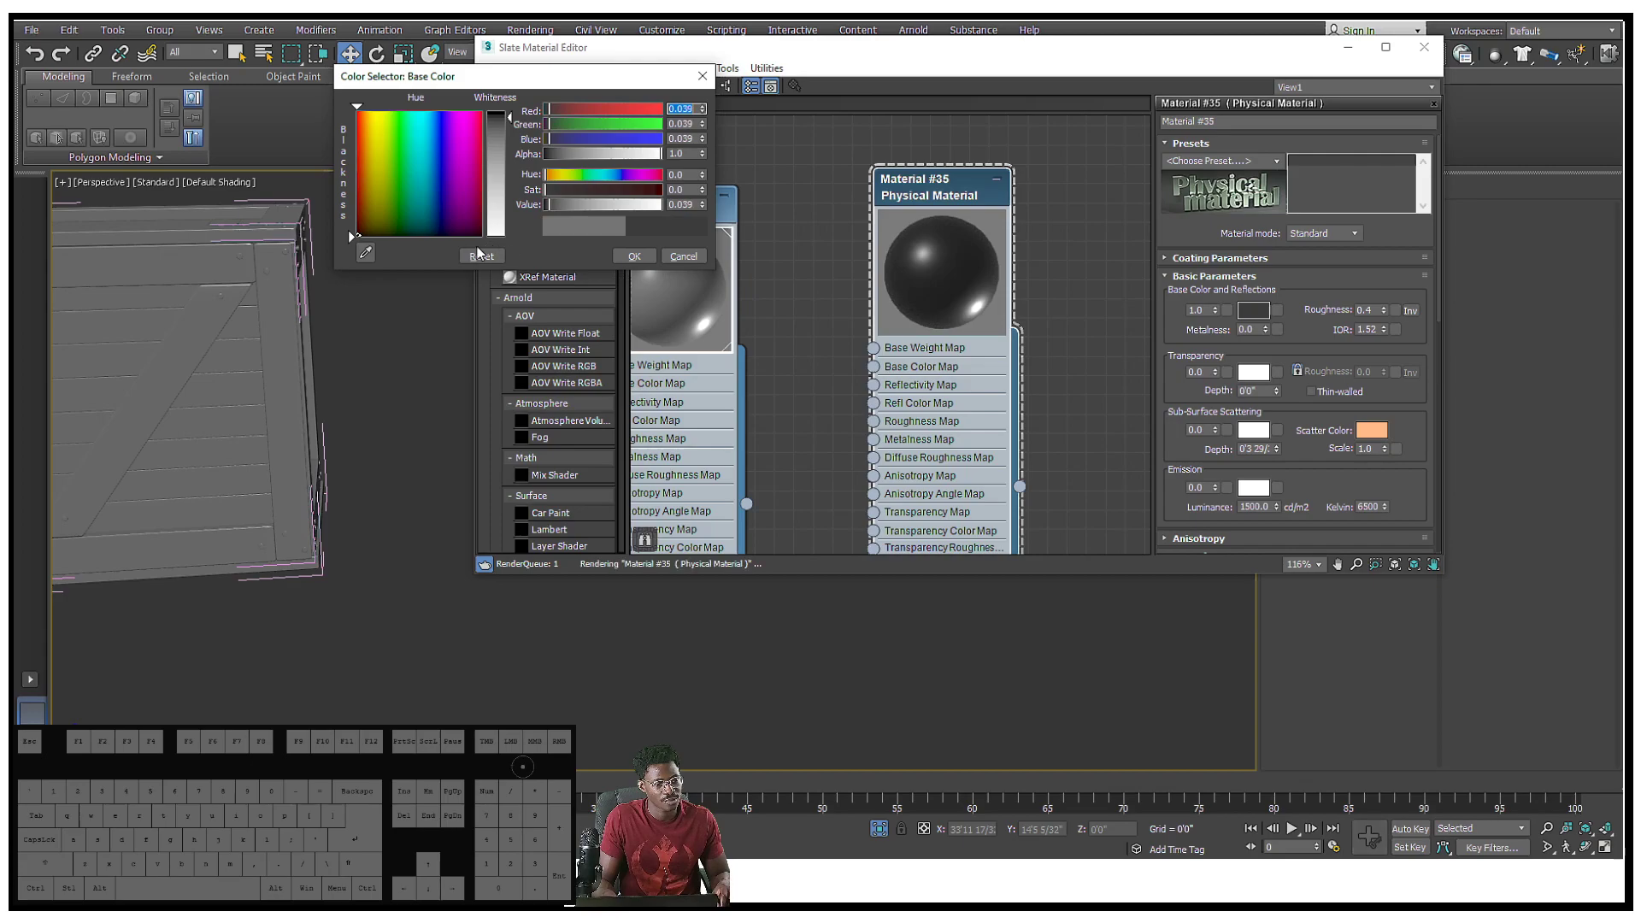
pyautogui.click(681, 255)
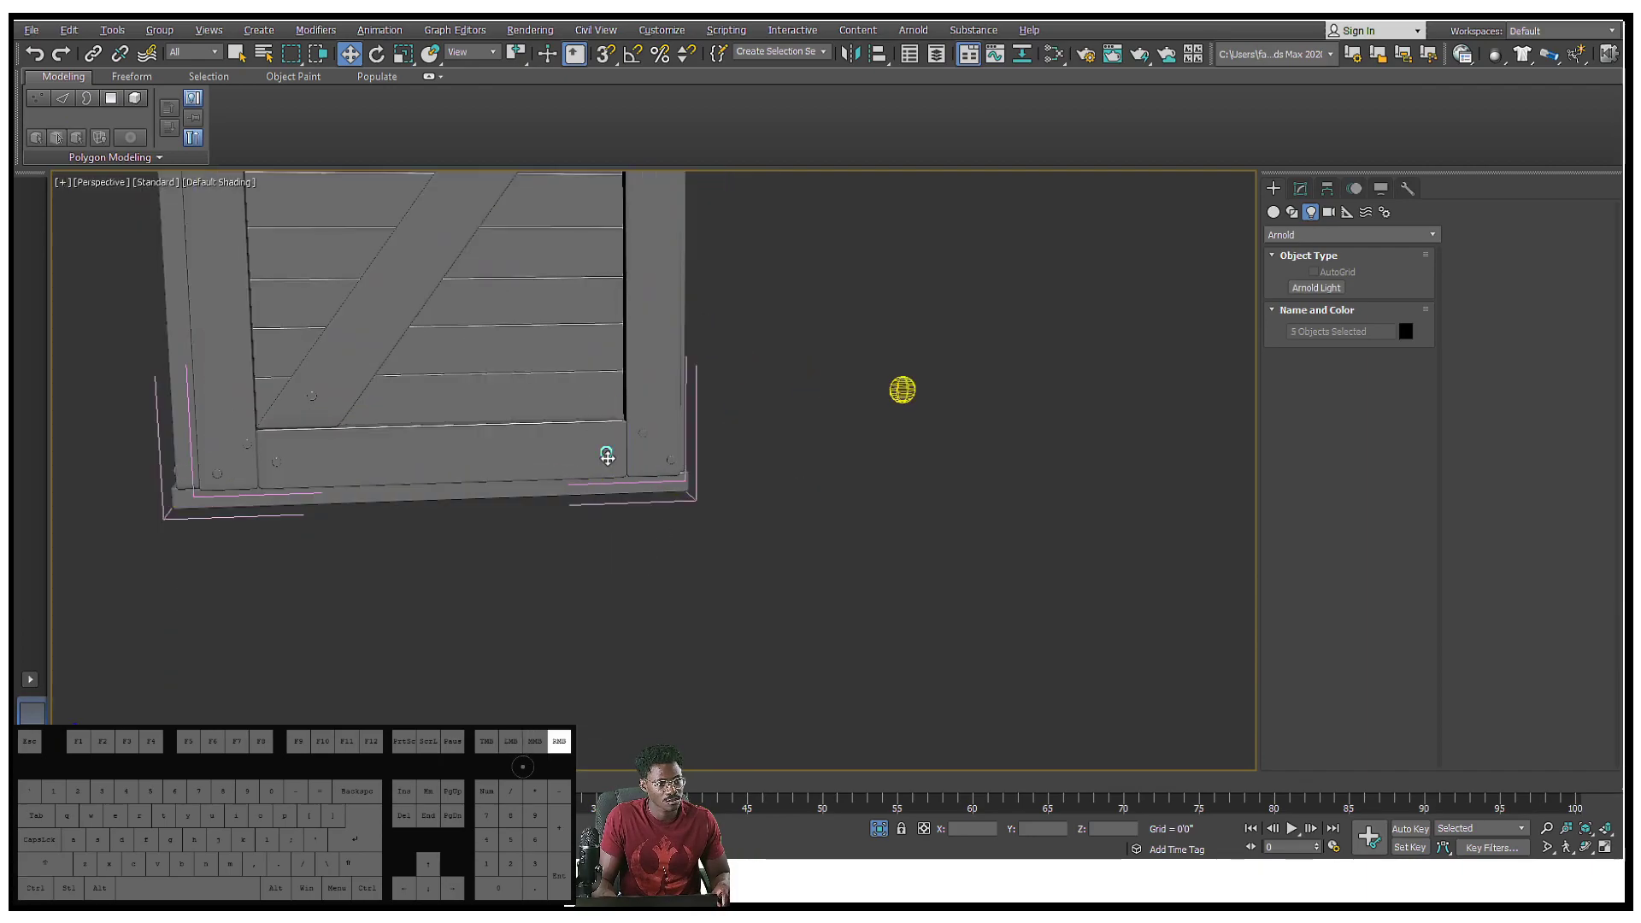
pyautogui.rightClick(607, 457)
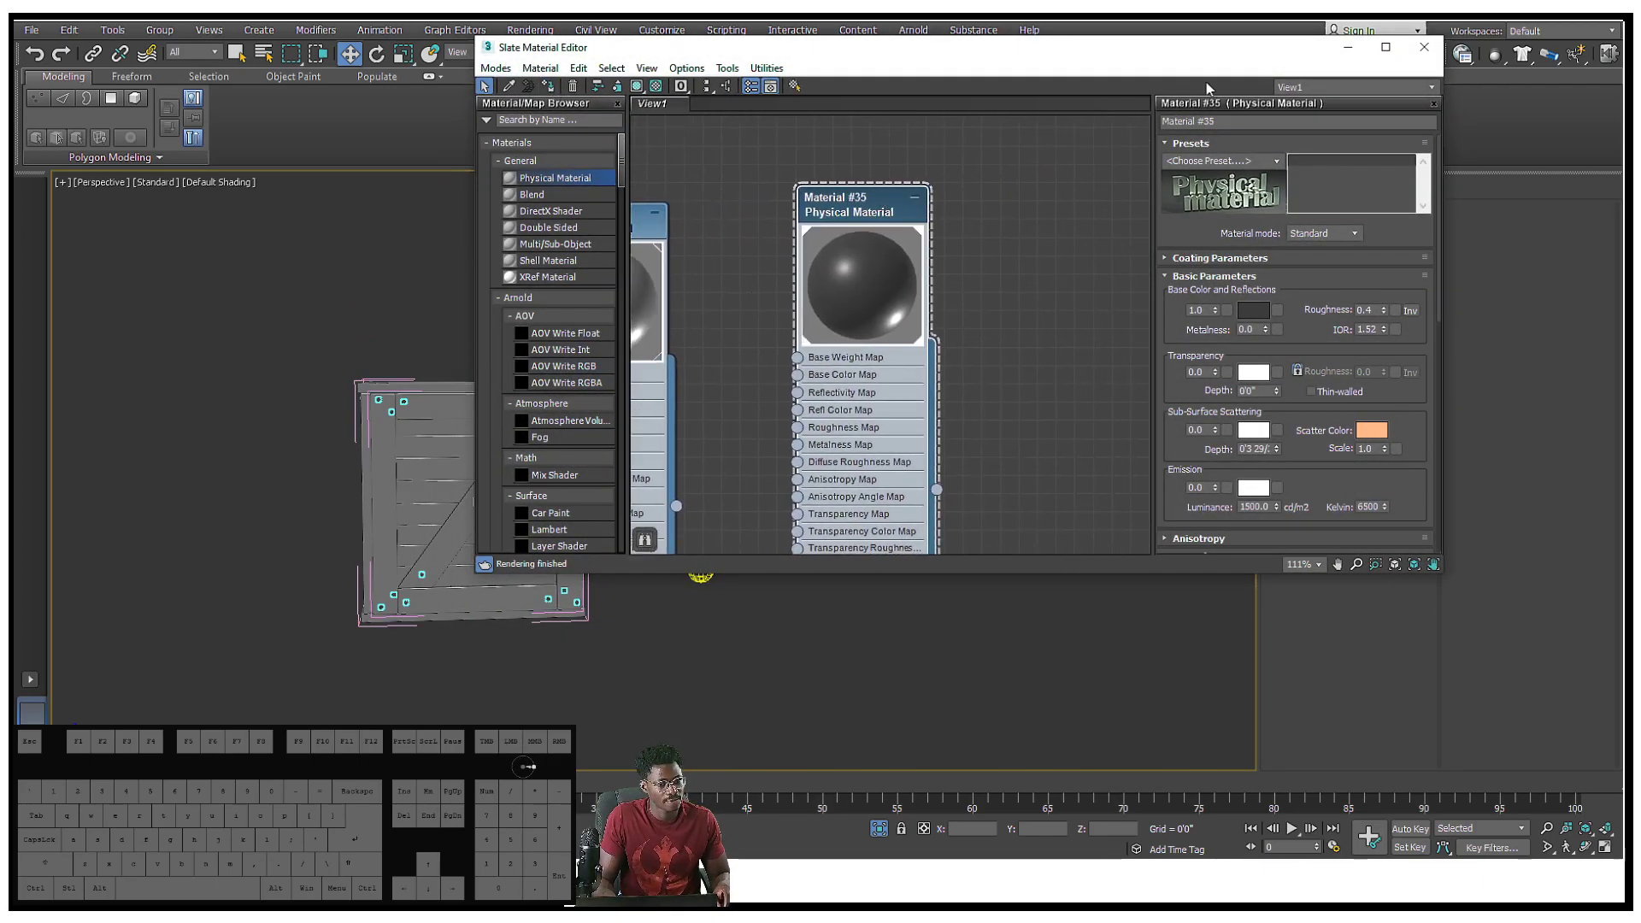
pyautogui.click(1421, 47)
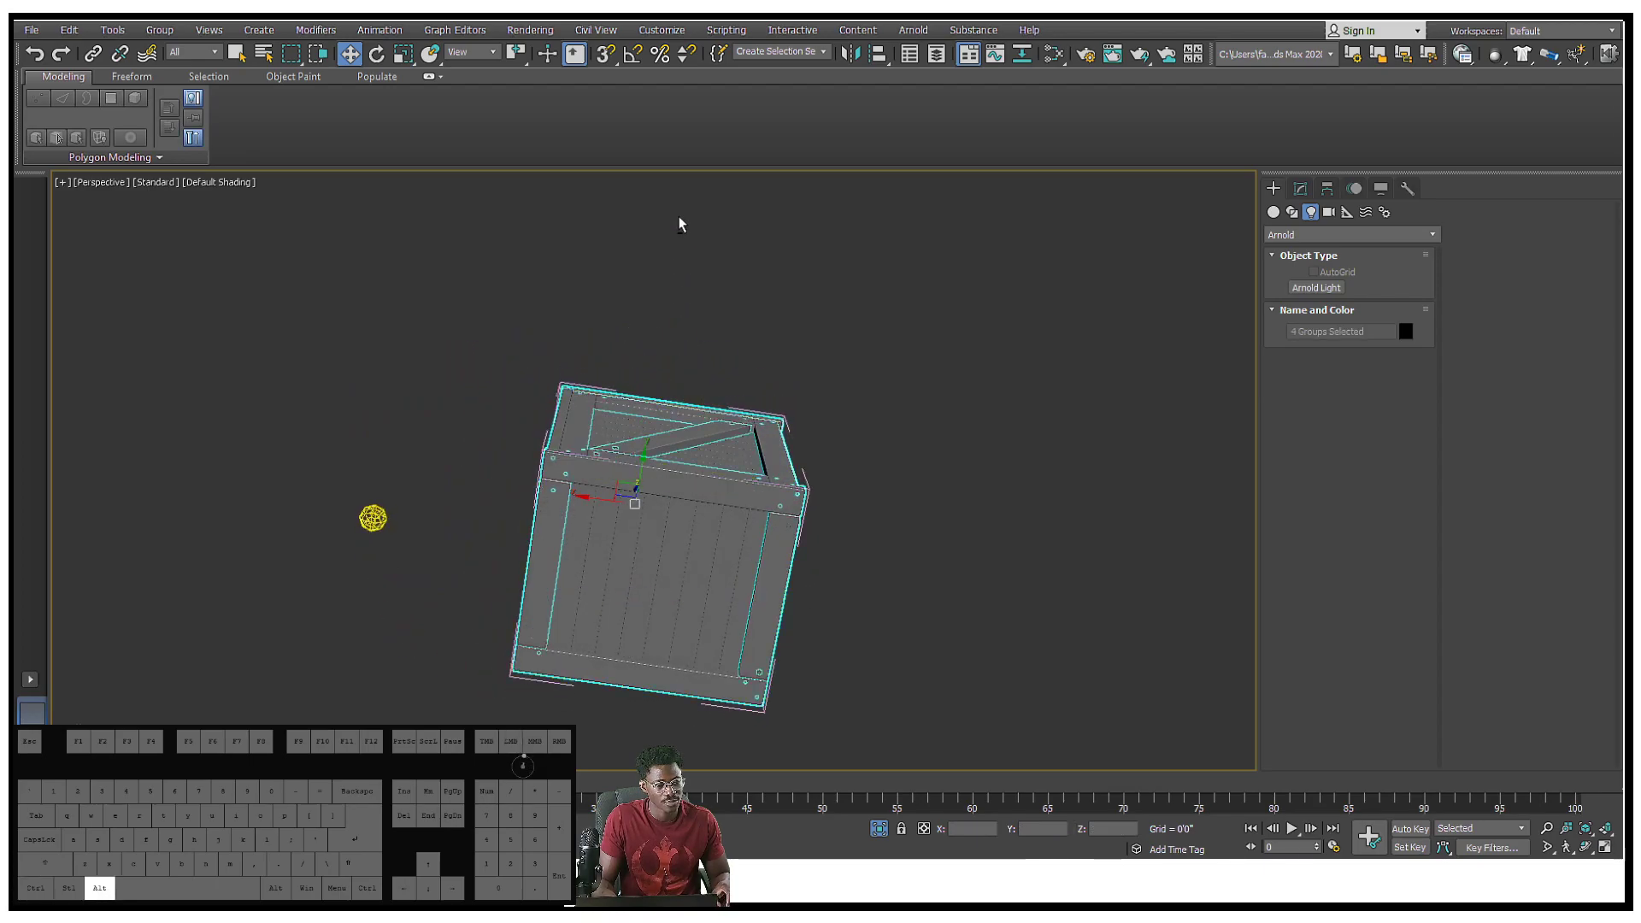
# Select the crate groups and bolts and set the crate upright beside the skydome
pyautogui.click(159, 29)
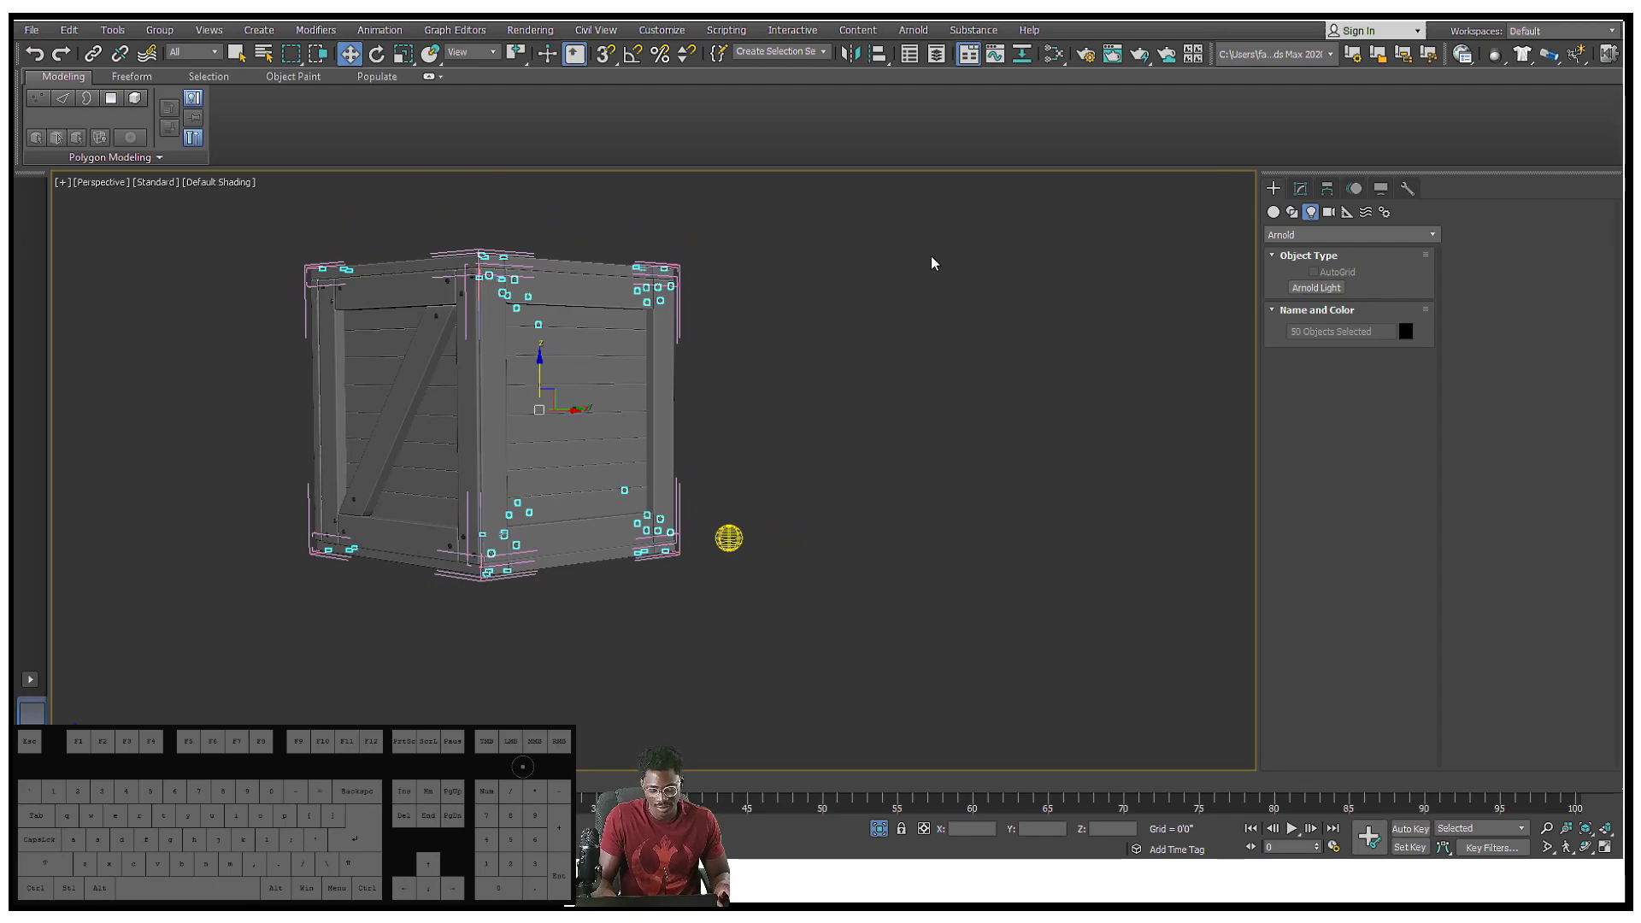
pyautogui.click(1091, 53)
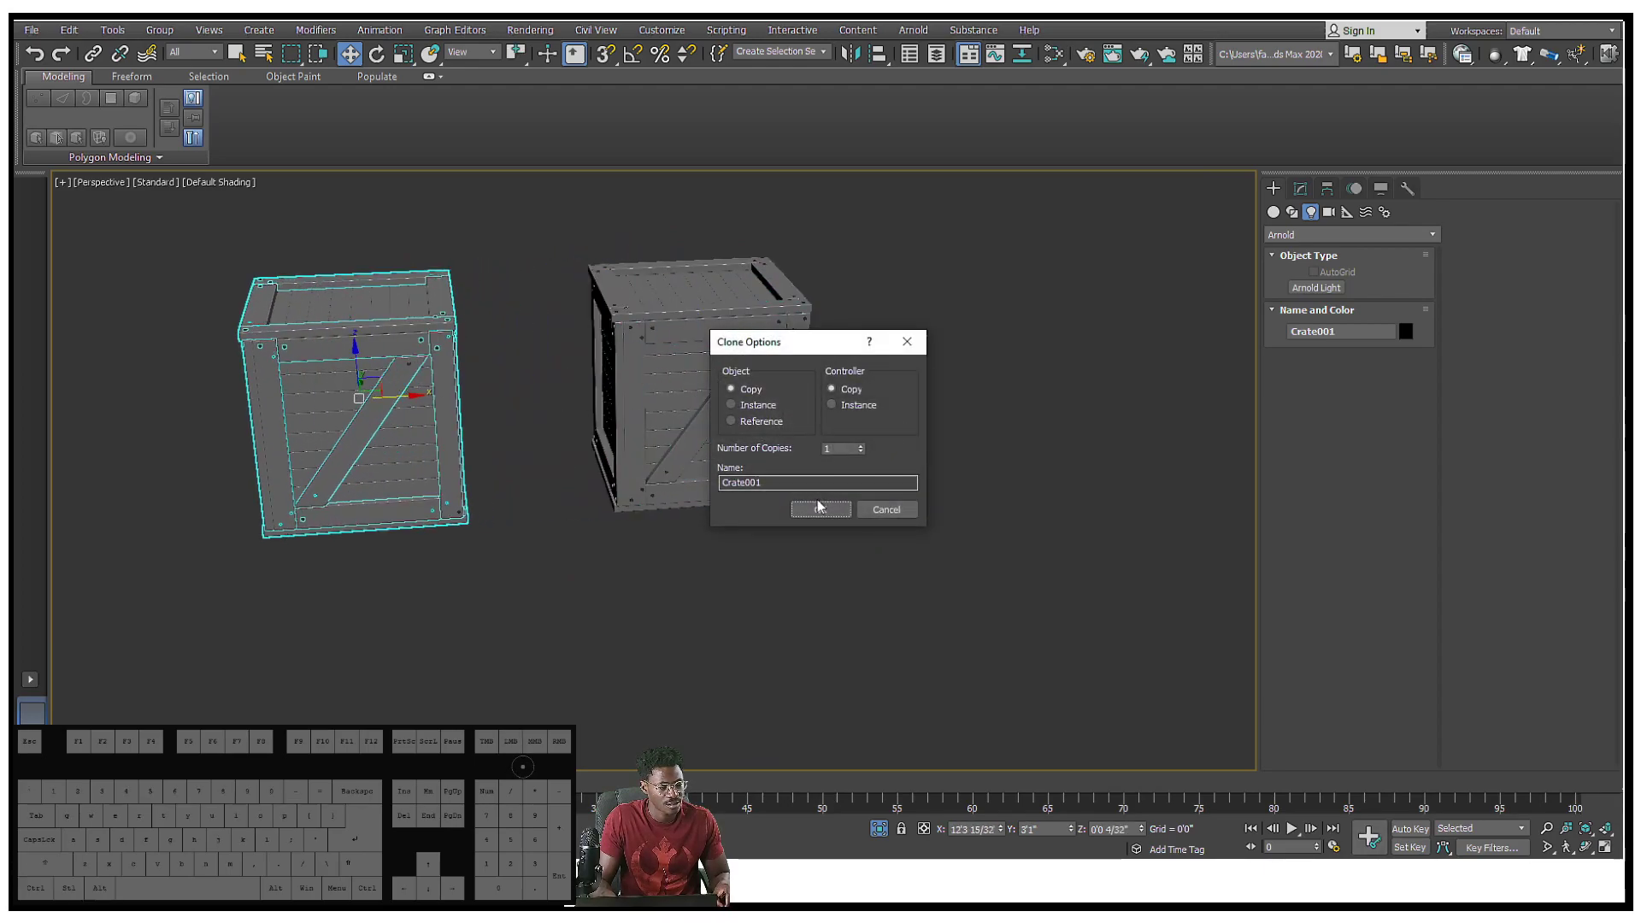
# Clone the crate as an independent copy, Crate001, next to the original
pyautogui.click(820, 510)
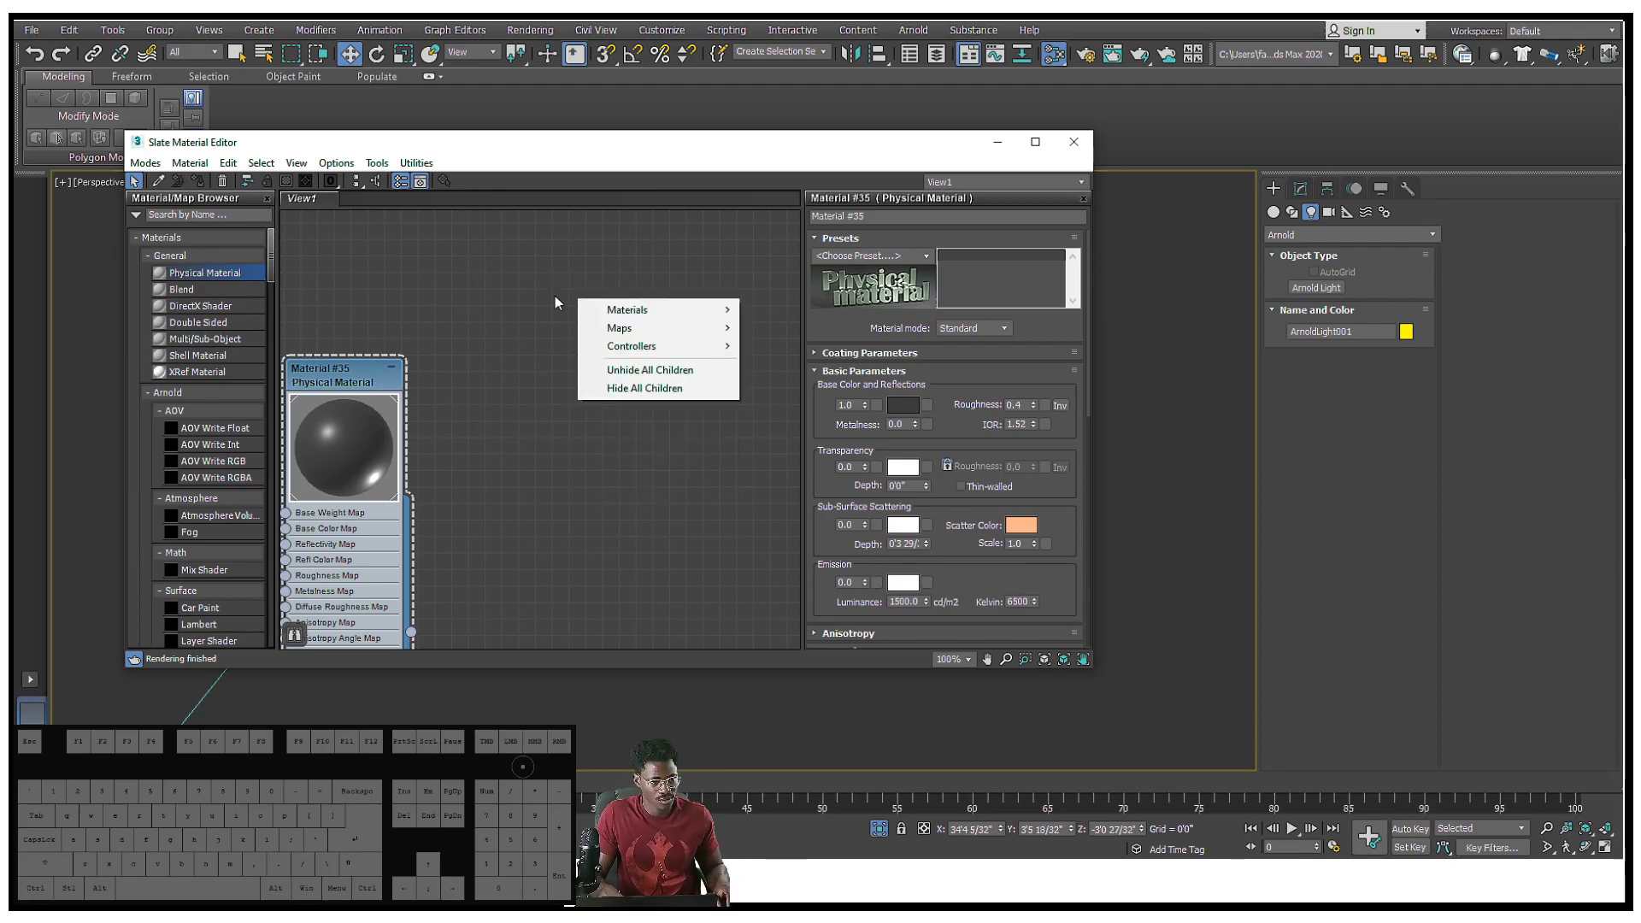
pyautogui.moveTo(626, 309)
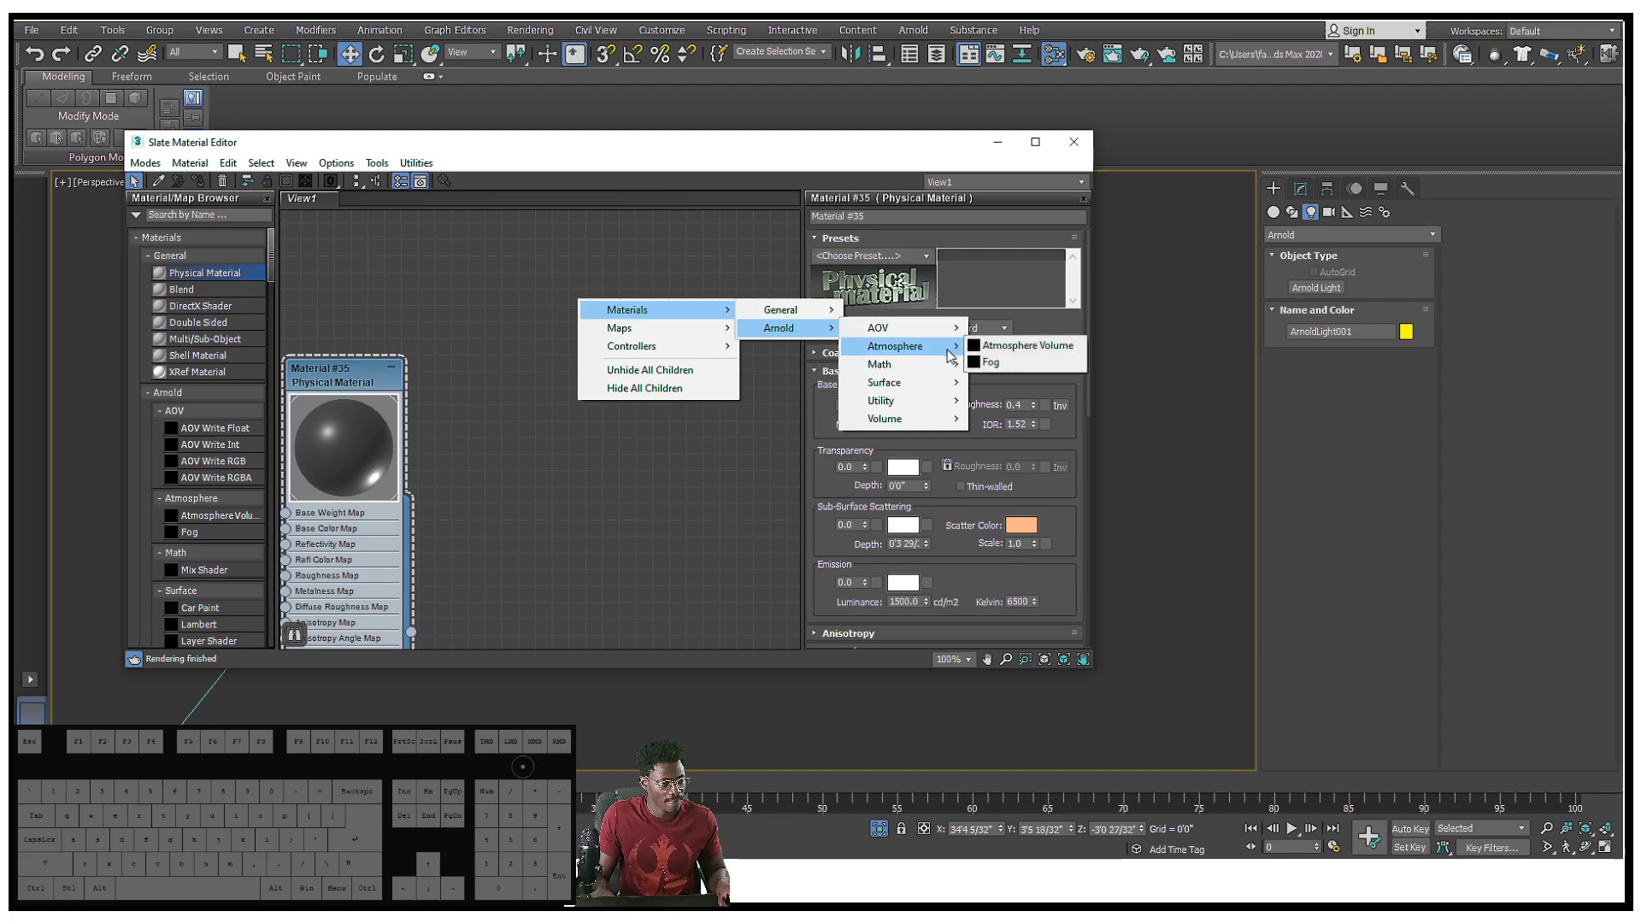
pyautogui.moveTo(621, 328)
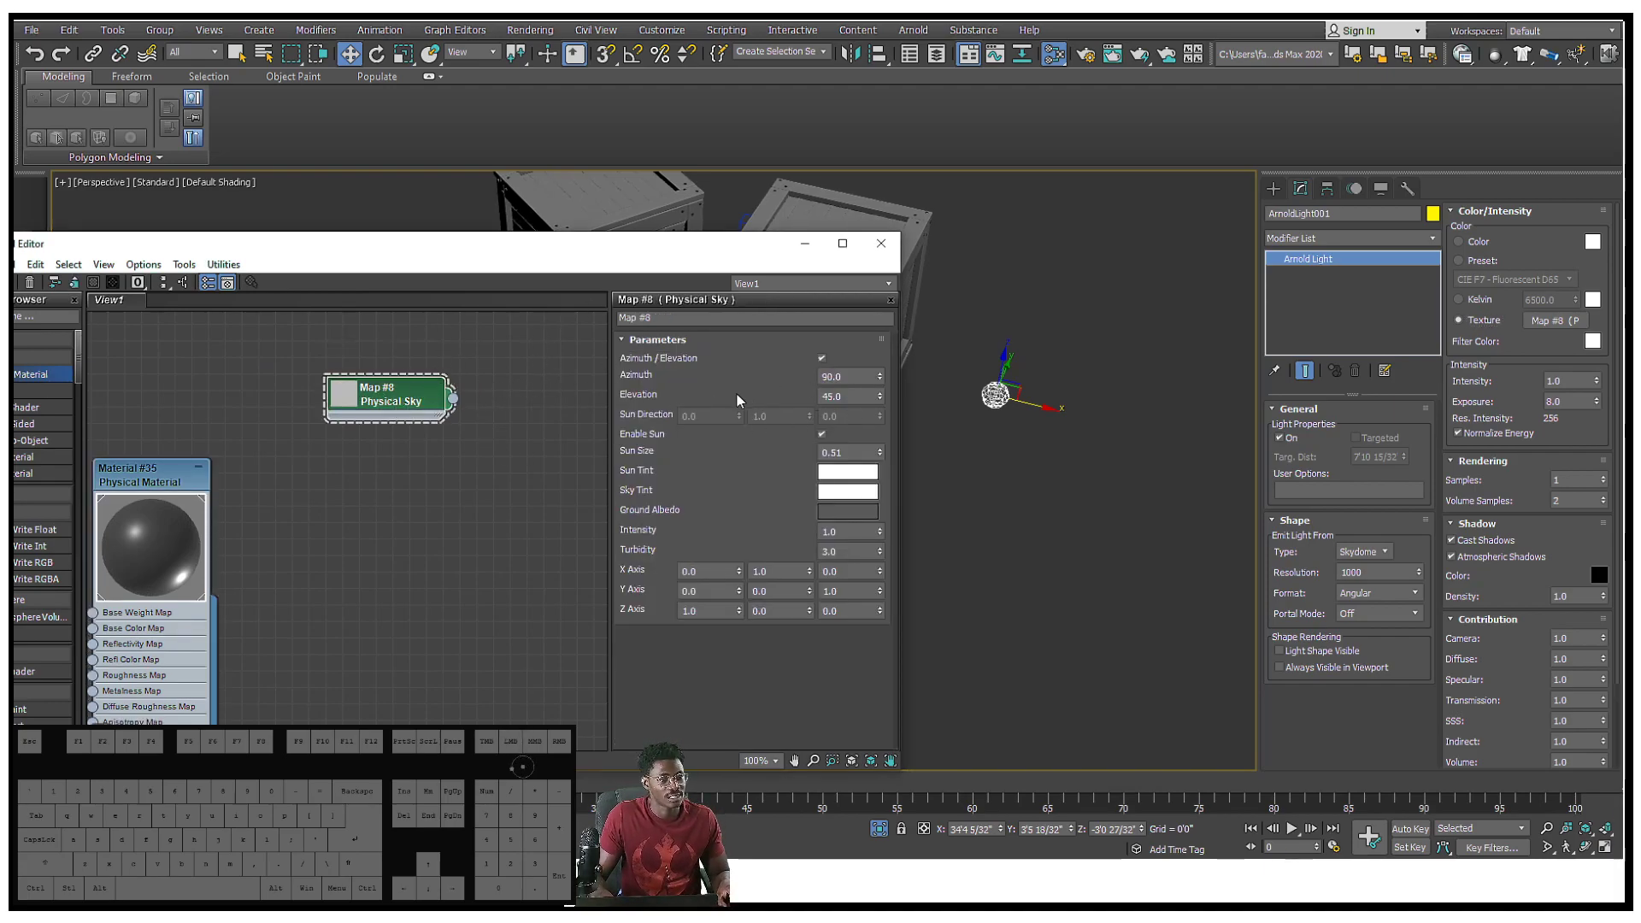
# Raise the skydome's Physical Sky map elevation from 45 to 90
pyautogui.click(848, 396)
pyautogui.write('90')
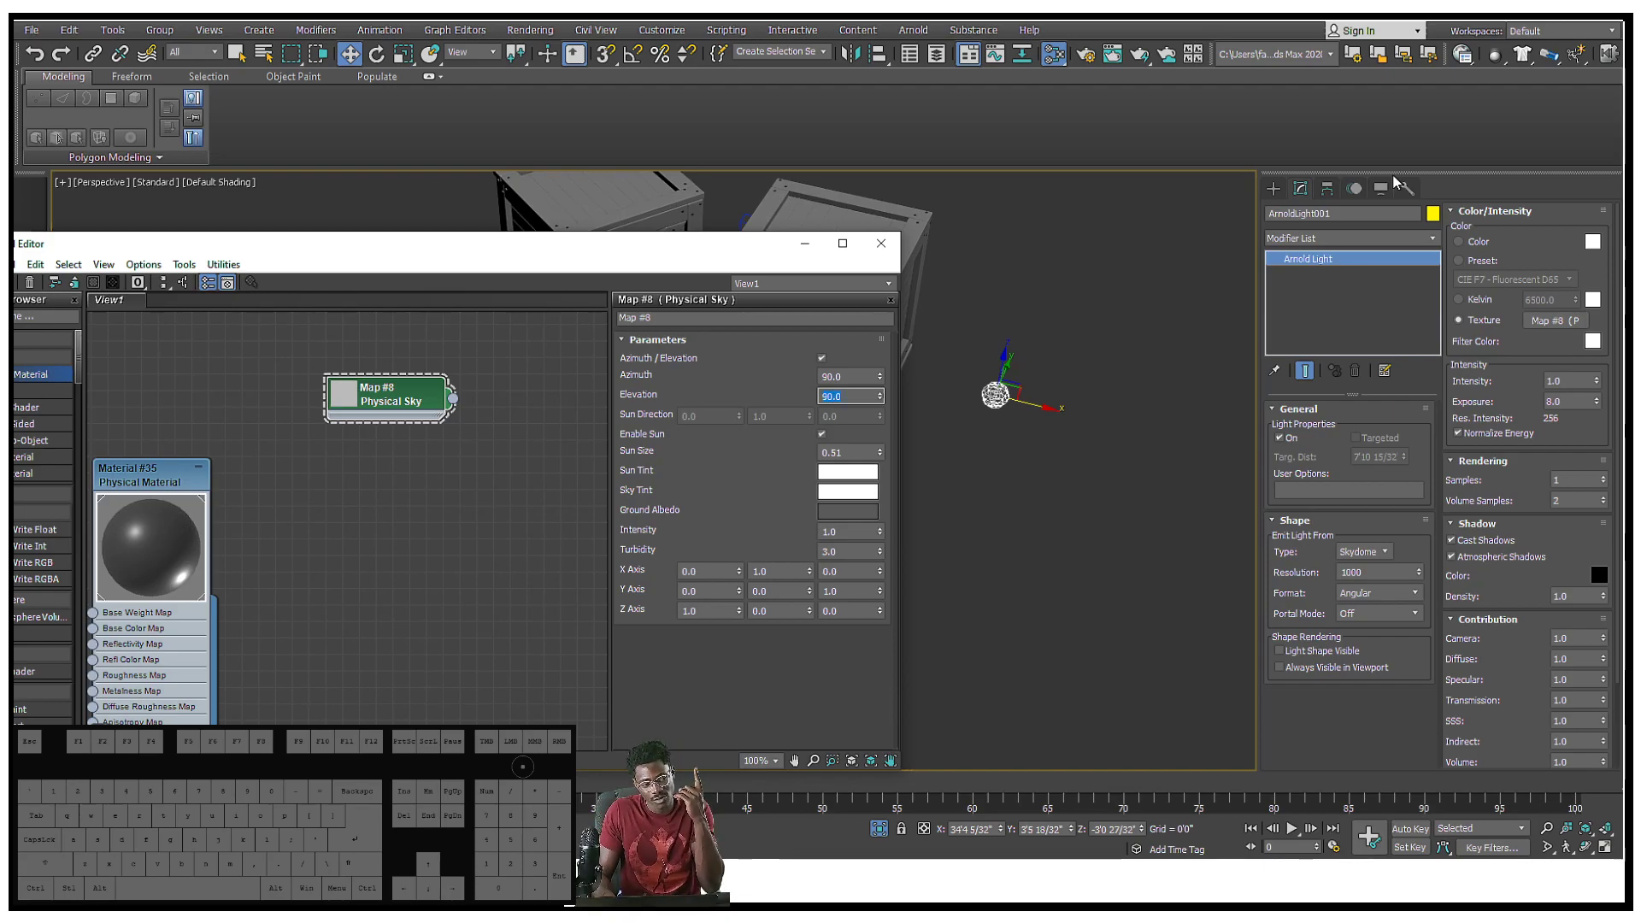
pyautogui.moveTo(1301, 183)
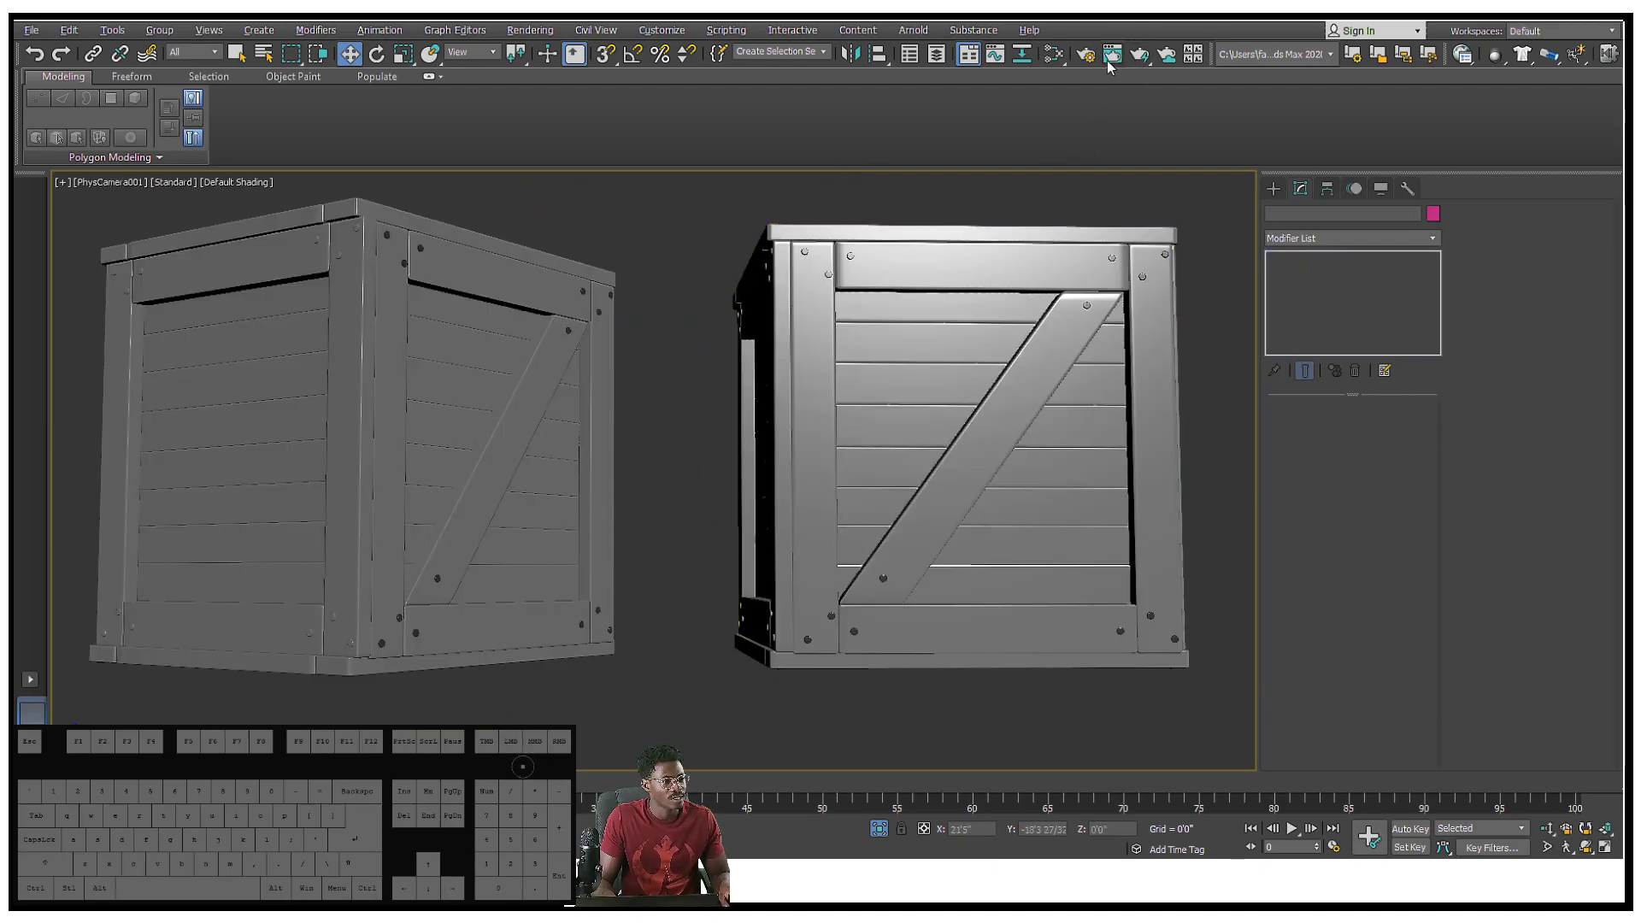
# Set the render output to the HDTV (video) preset at 1280x720 and render
pyautogui.click(1086, 53)
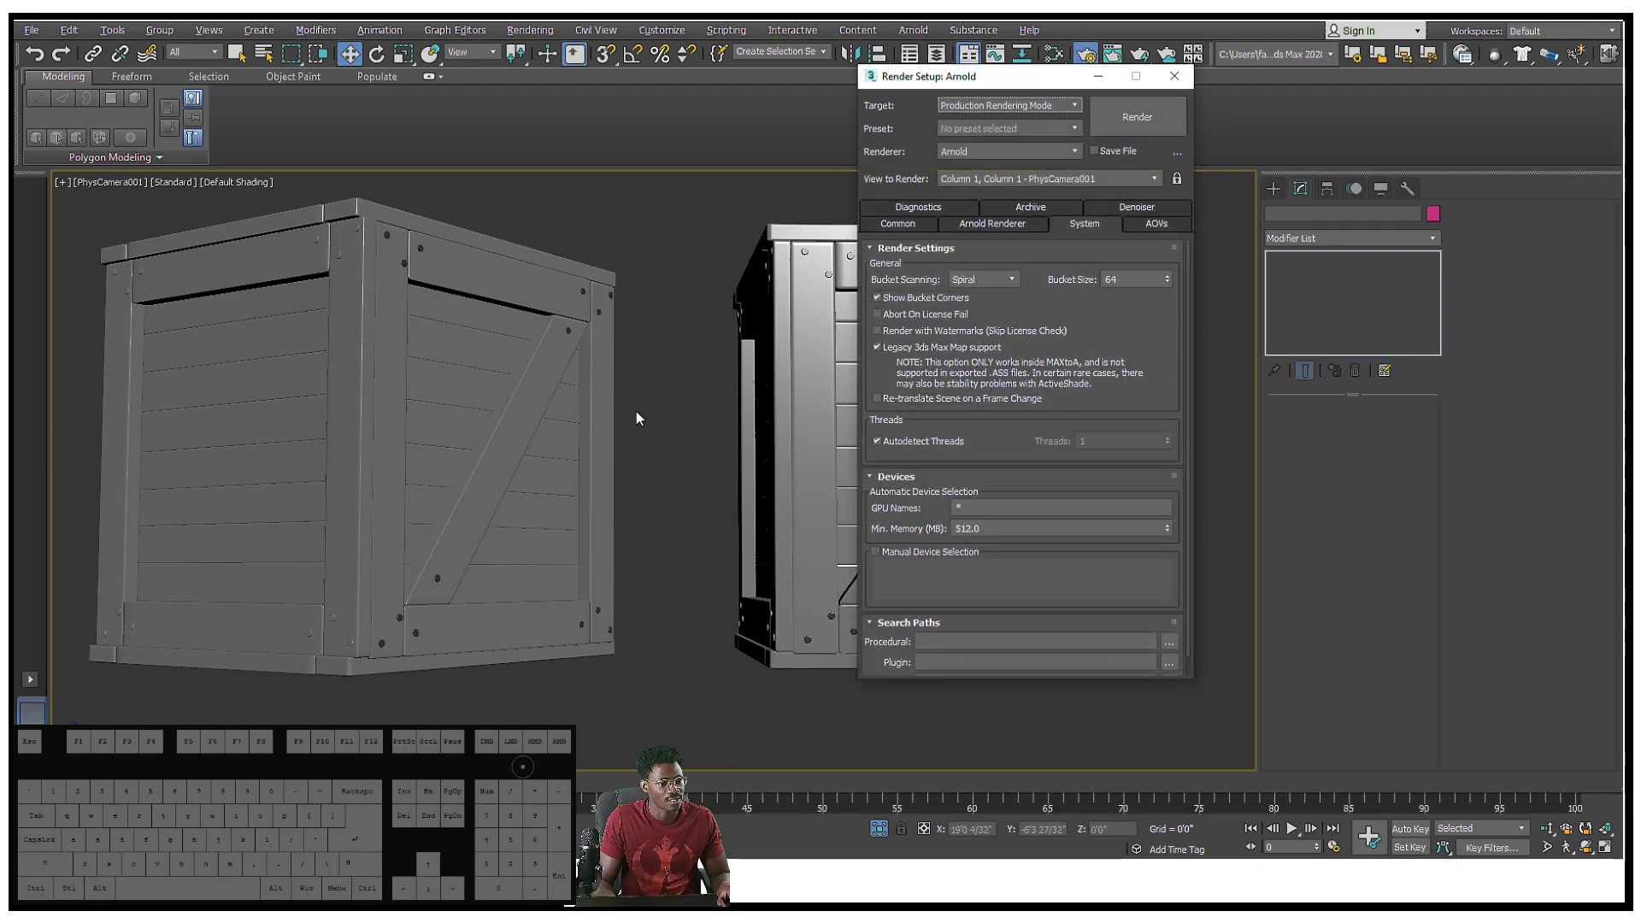
pyautogui.click(896, 224)
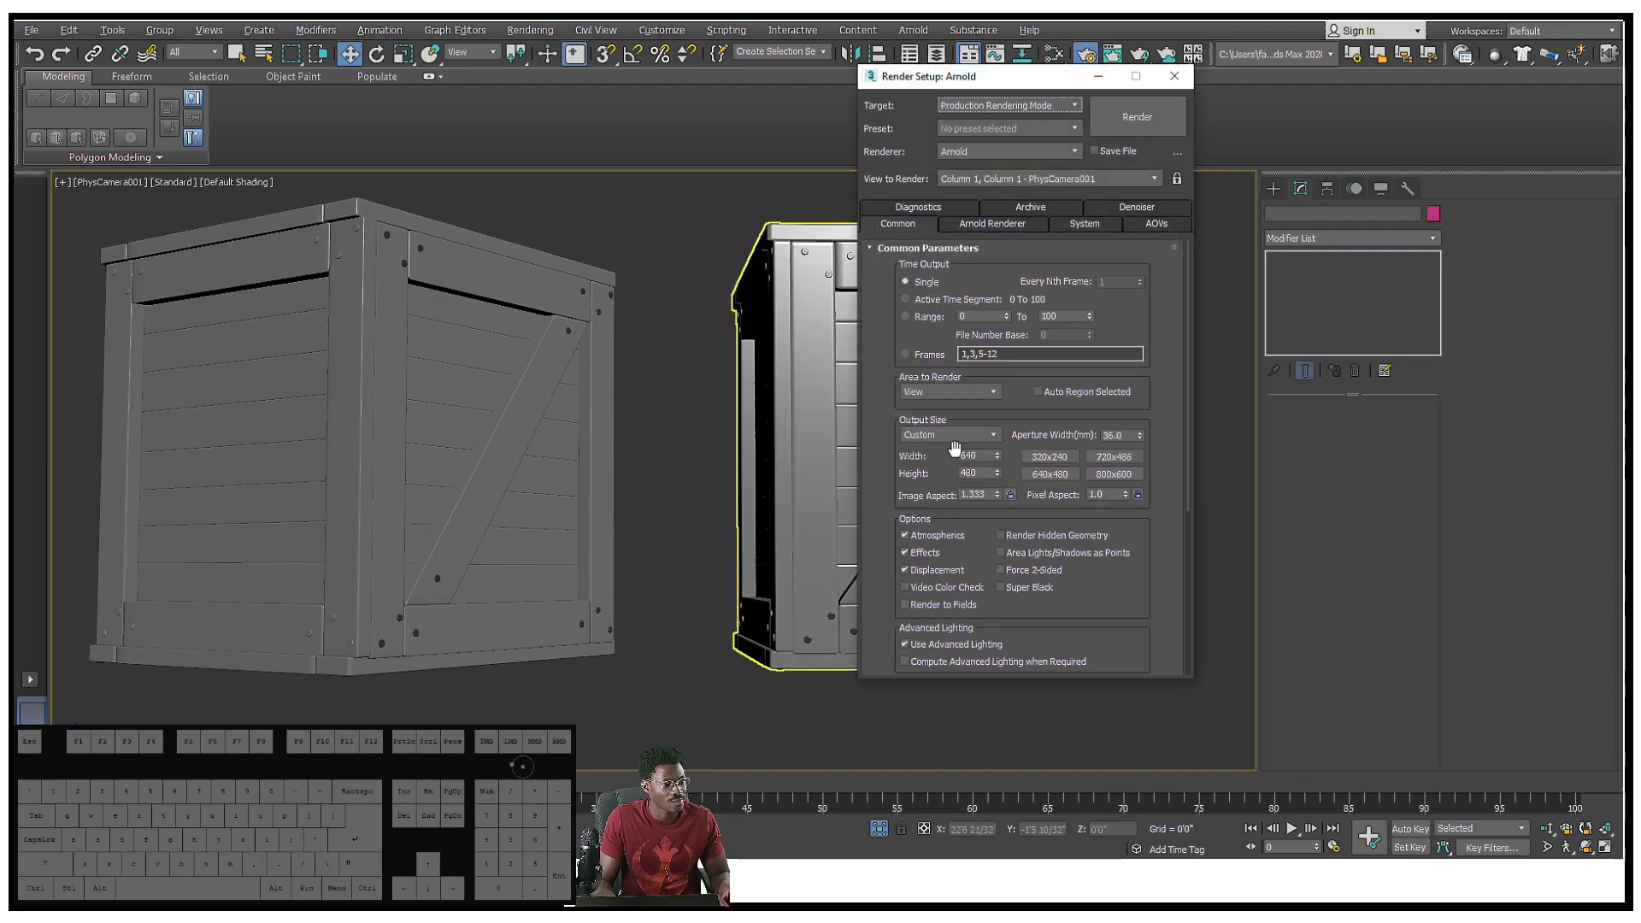
pyautogui.click(991, 435)
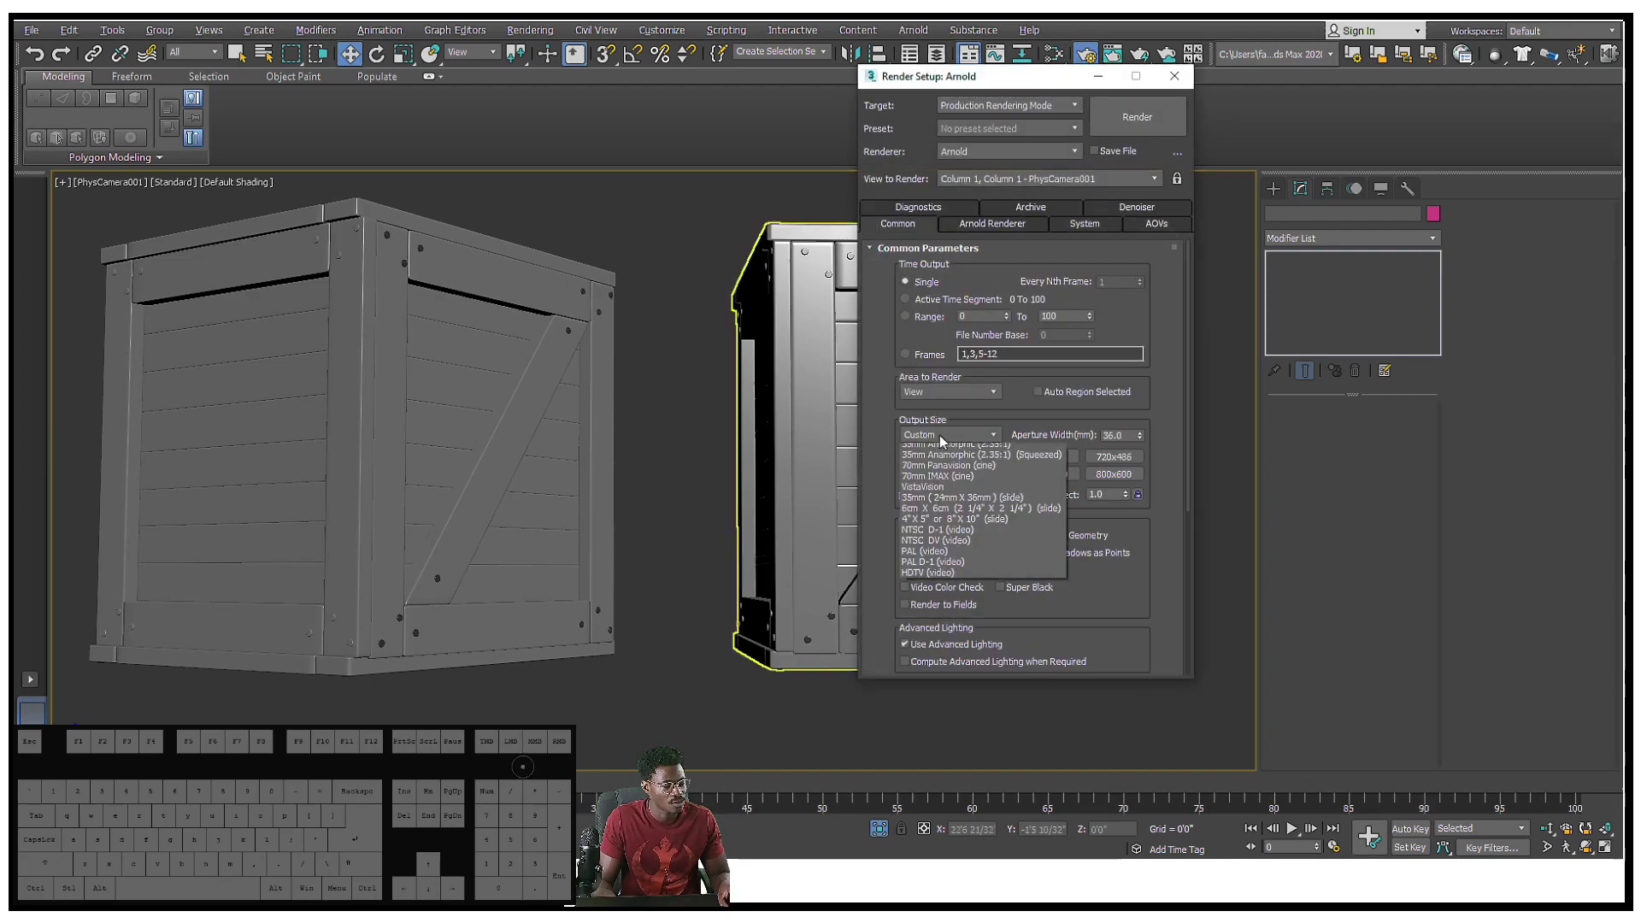
pyautogui.click(930, 573)
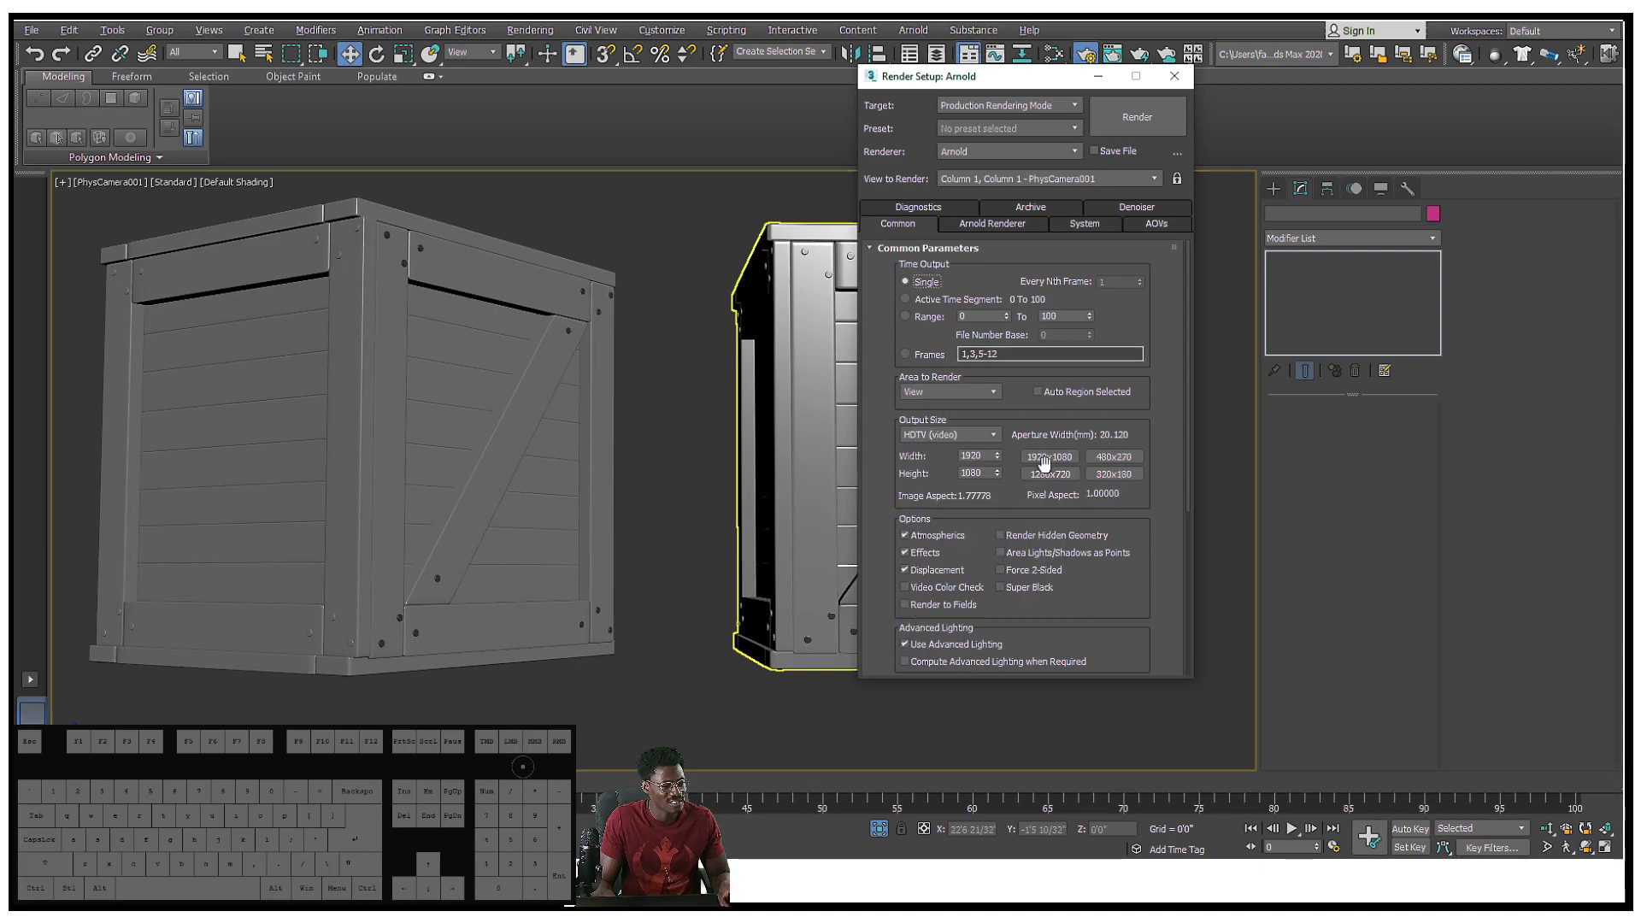
pyautogui.click(1049, 473)
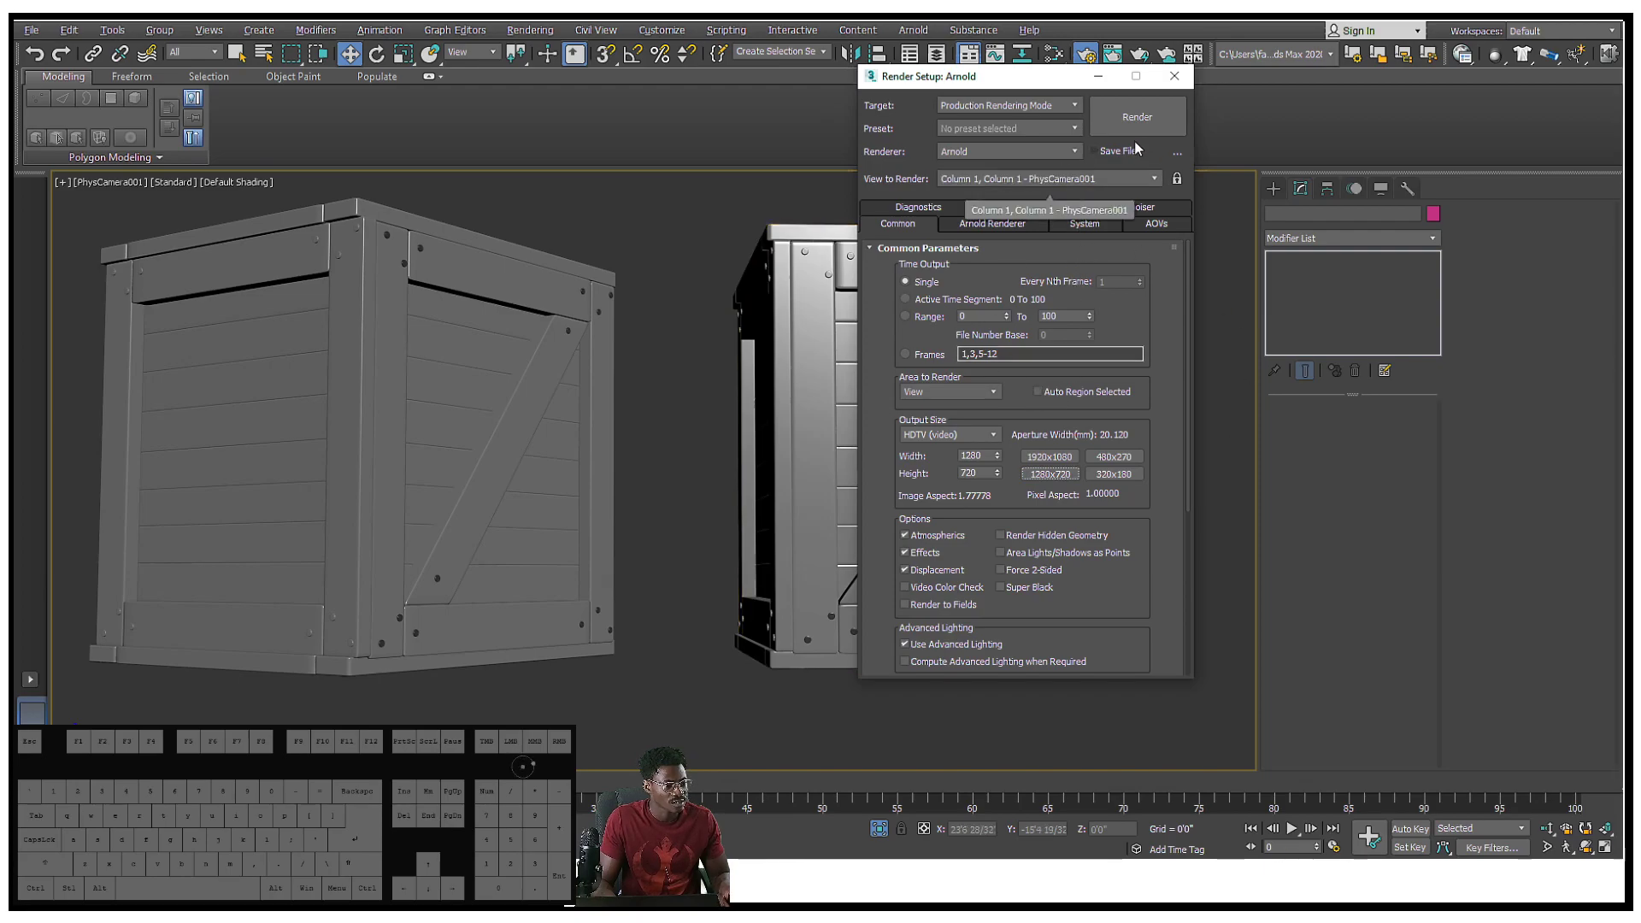
pyautogui.click(1137, 116)
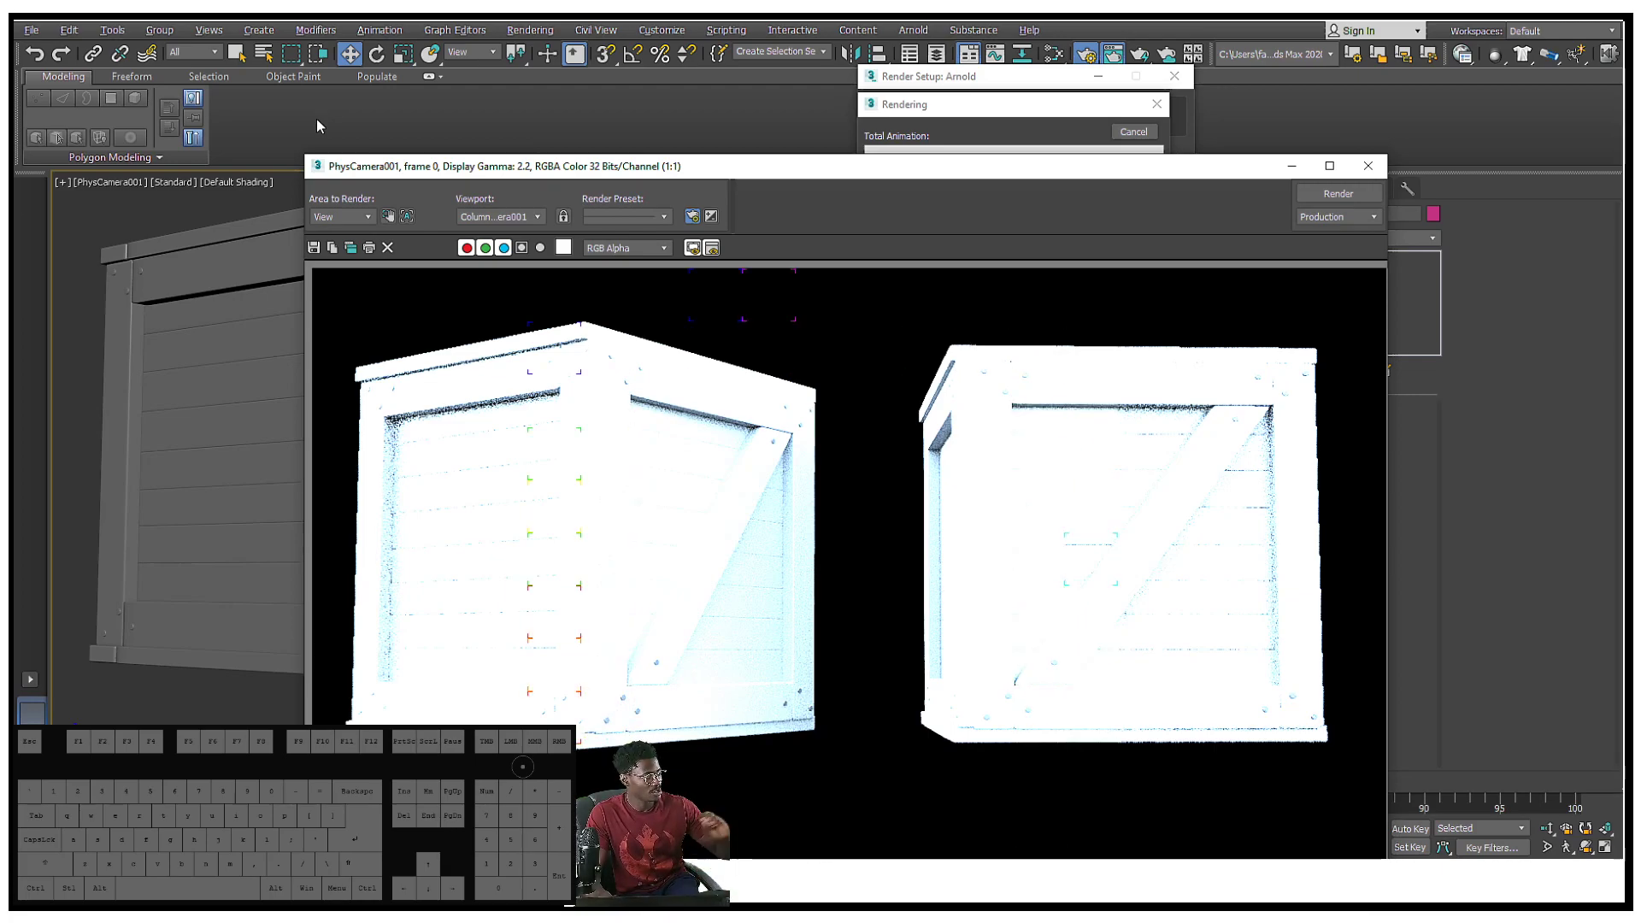
pyautogui.moveTo(1013, 190)
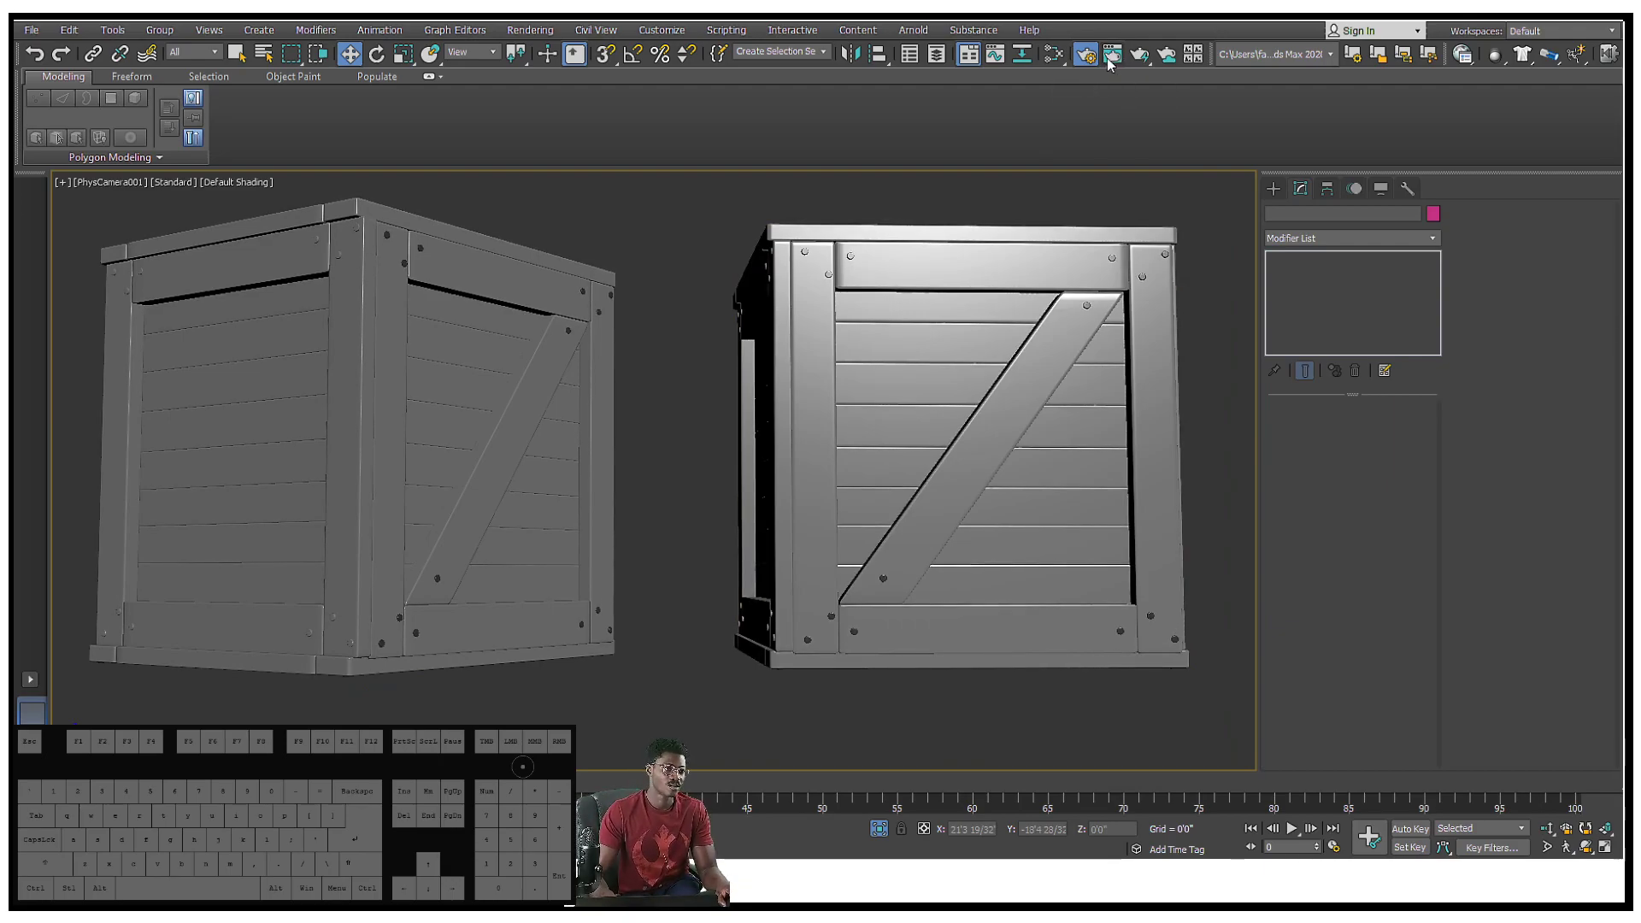
# Test-render the PhysCamera001 view and close the Rendered Frame Window
pyautogui.click(1106, 53)
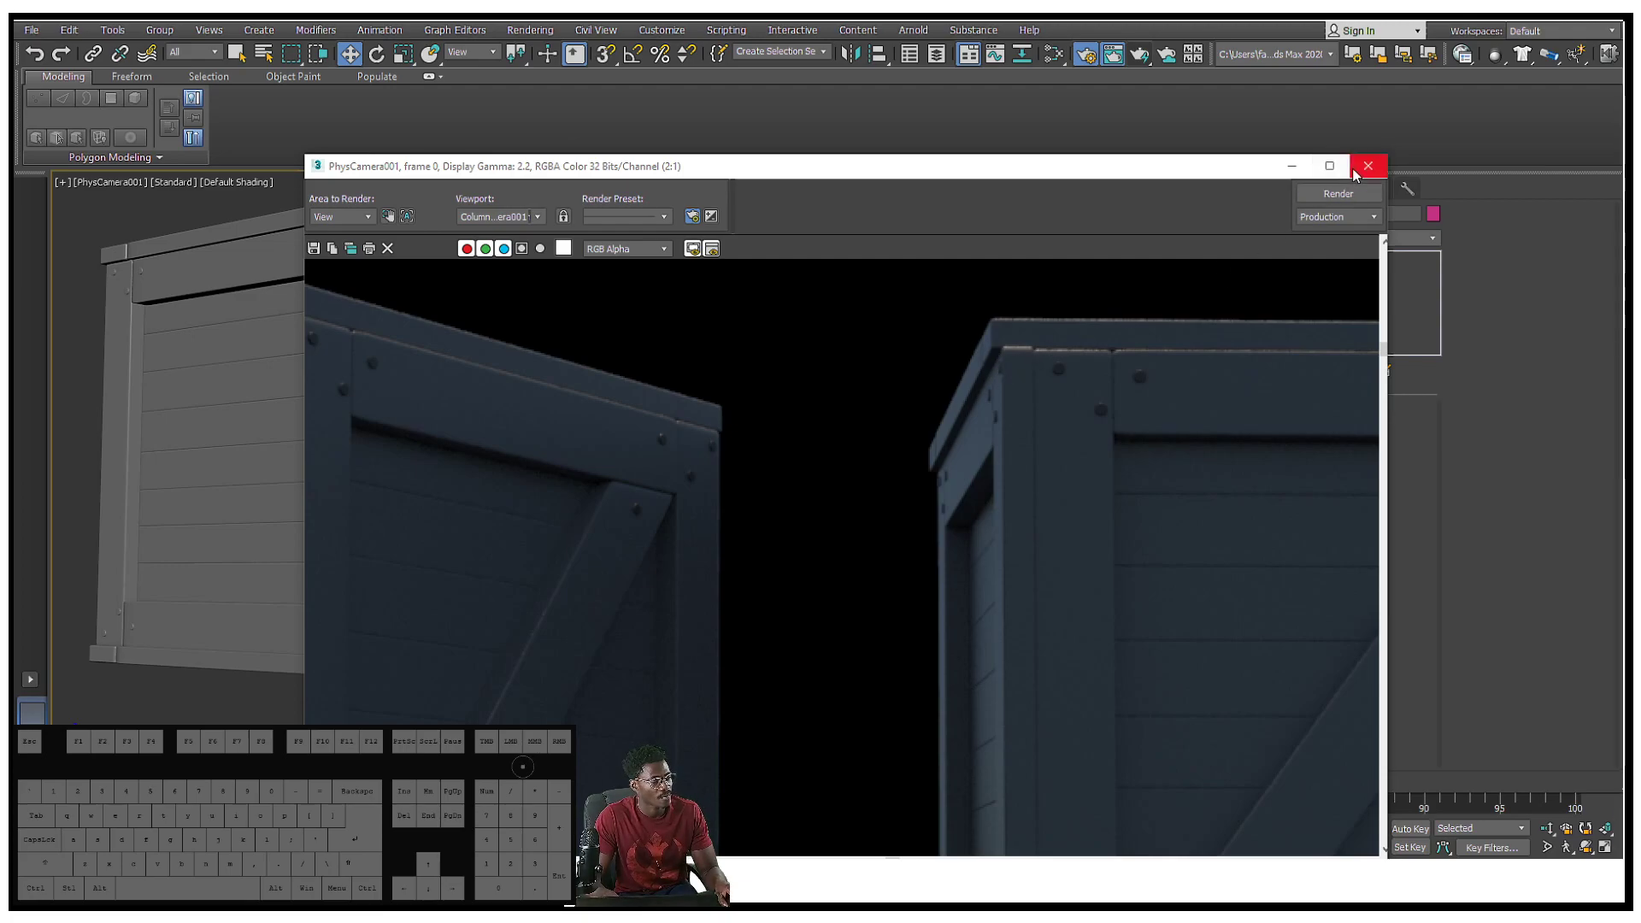
pyautogui.click(1367, 165)
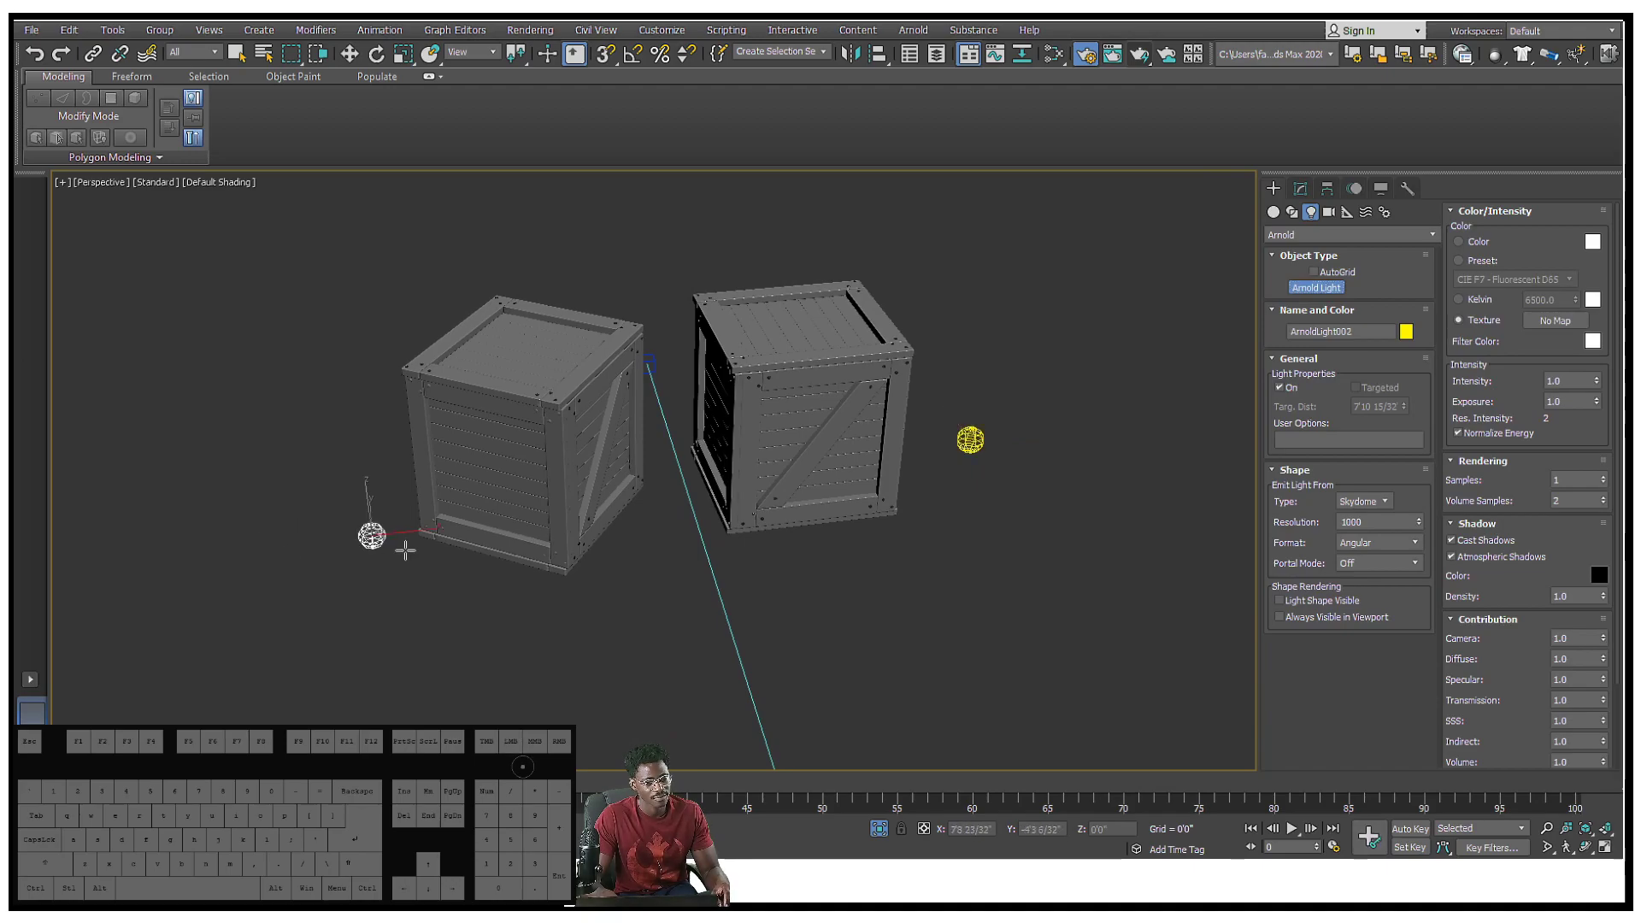
# Make ArnoldLight002 a Quad area light, size it, and move it near the crates
pyautogui.click(1362, 500)
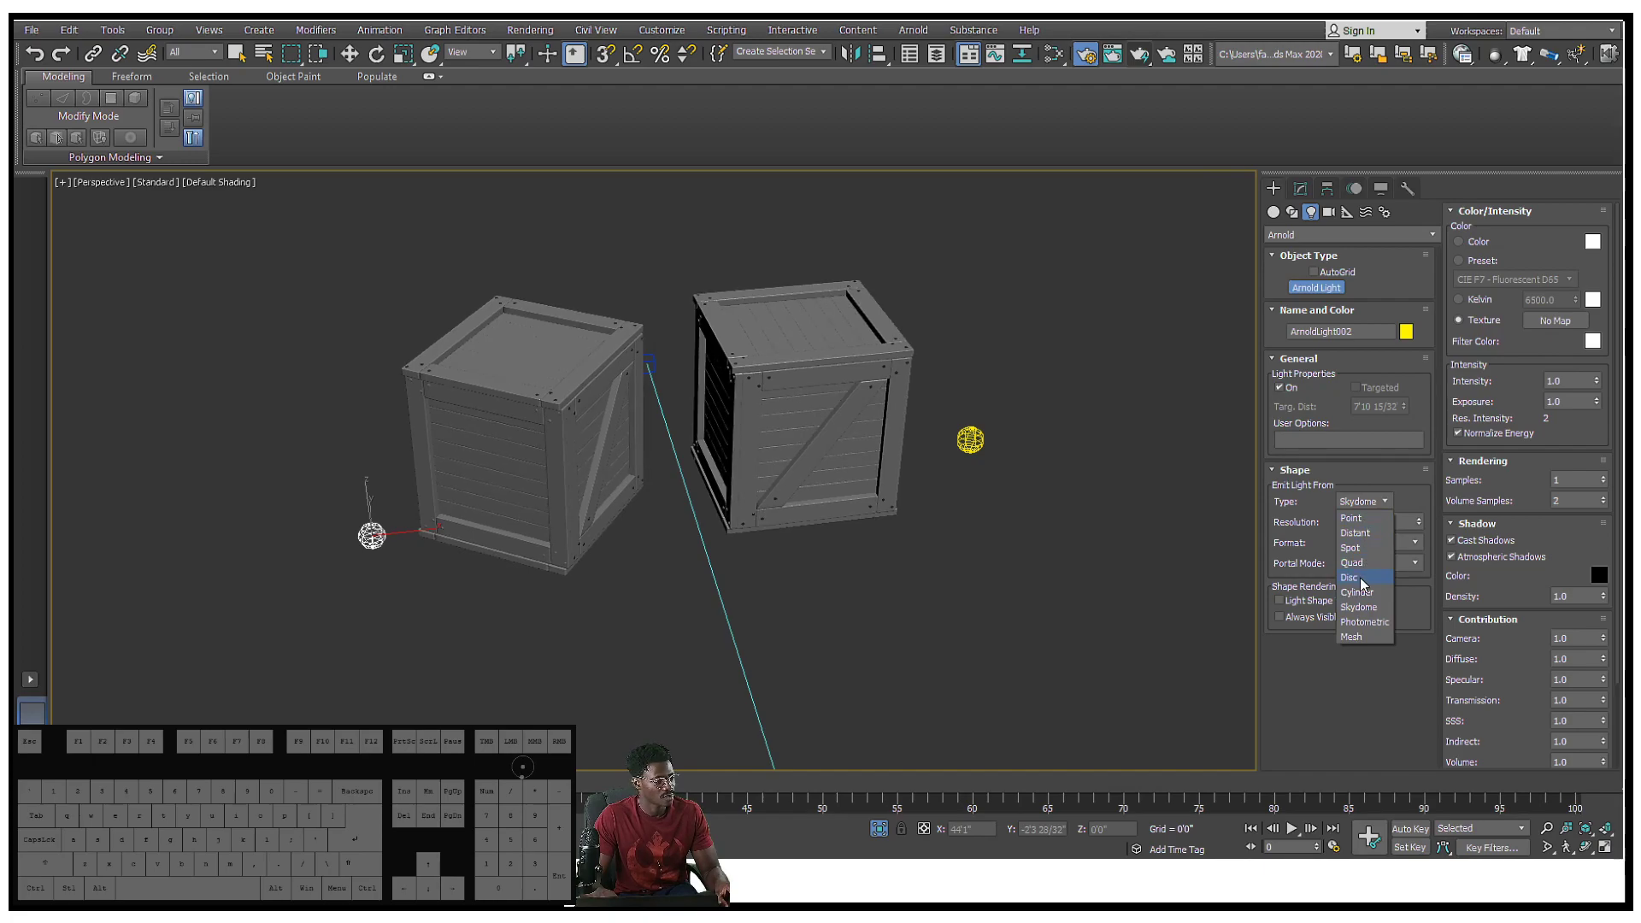
pyautogui.moveTo(1364, 636)
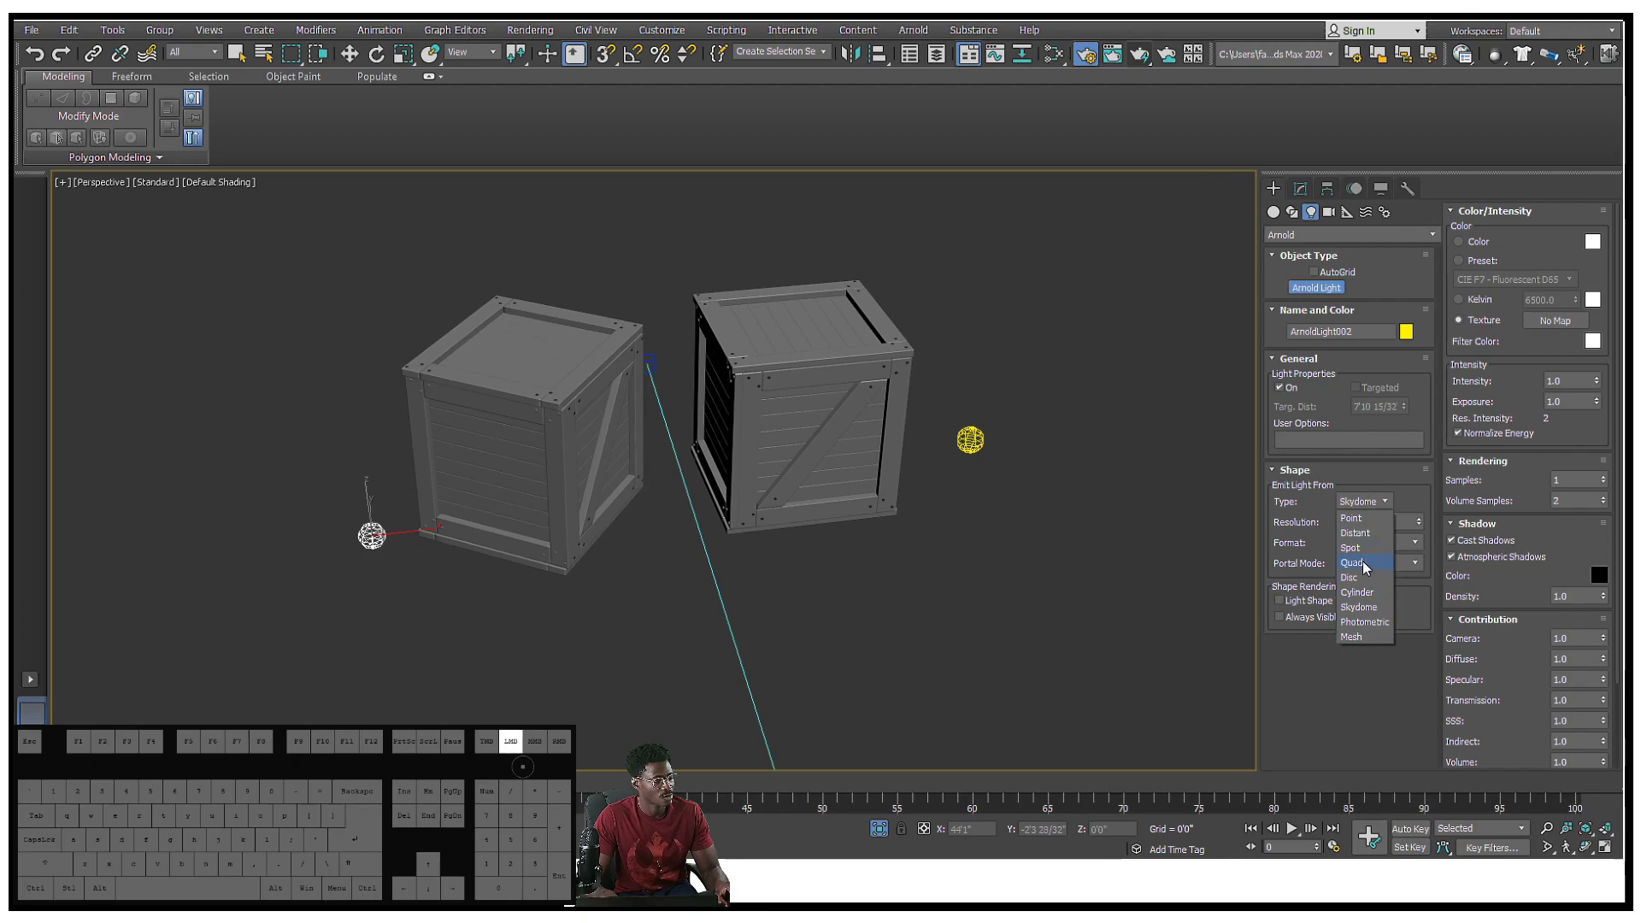
pyautogui.click(1356, 563)
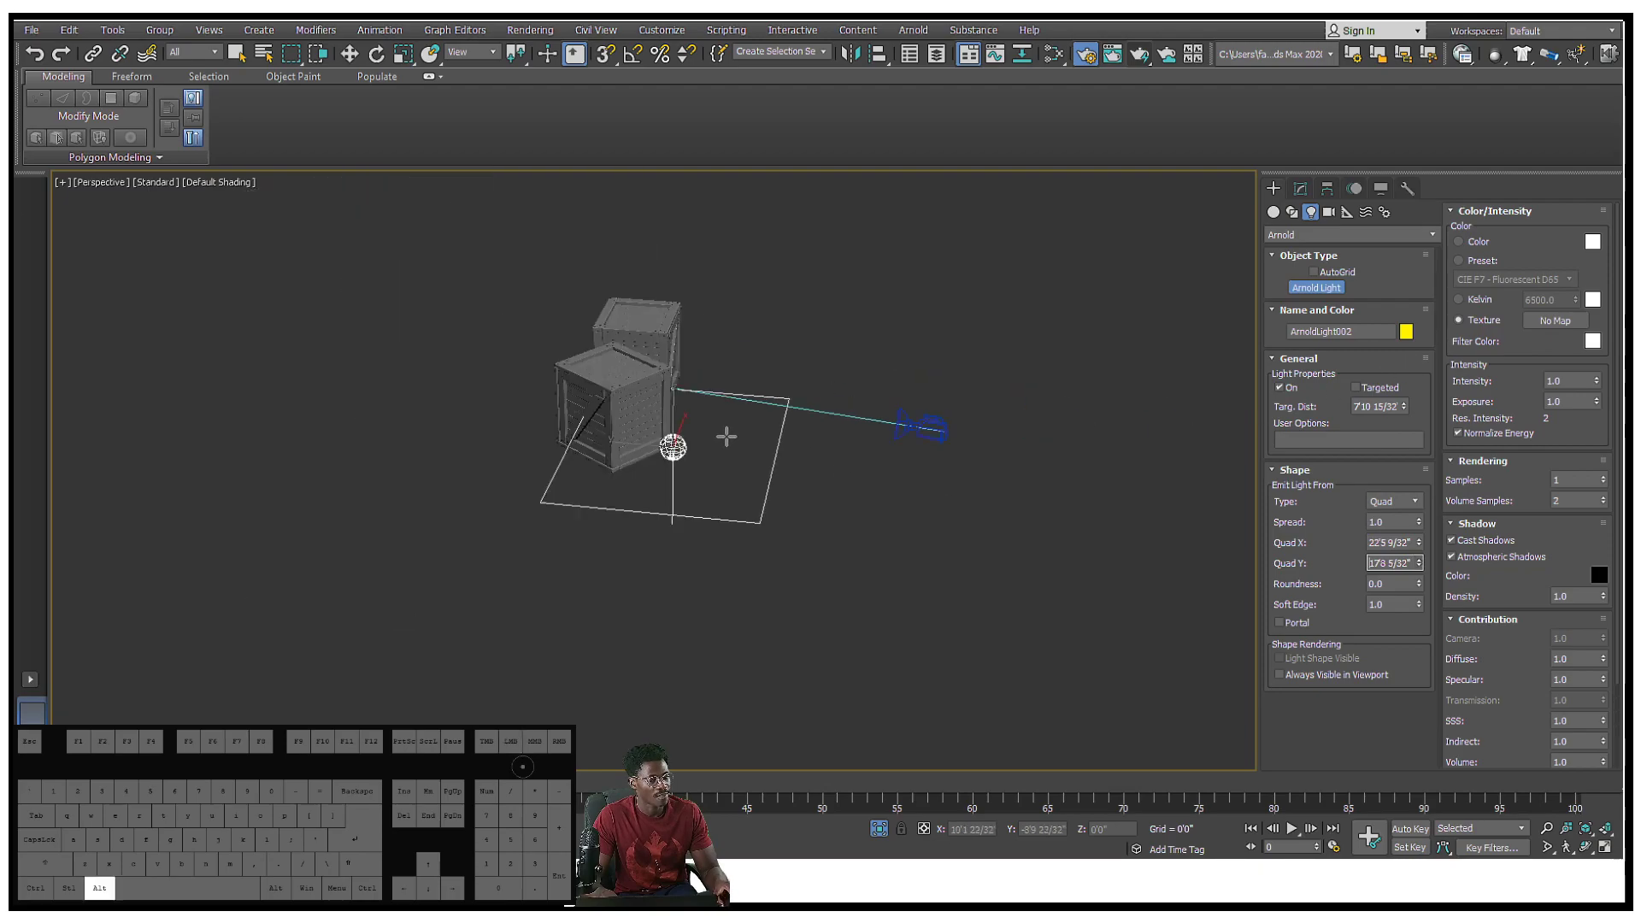
pyautogui.click(373, 55)
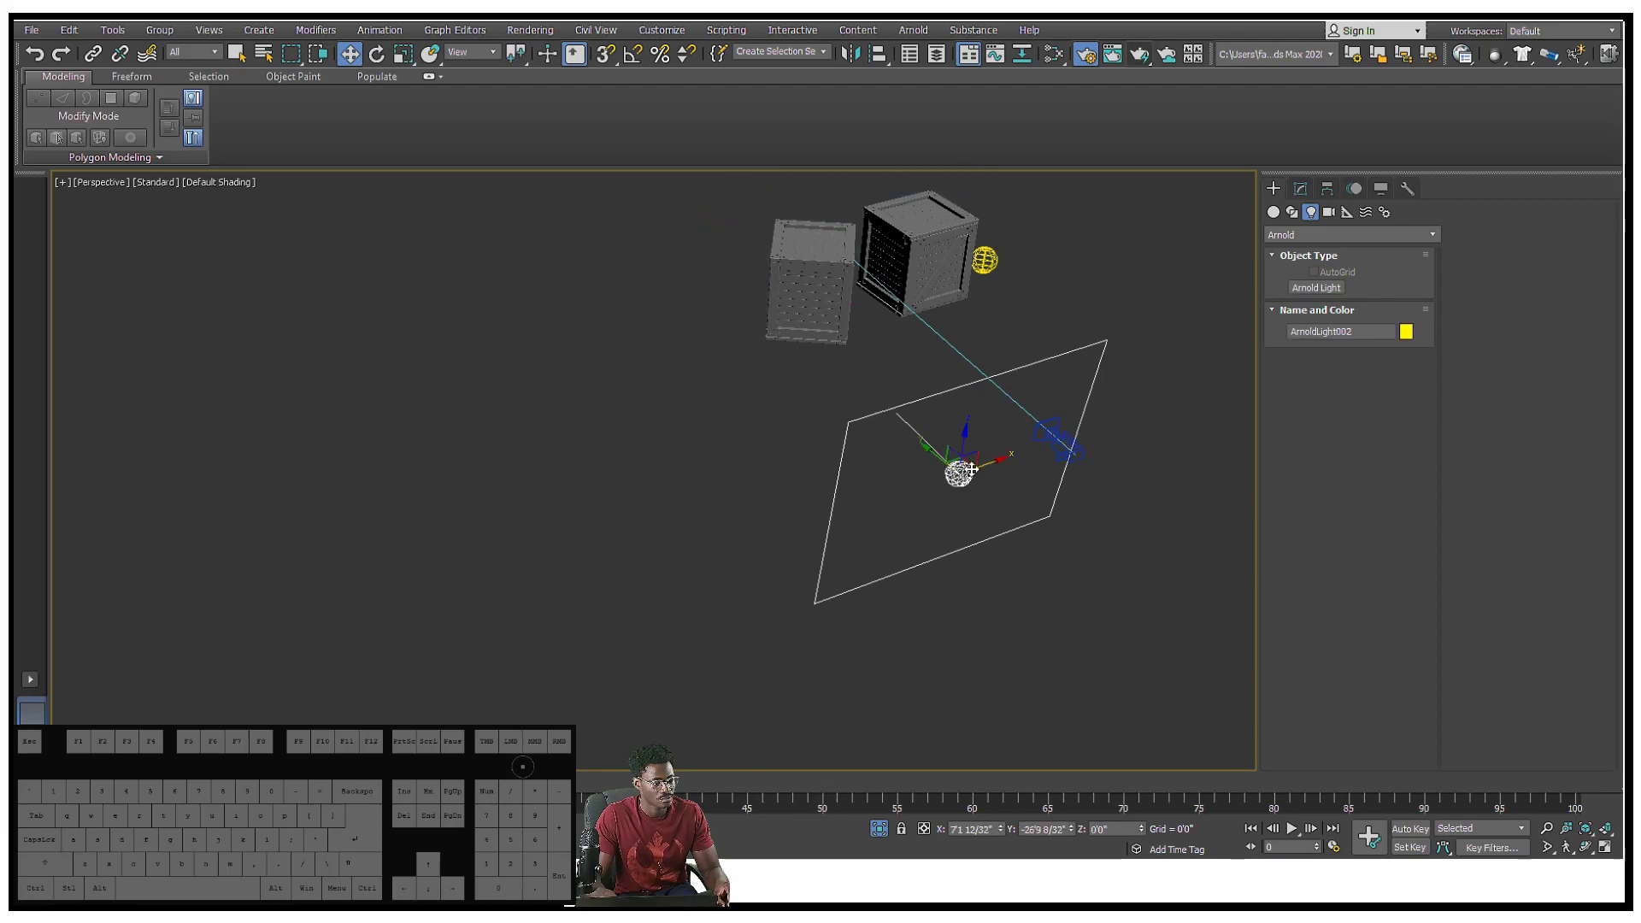
pyautogui.moveTo(957, 471); pyautogui.dragTo(1094, 387)
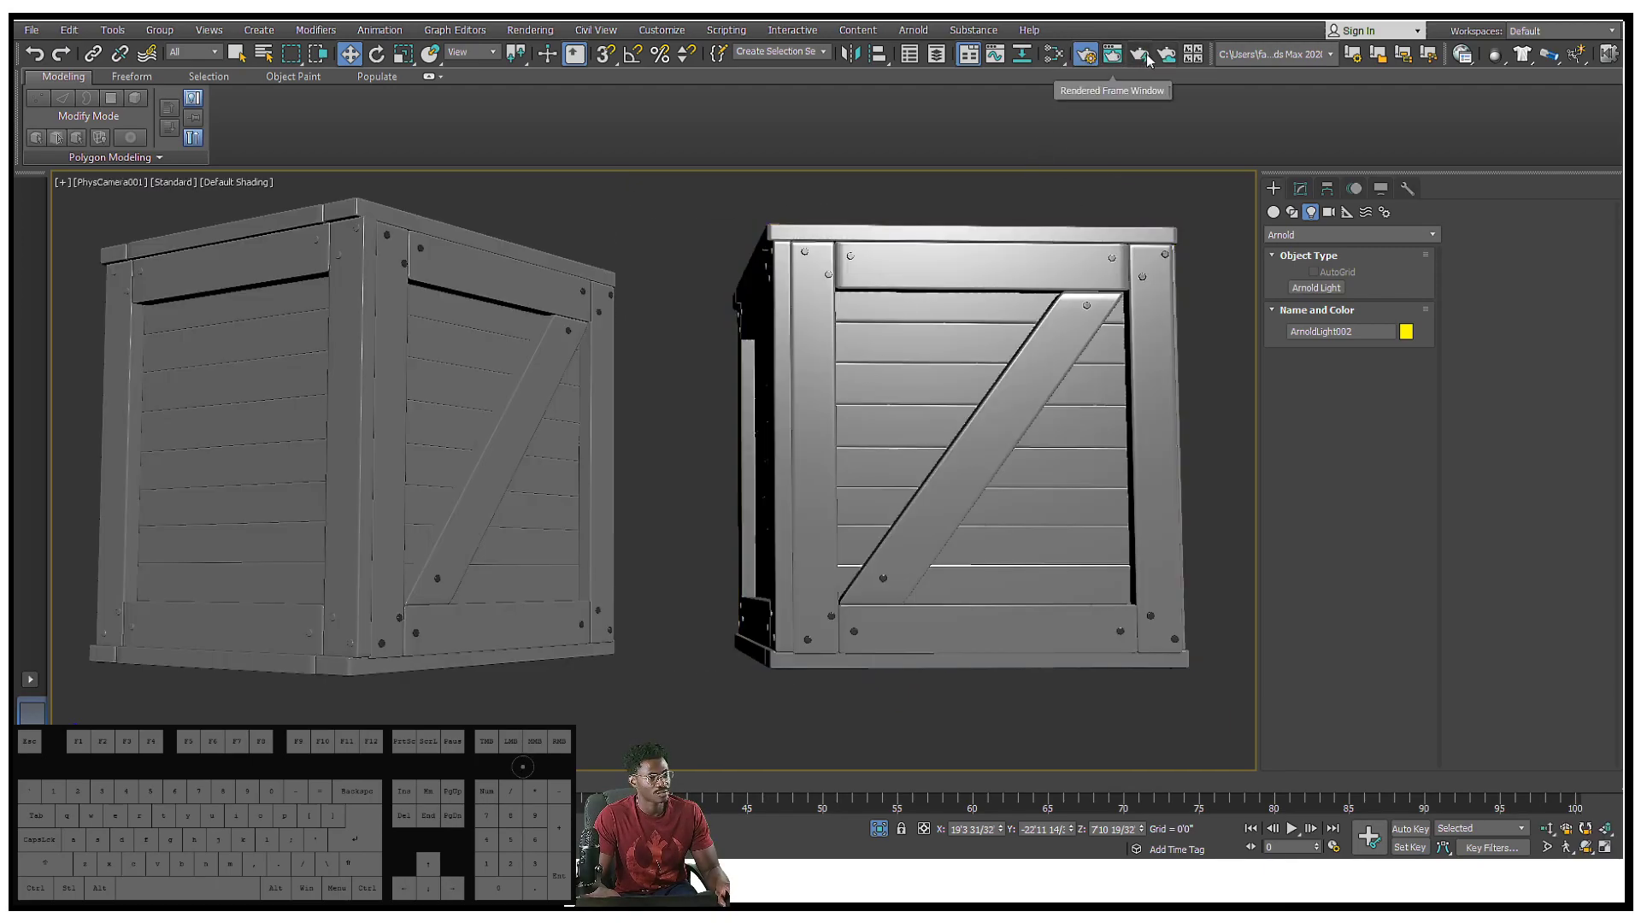
# Render the camera view with the quad light, review the frame, then minimize it
pyautogui.click(1085, 53)
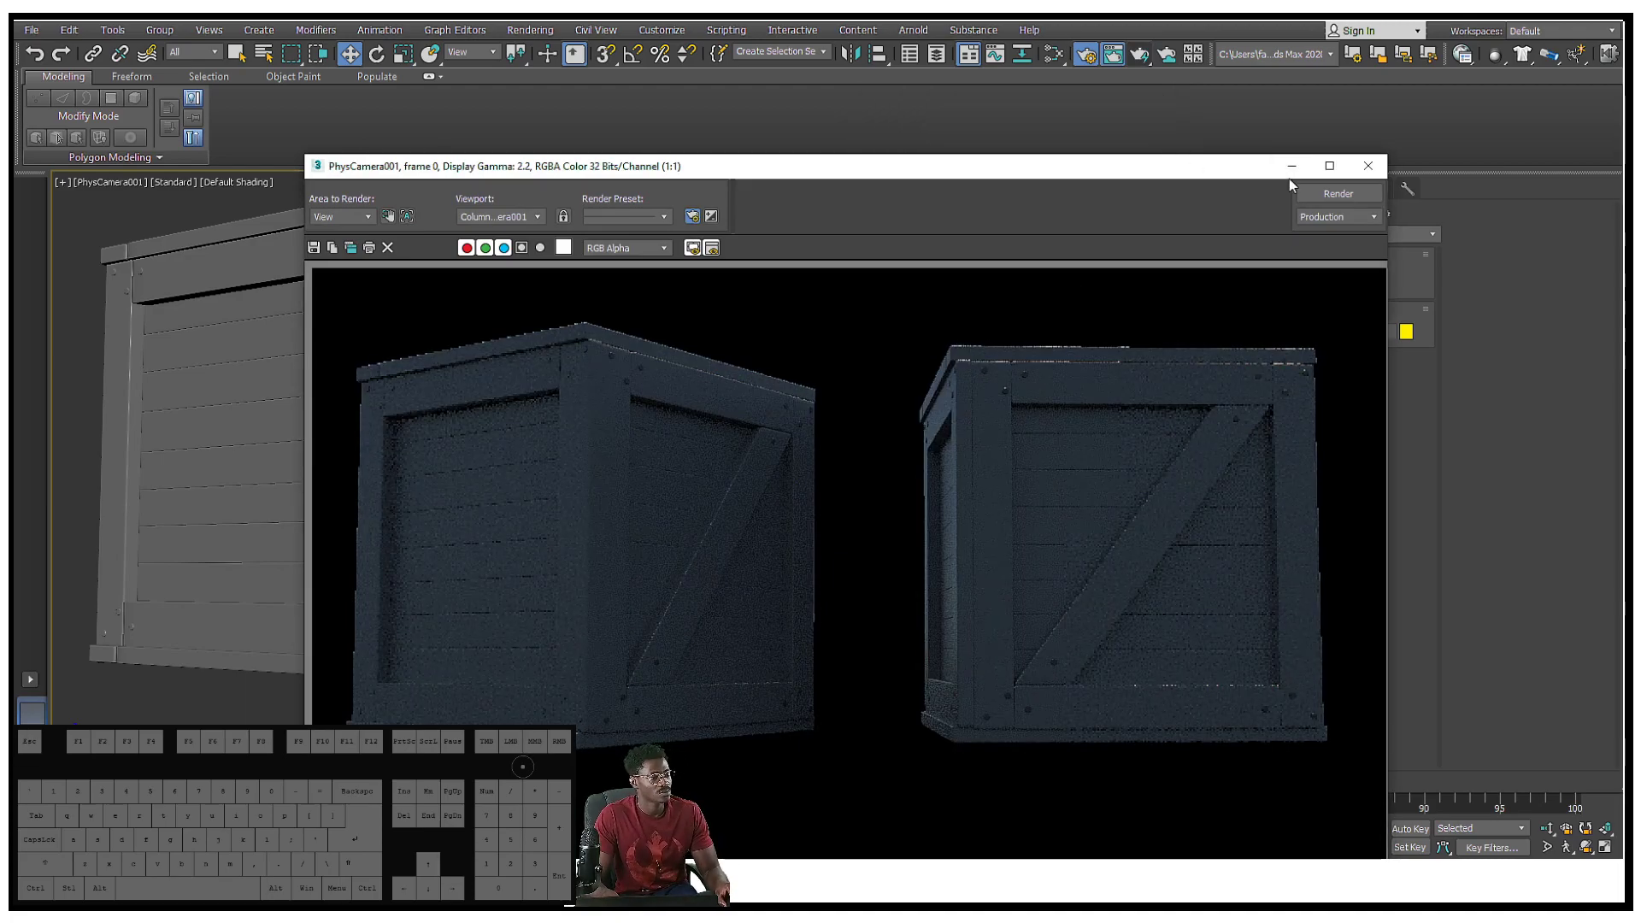
pyautogui.click(1367, 165)
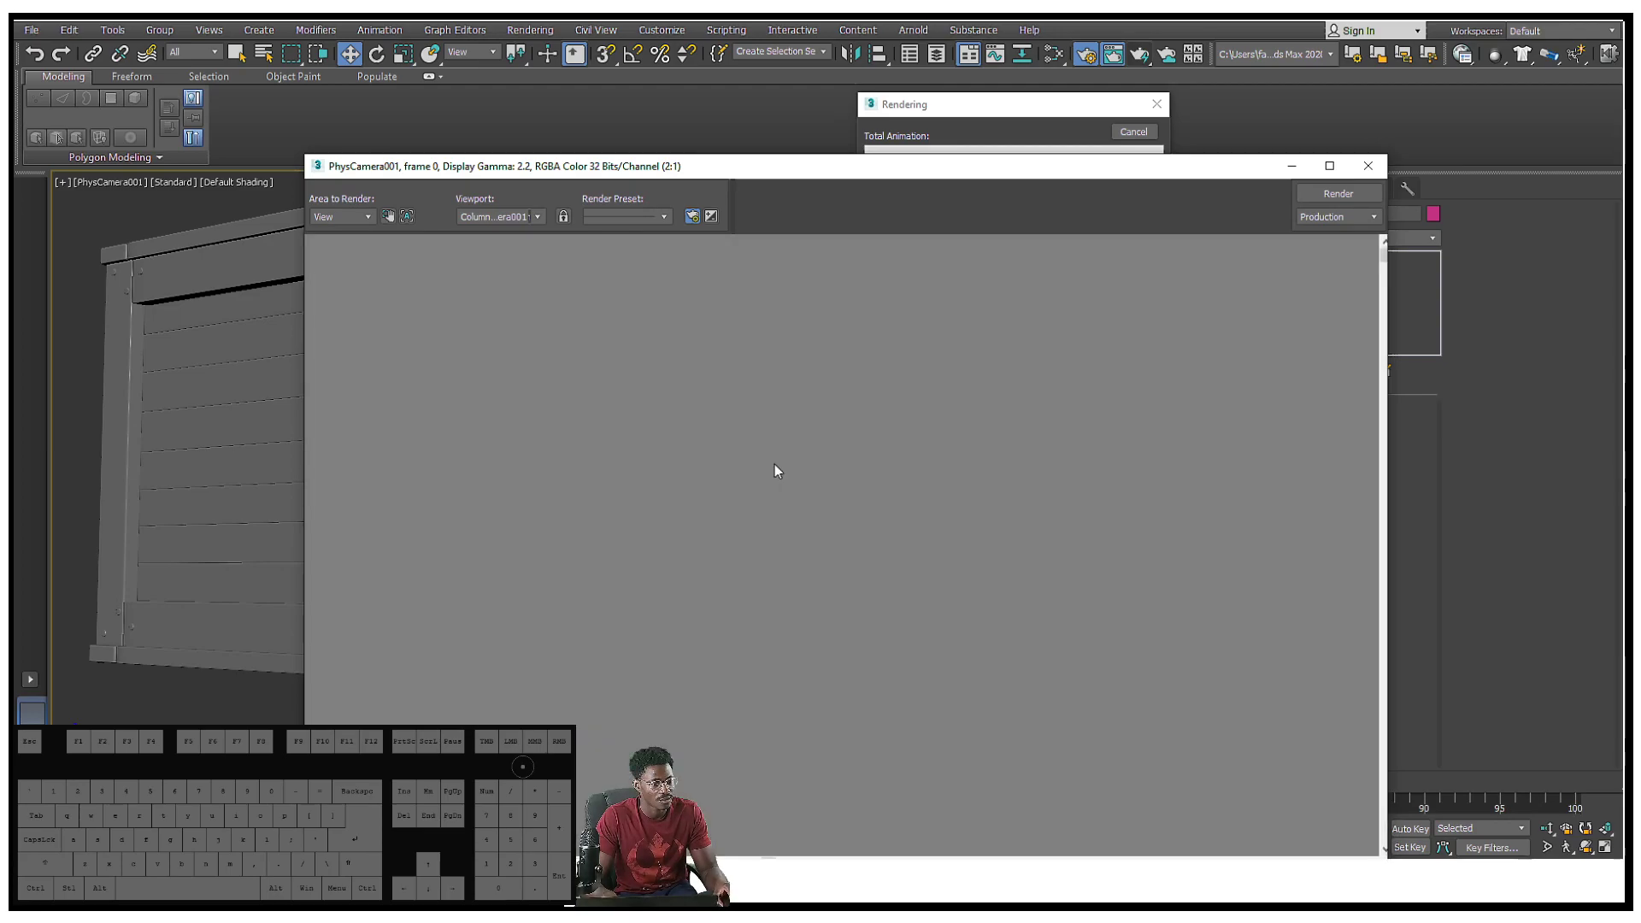
pyautogui.click(1337, 192)
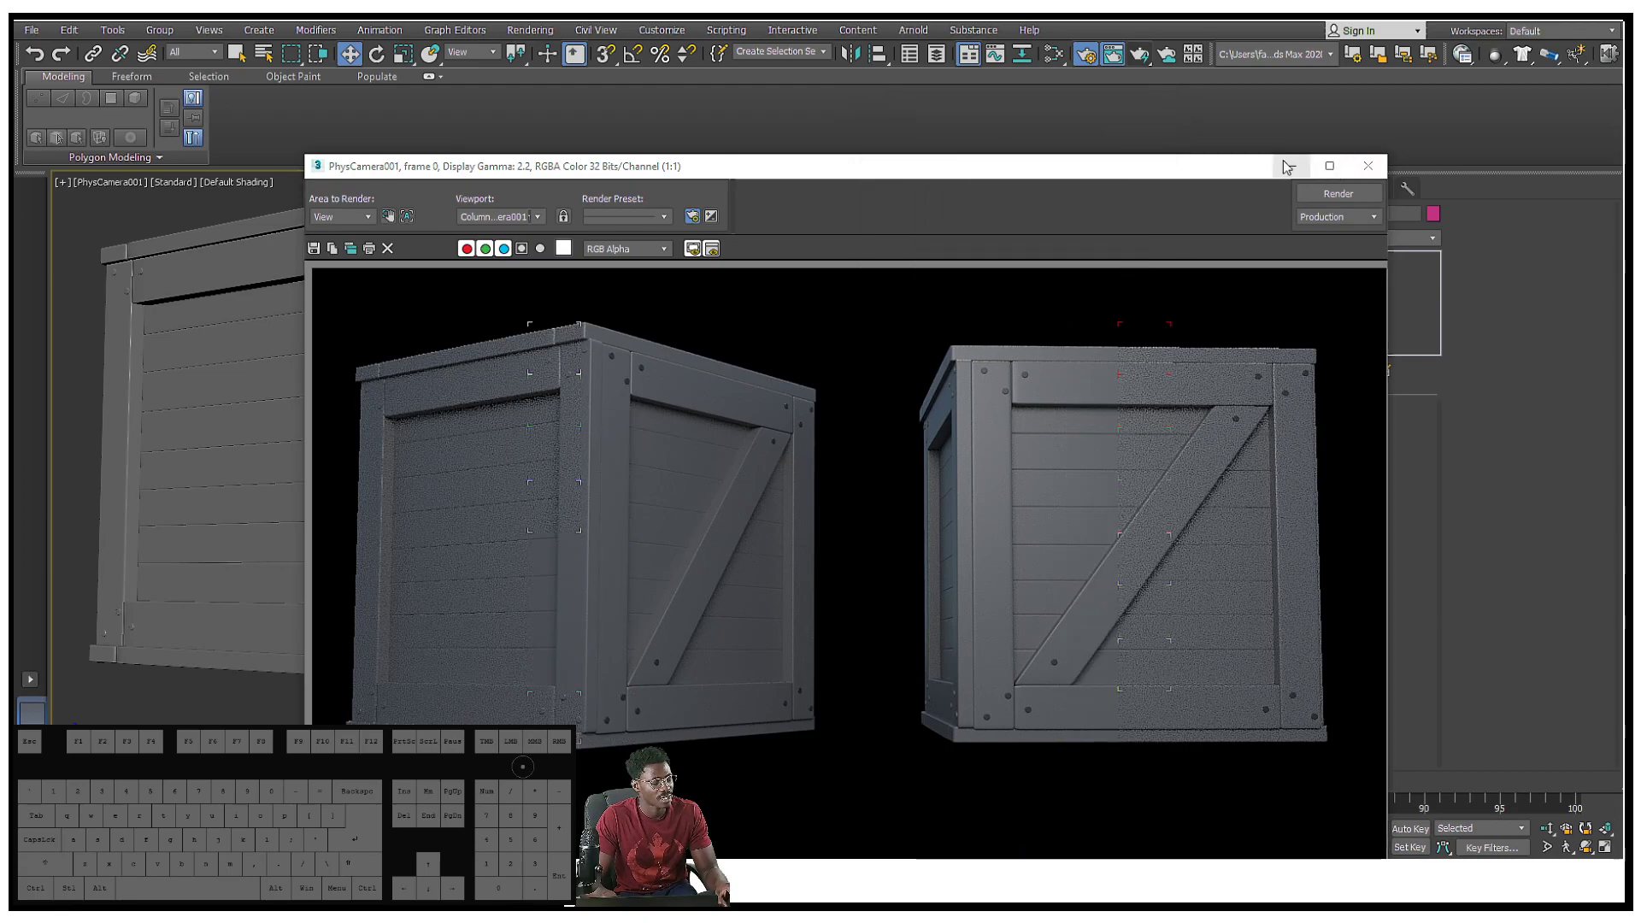
pyautogui.click(1367, 165)
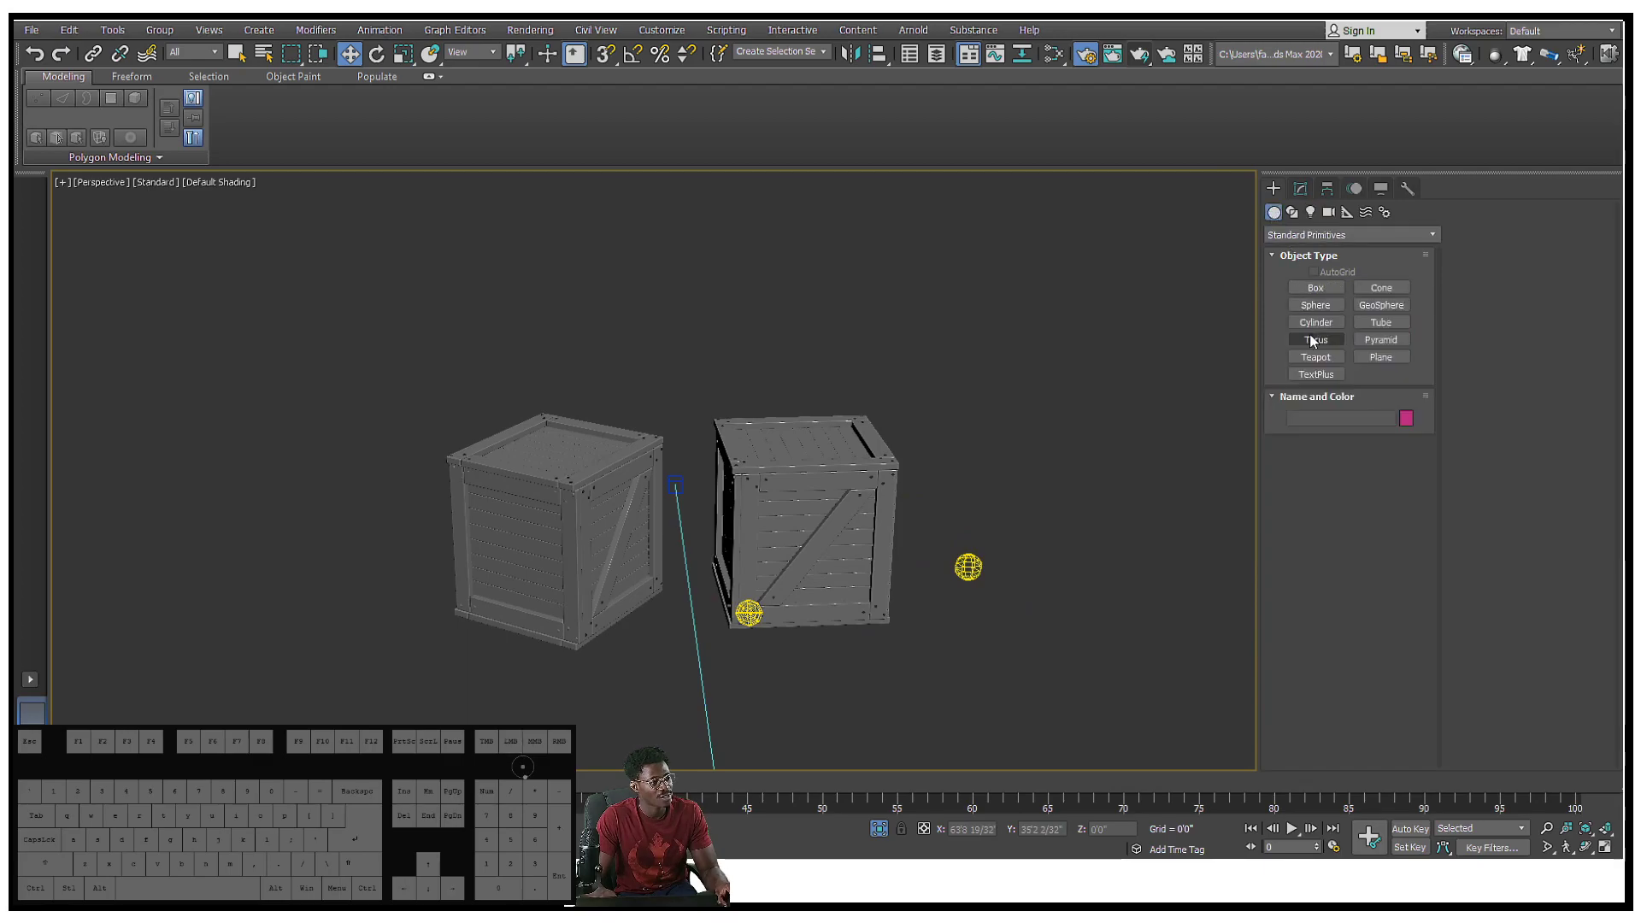
# Place a third Arnold light, ArnoldLight003, in the viewport beside the crates
pyautogui.click(1291, 212)
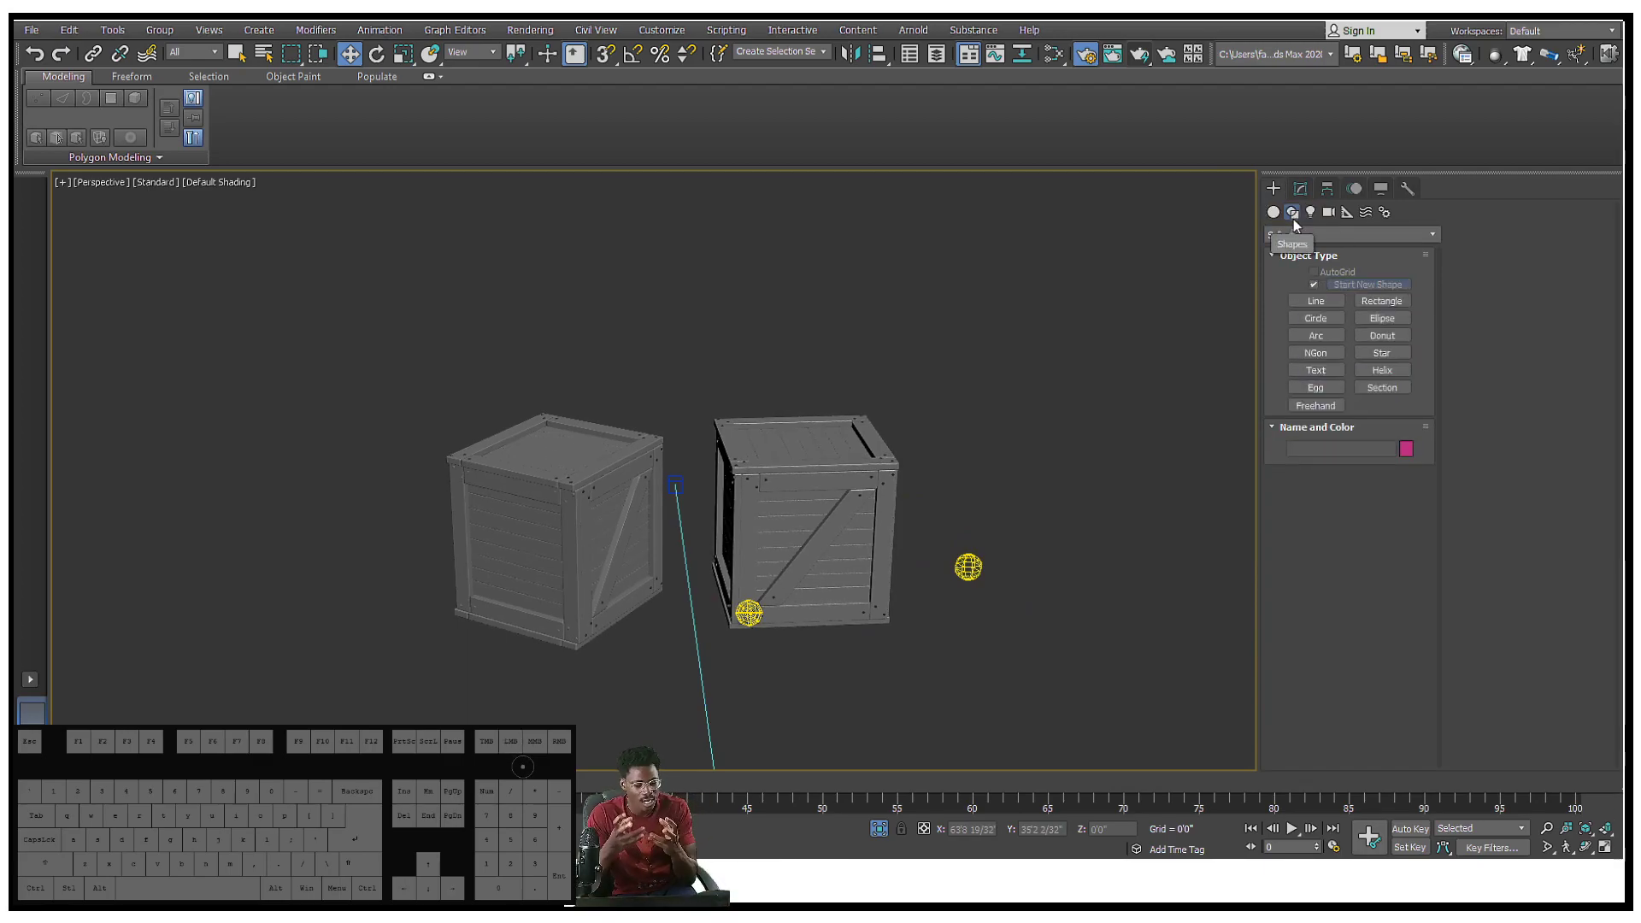
pyautogui.click(1291, 211)
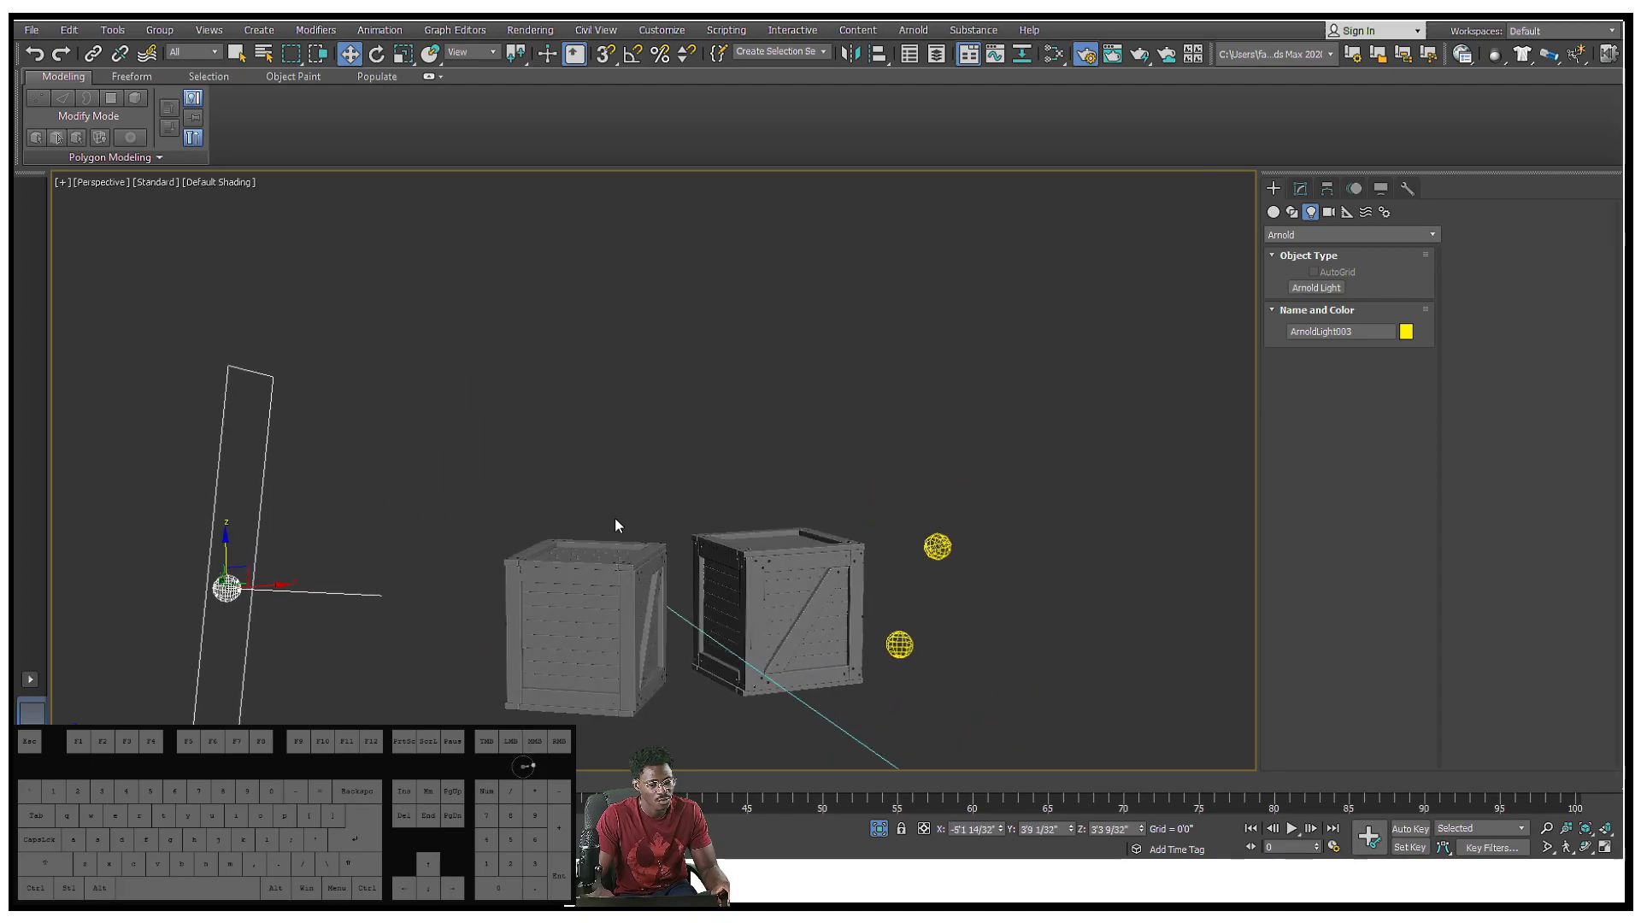
pyautogui.click(1300, 188)
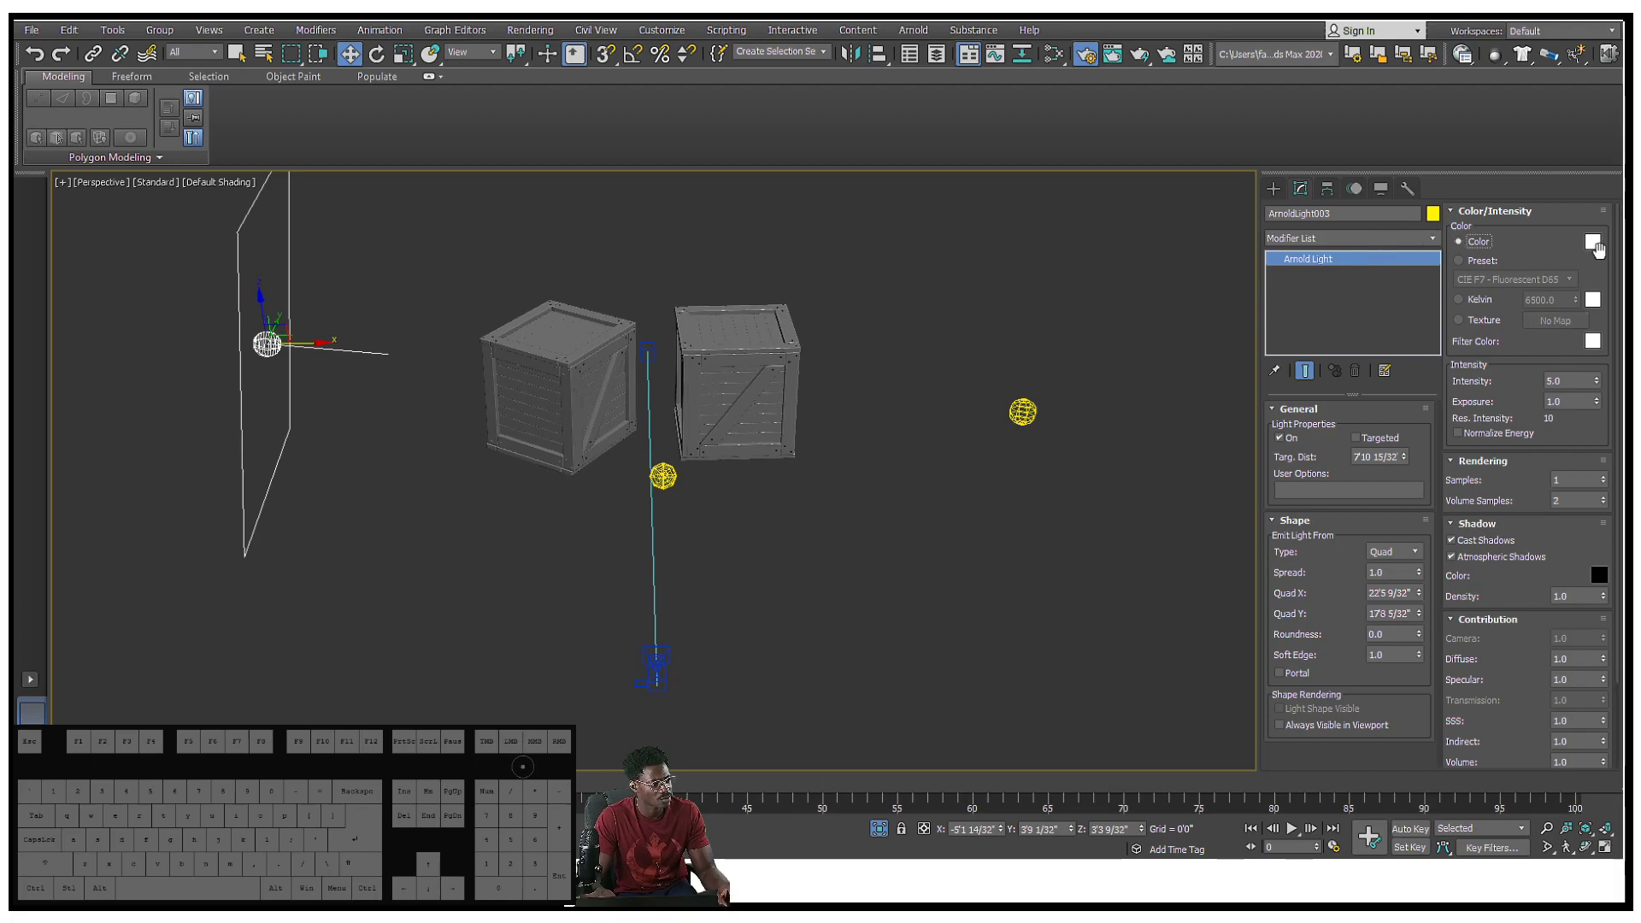
# Tint ArnoldLight003 warm orange, test-render the camera view, and close the preview
pyautogui.click(1593, 242)
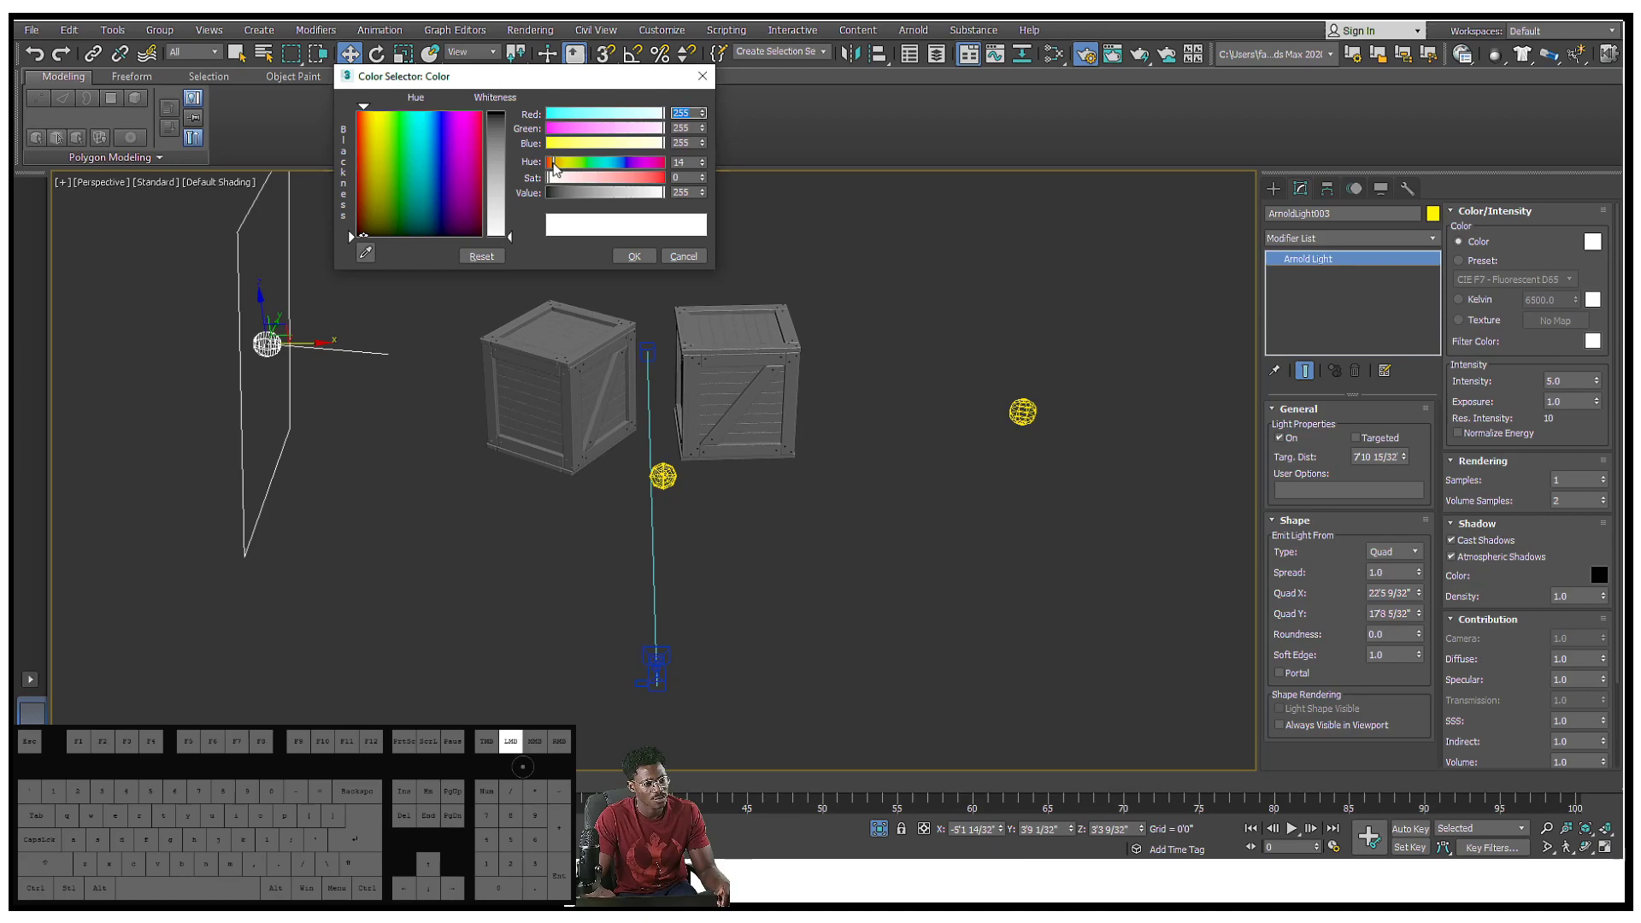
pyautogui.moveTo(555, 177); pyautogui.dragTo(639, 177)
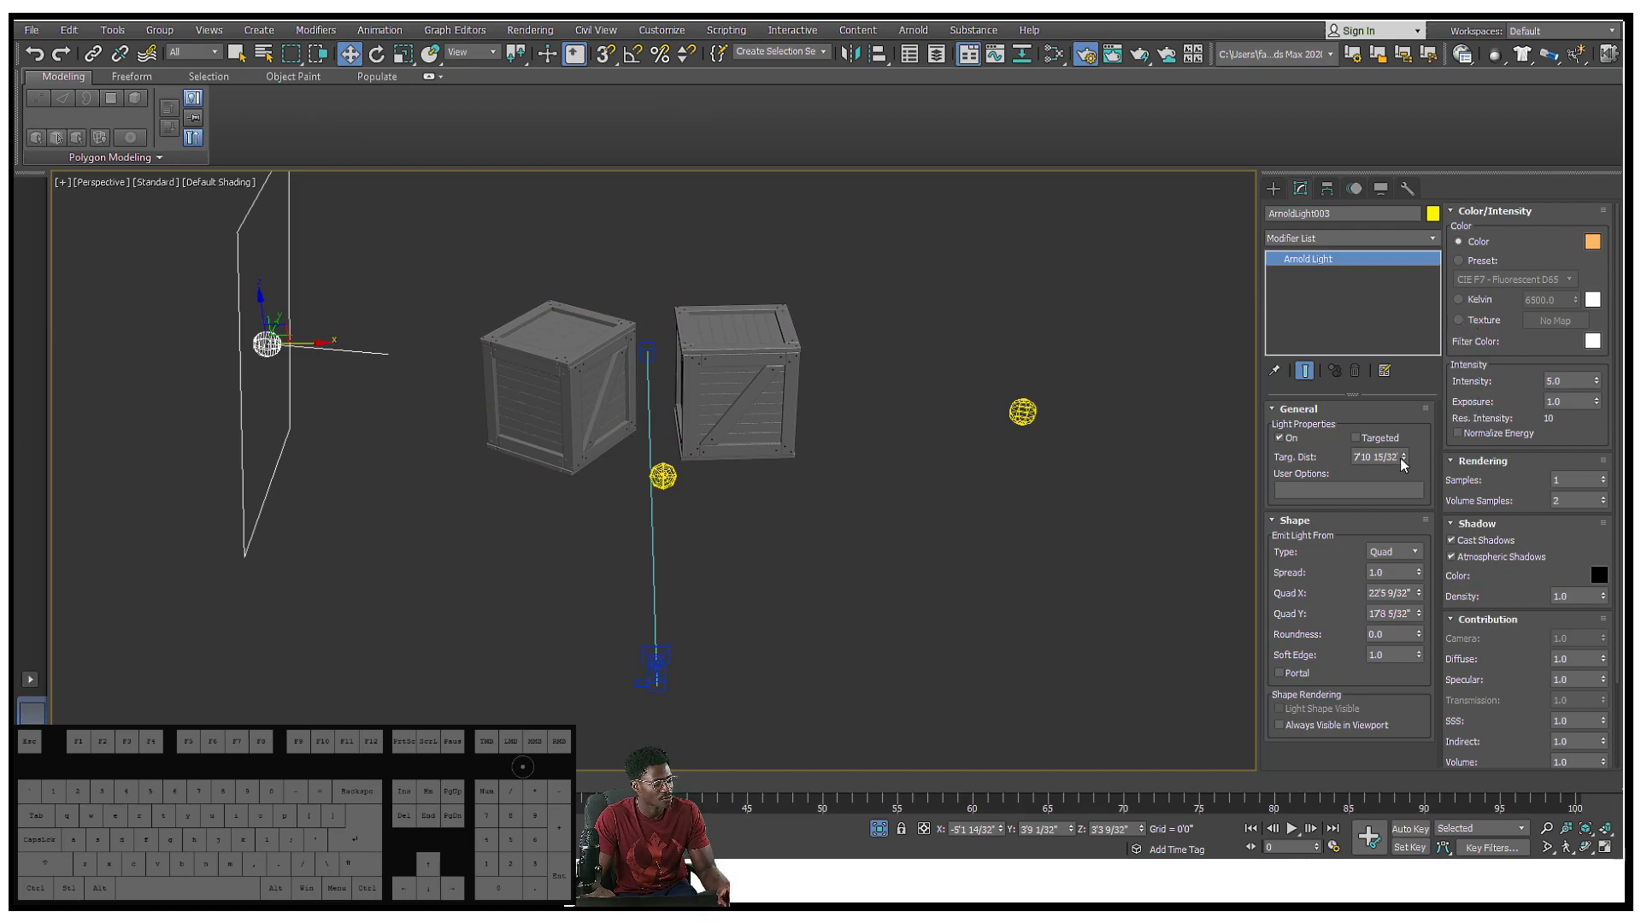
pyautogui.click(1109, 55)
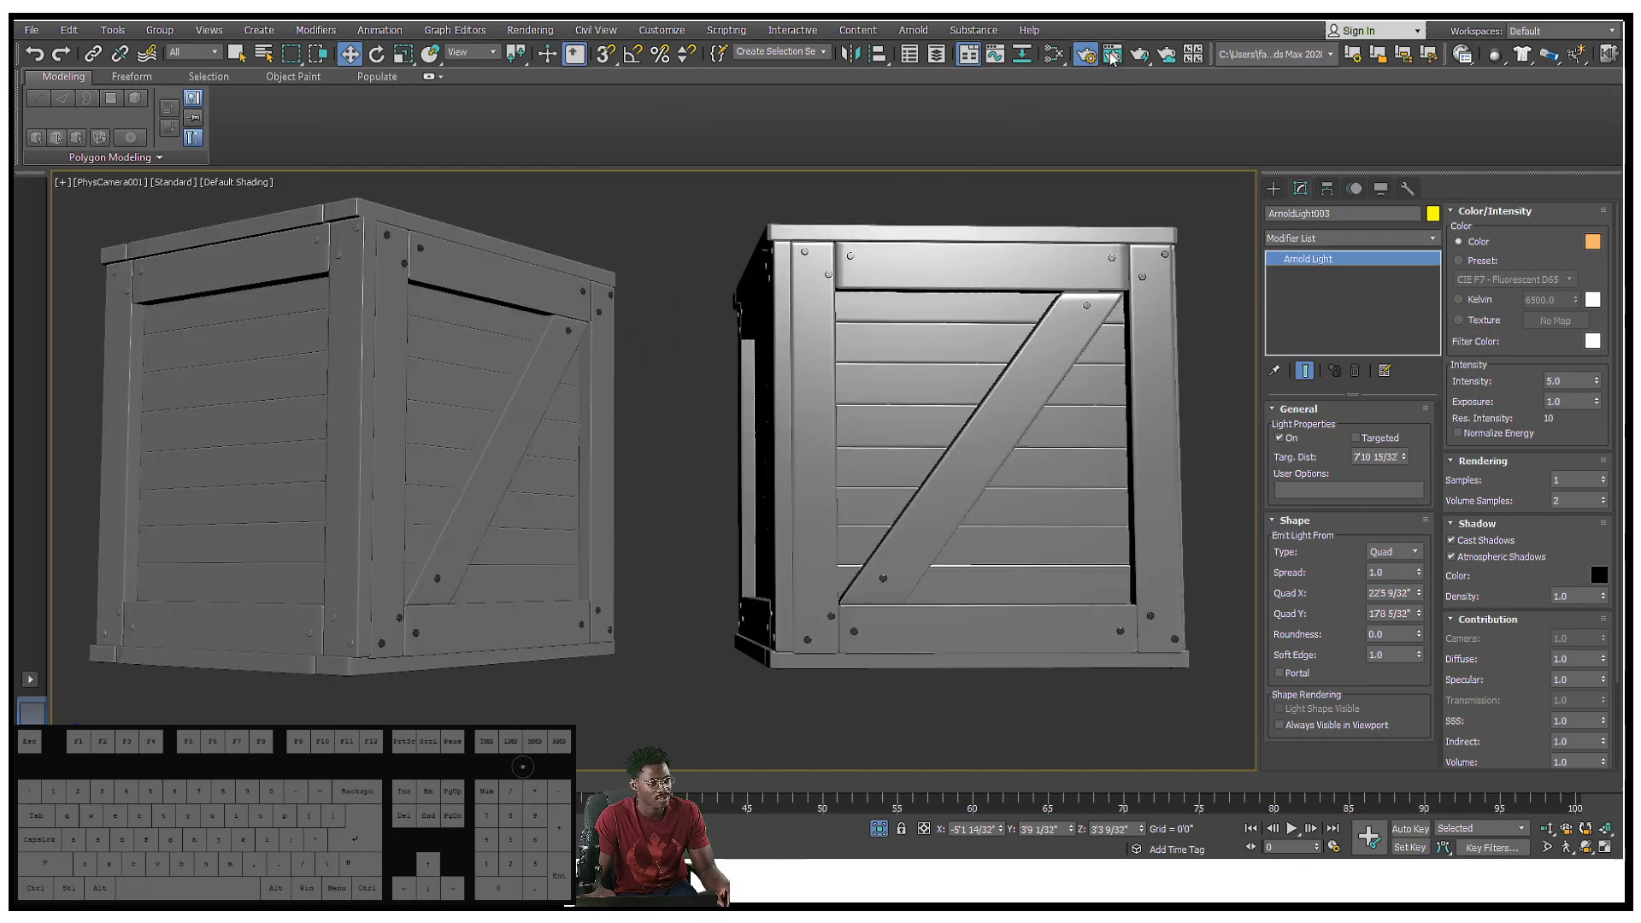
pyautogui.click(1139, 54)
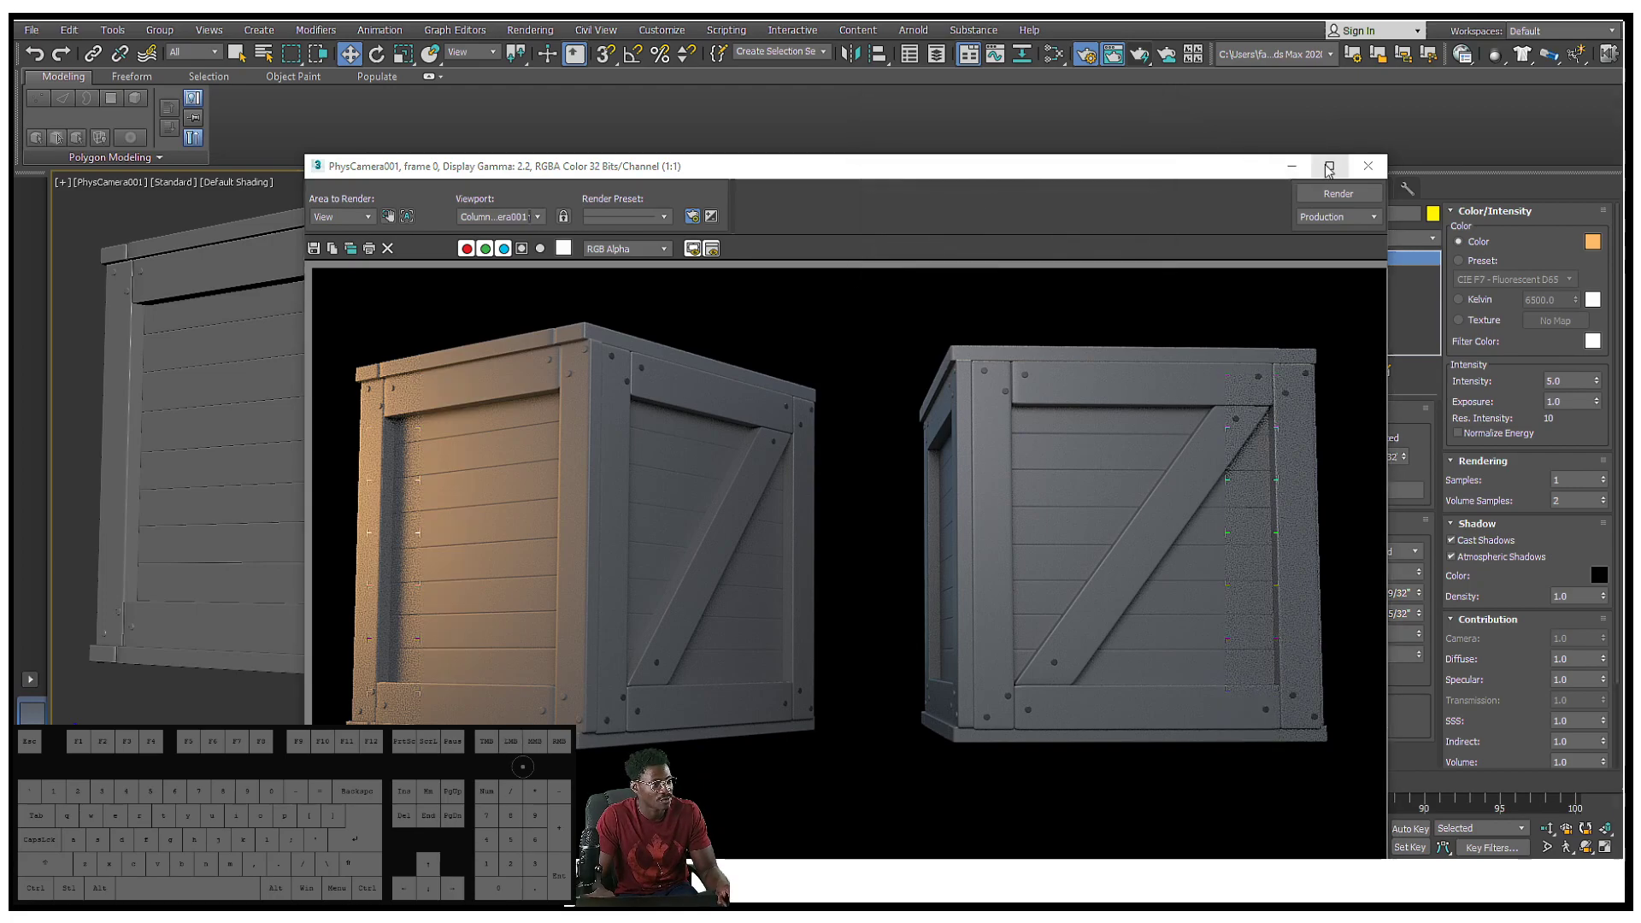
pyautogui.click(1367, 165)
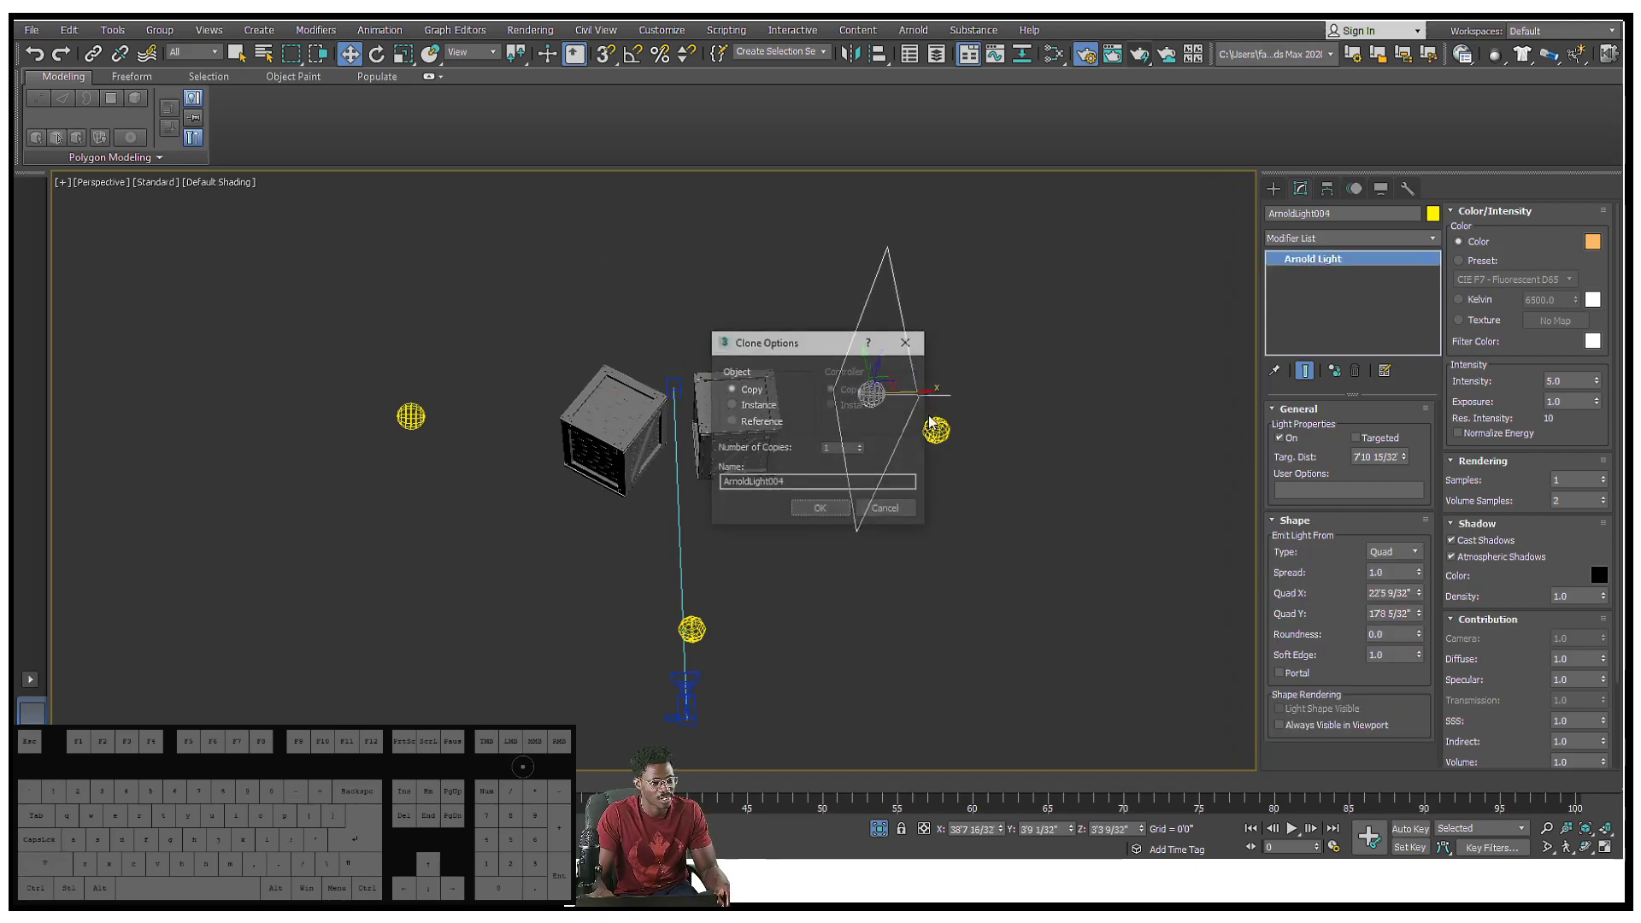
# Copy the orange light as ArnoldLight004 to the crates' opposite side and colour it cool blue
pyautogui.click(821, 509)
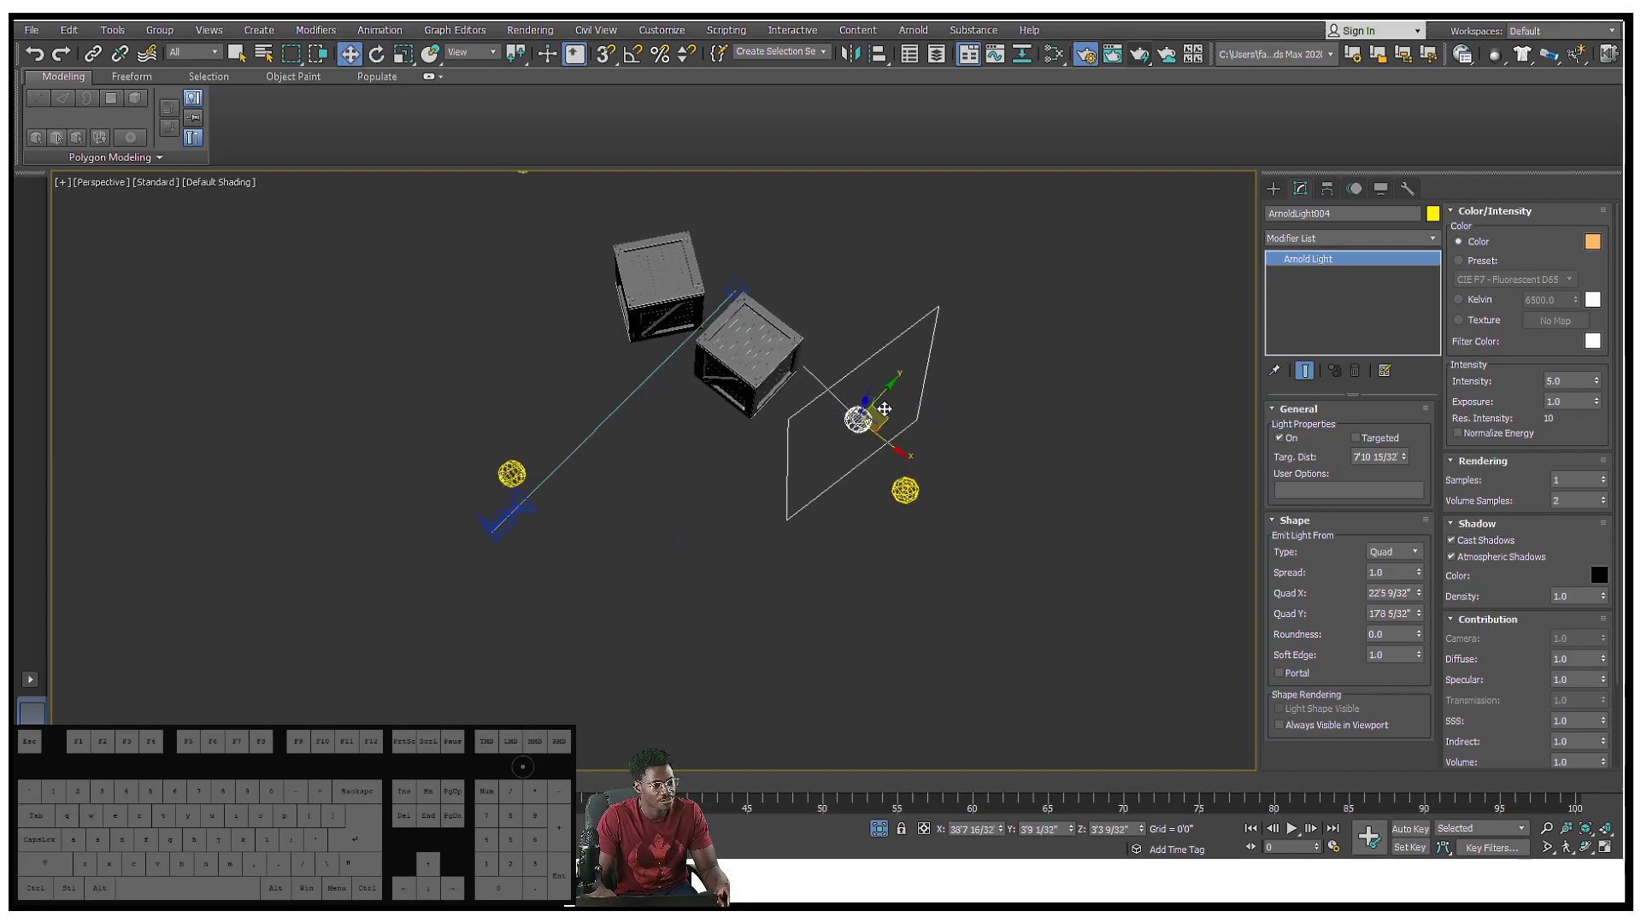
pyautogui.moveTo(869, 414); pyautogui.dragTo(811, 539)
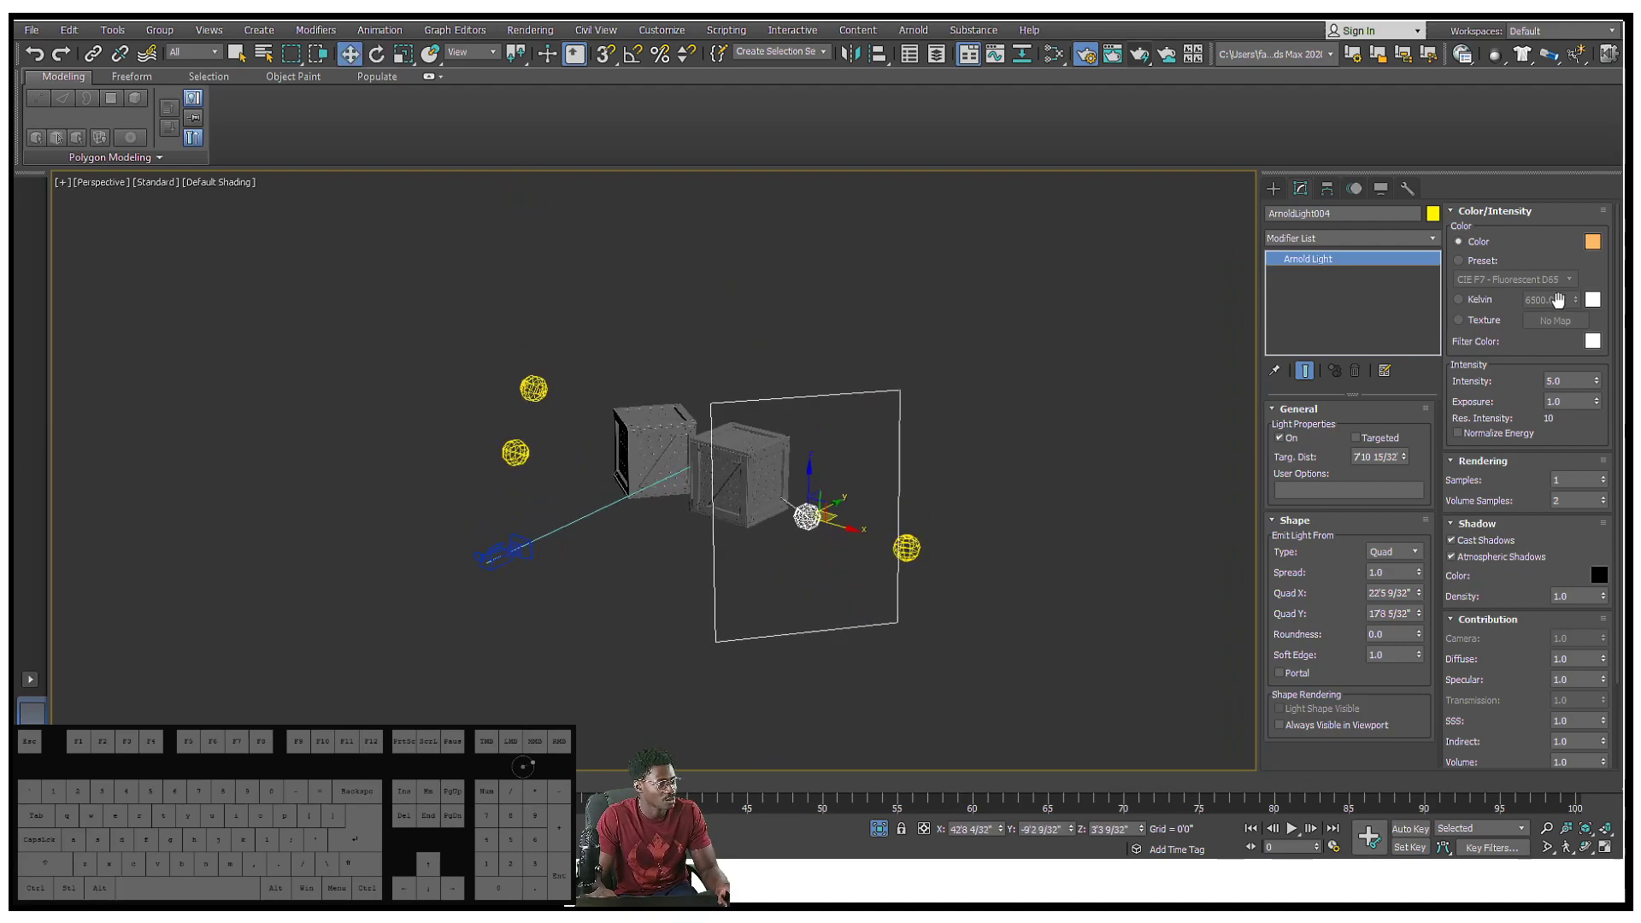
pyautogui.click(1592, 241)
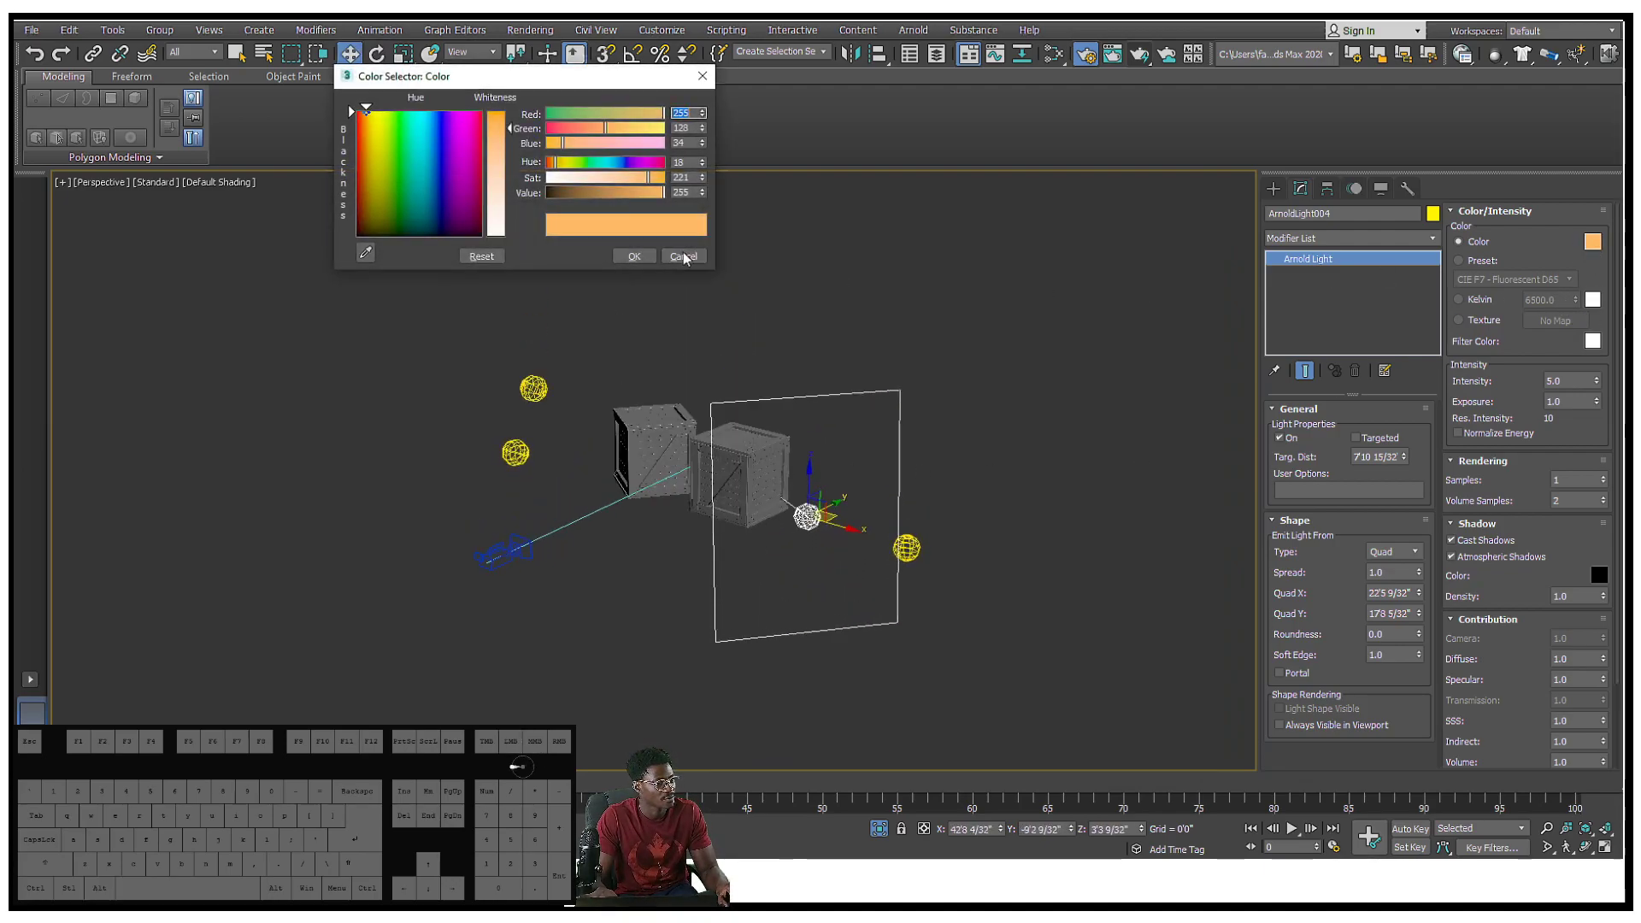
pyautogui.click(606, 162)
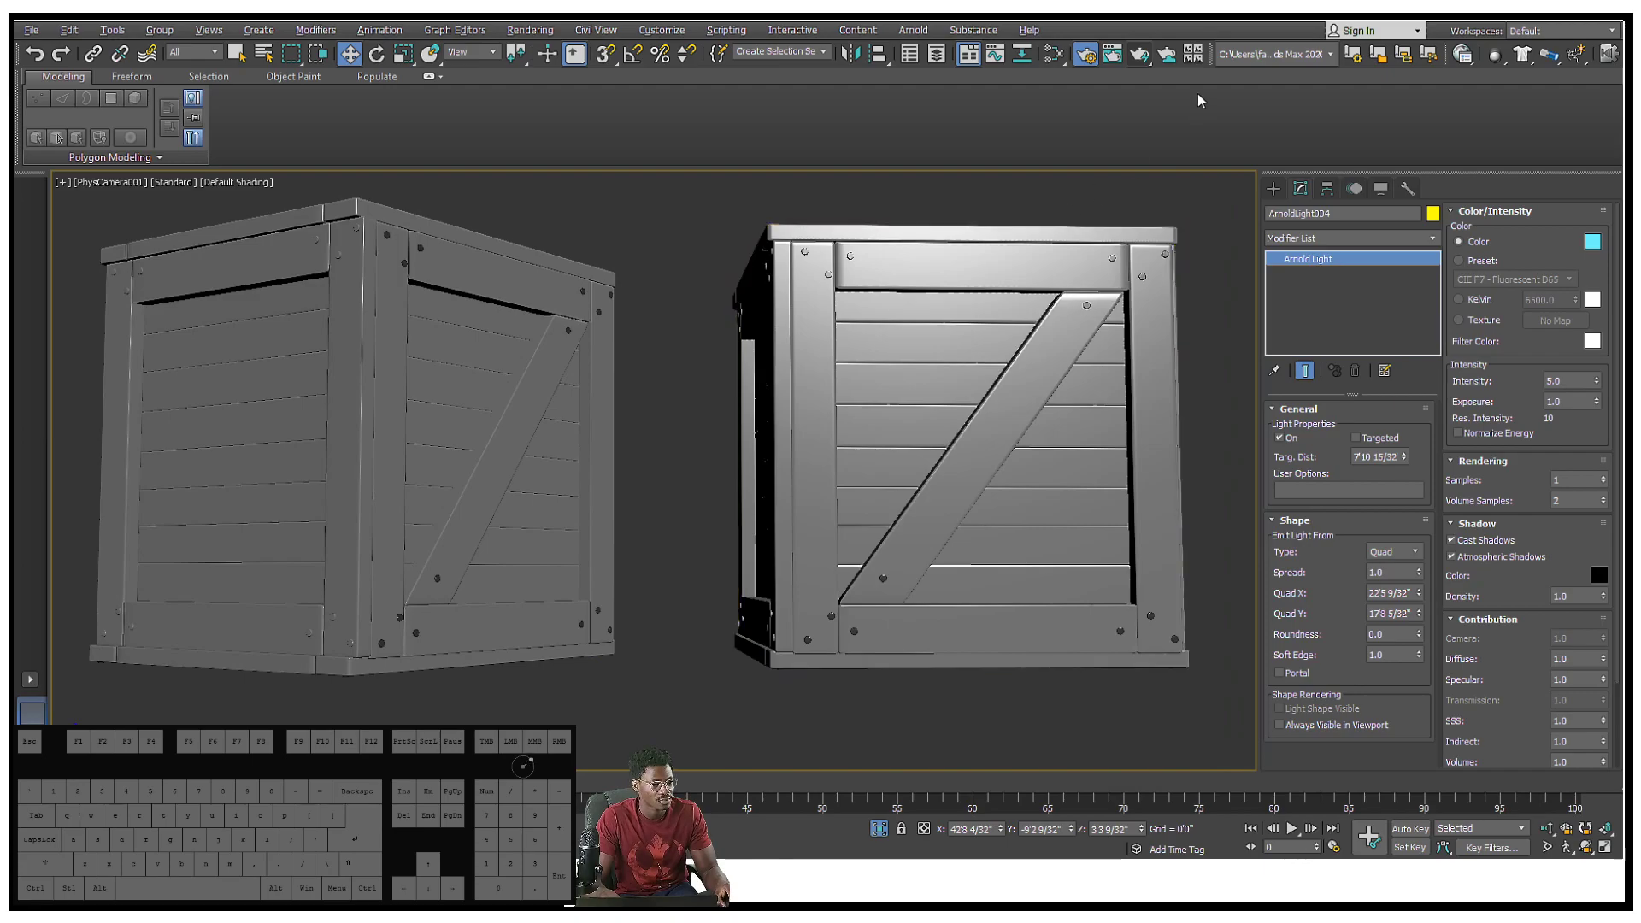
pyautogui.click(1105, 53)
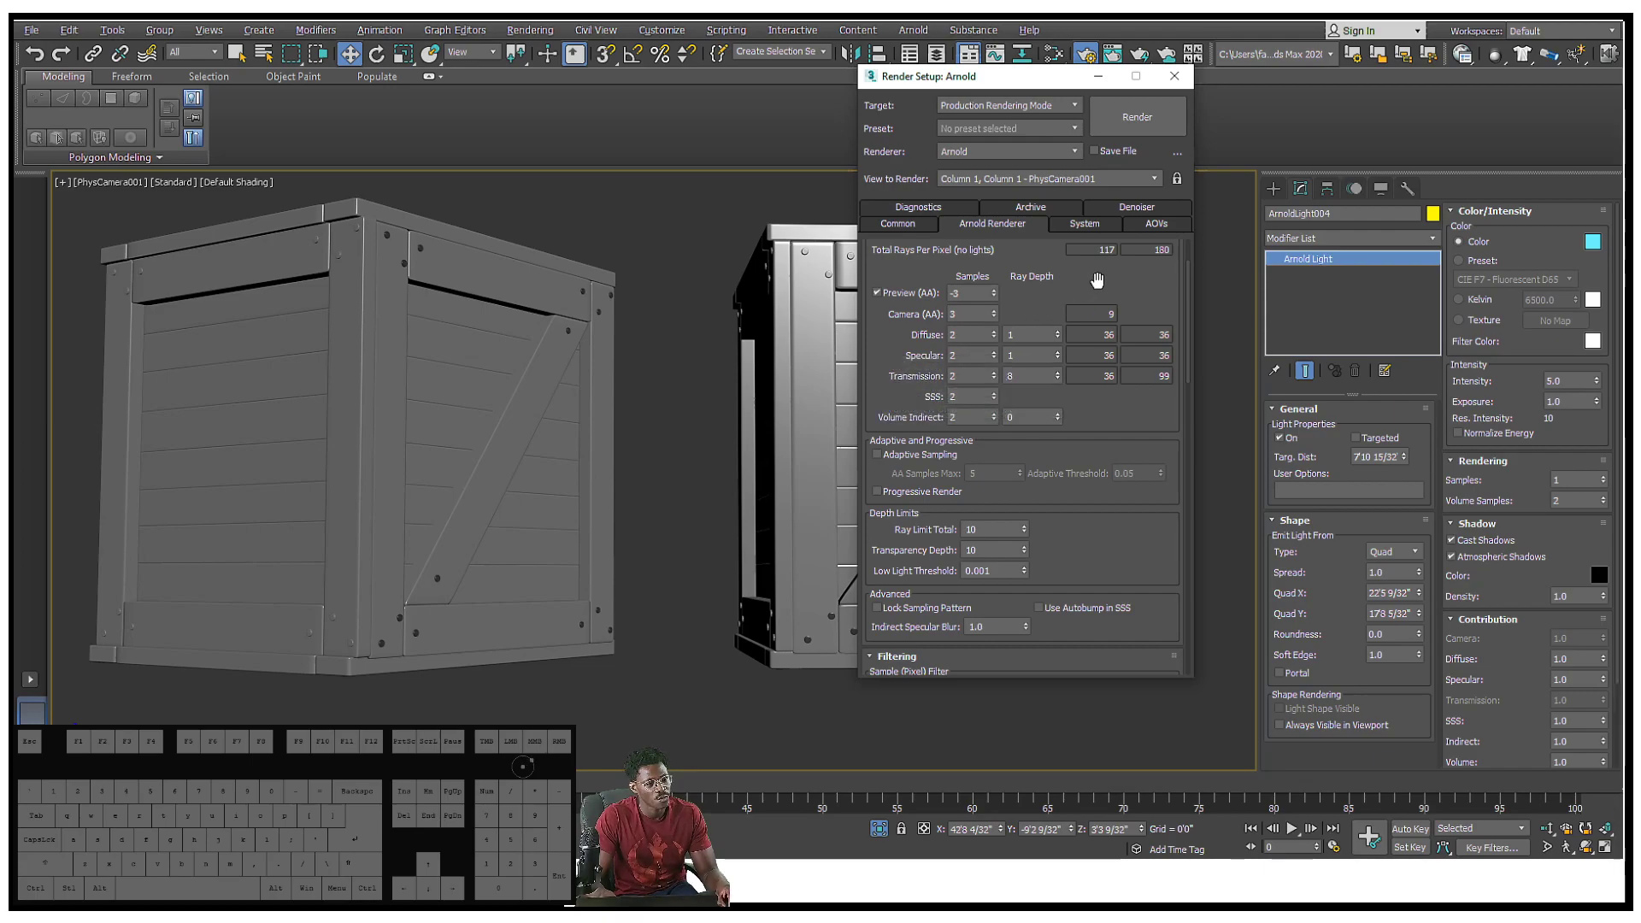
# Scroll the Arnold Renderer settings, glance at Denoiser, and settle on the AOVs page
pyautogui.scroll(-3)
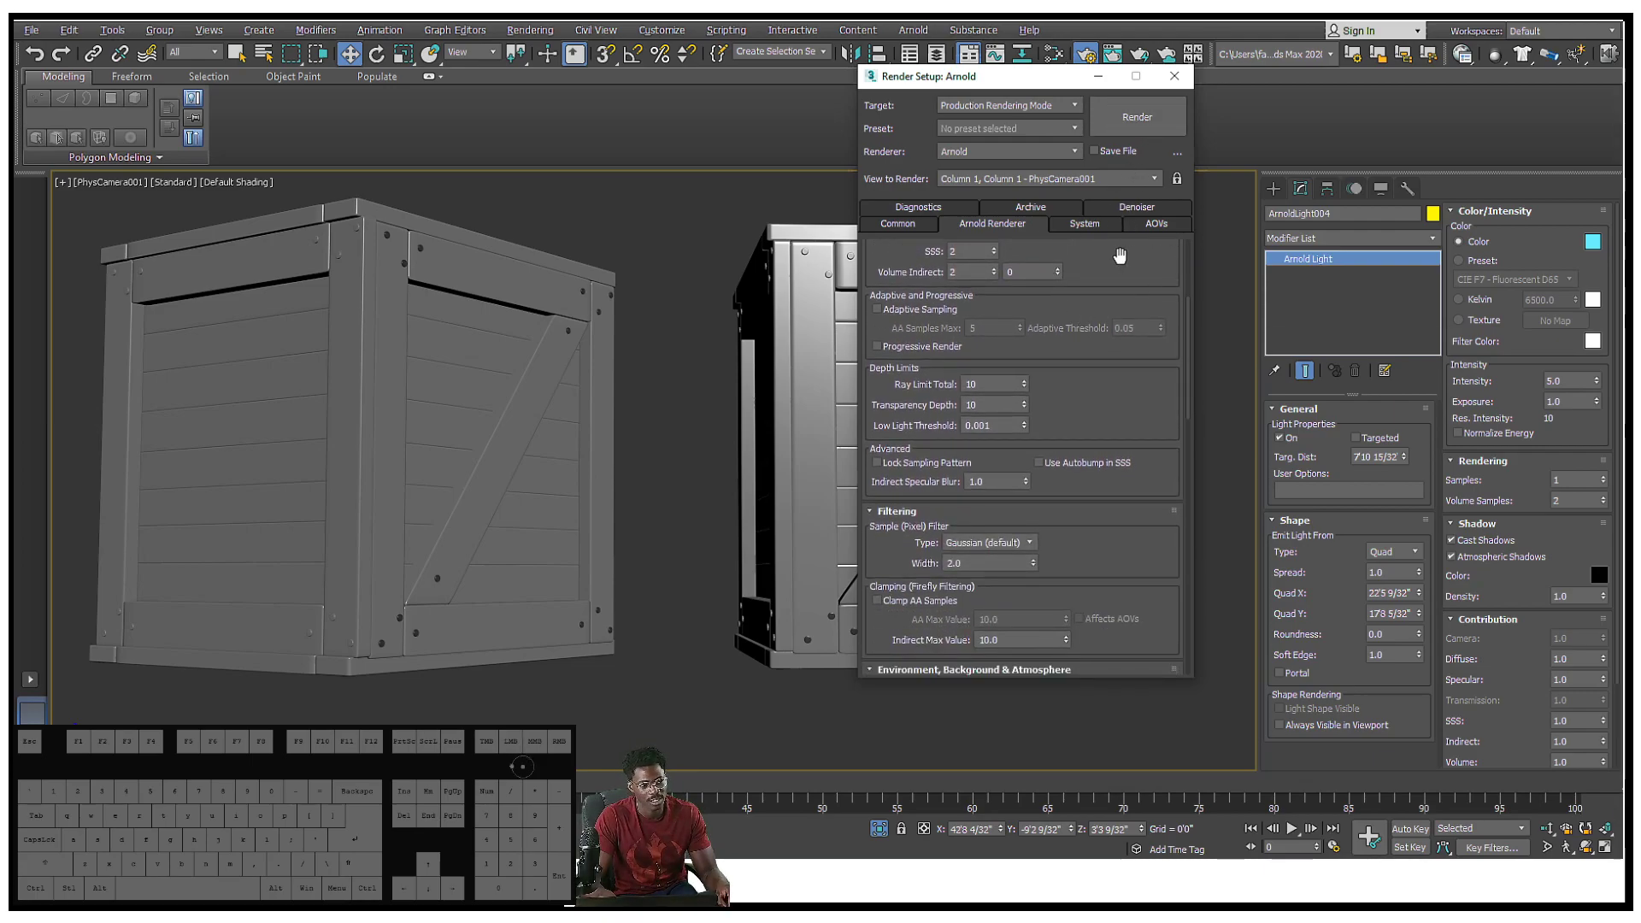
pyautogui.click(934, 249)
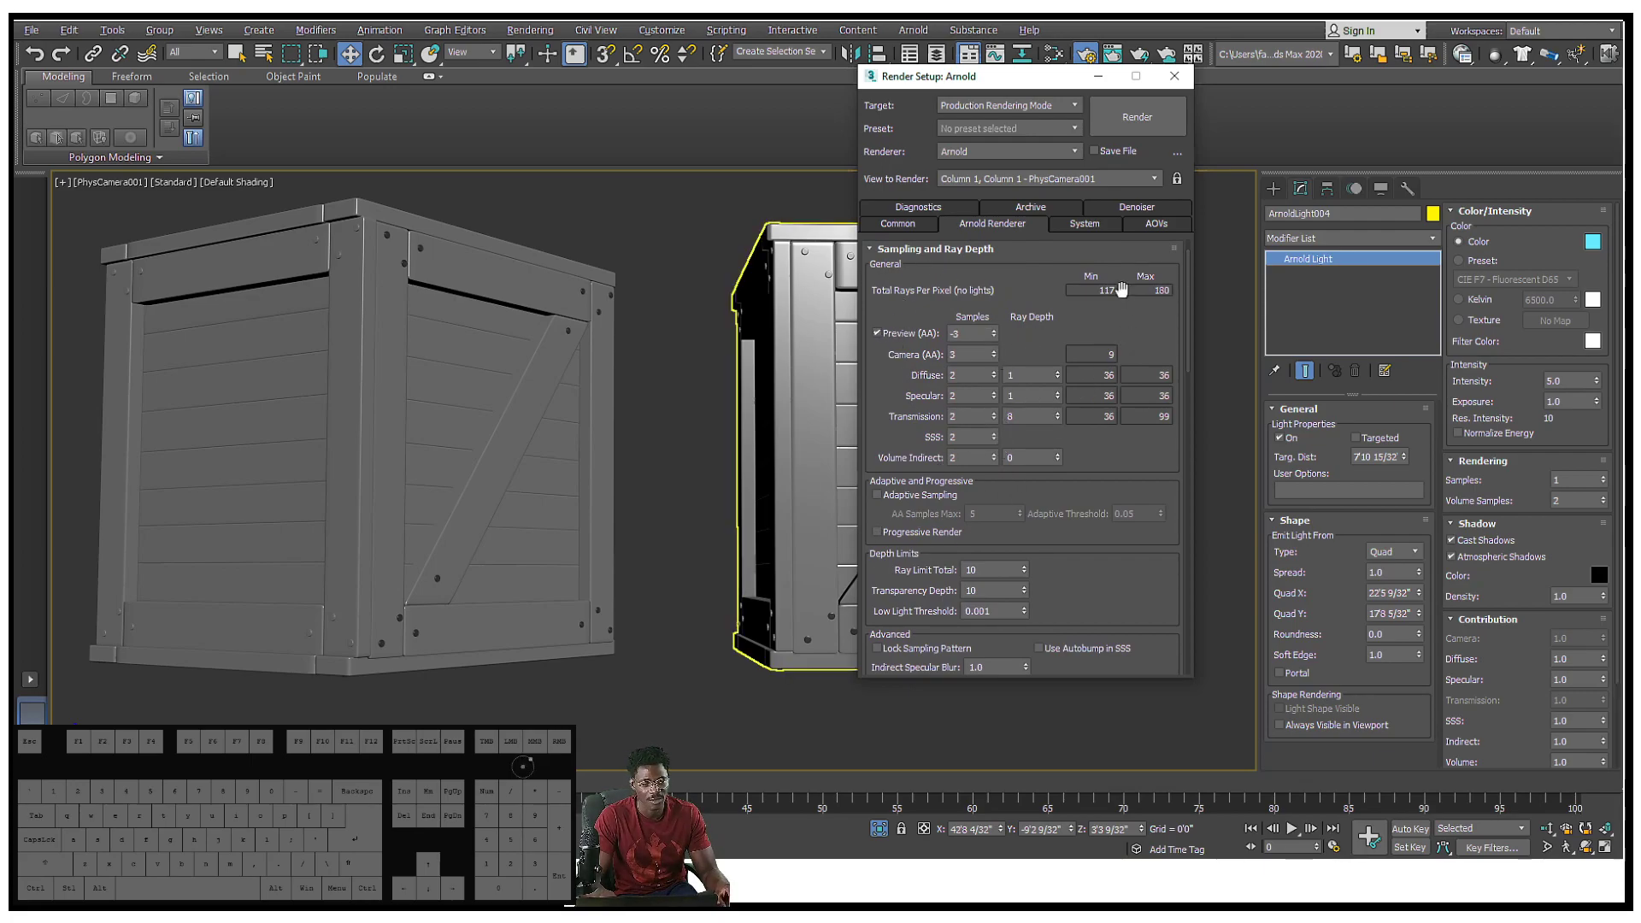
pyautogui.click(1155, 224)
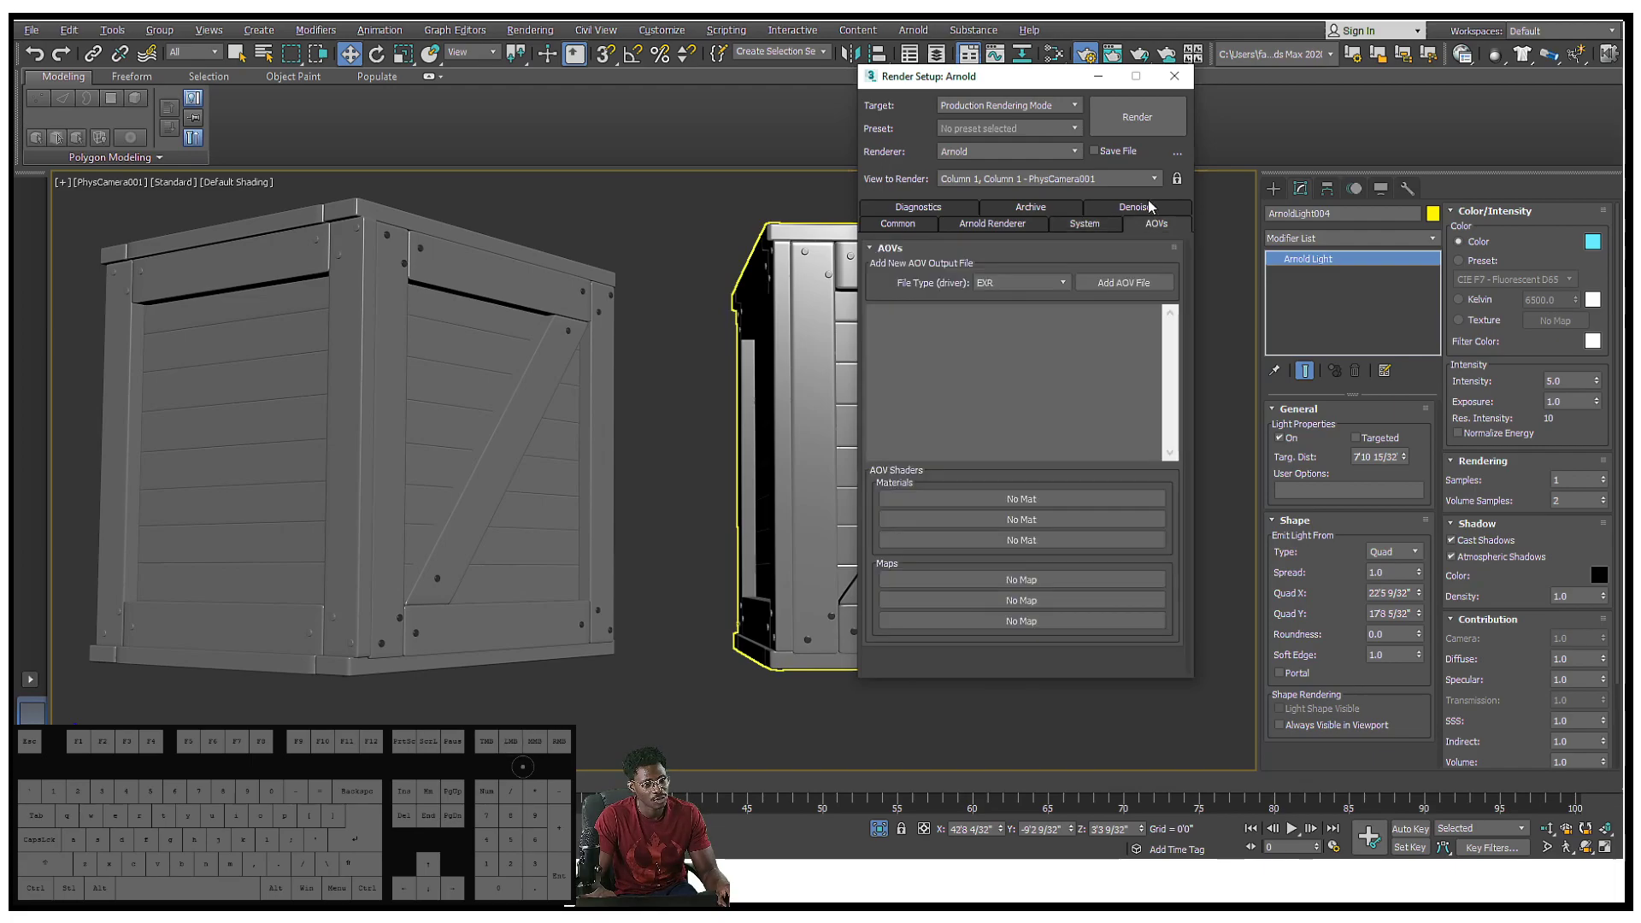
pyautogui.click(1136, 223)
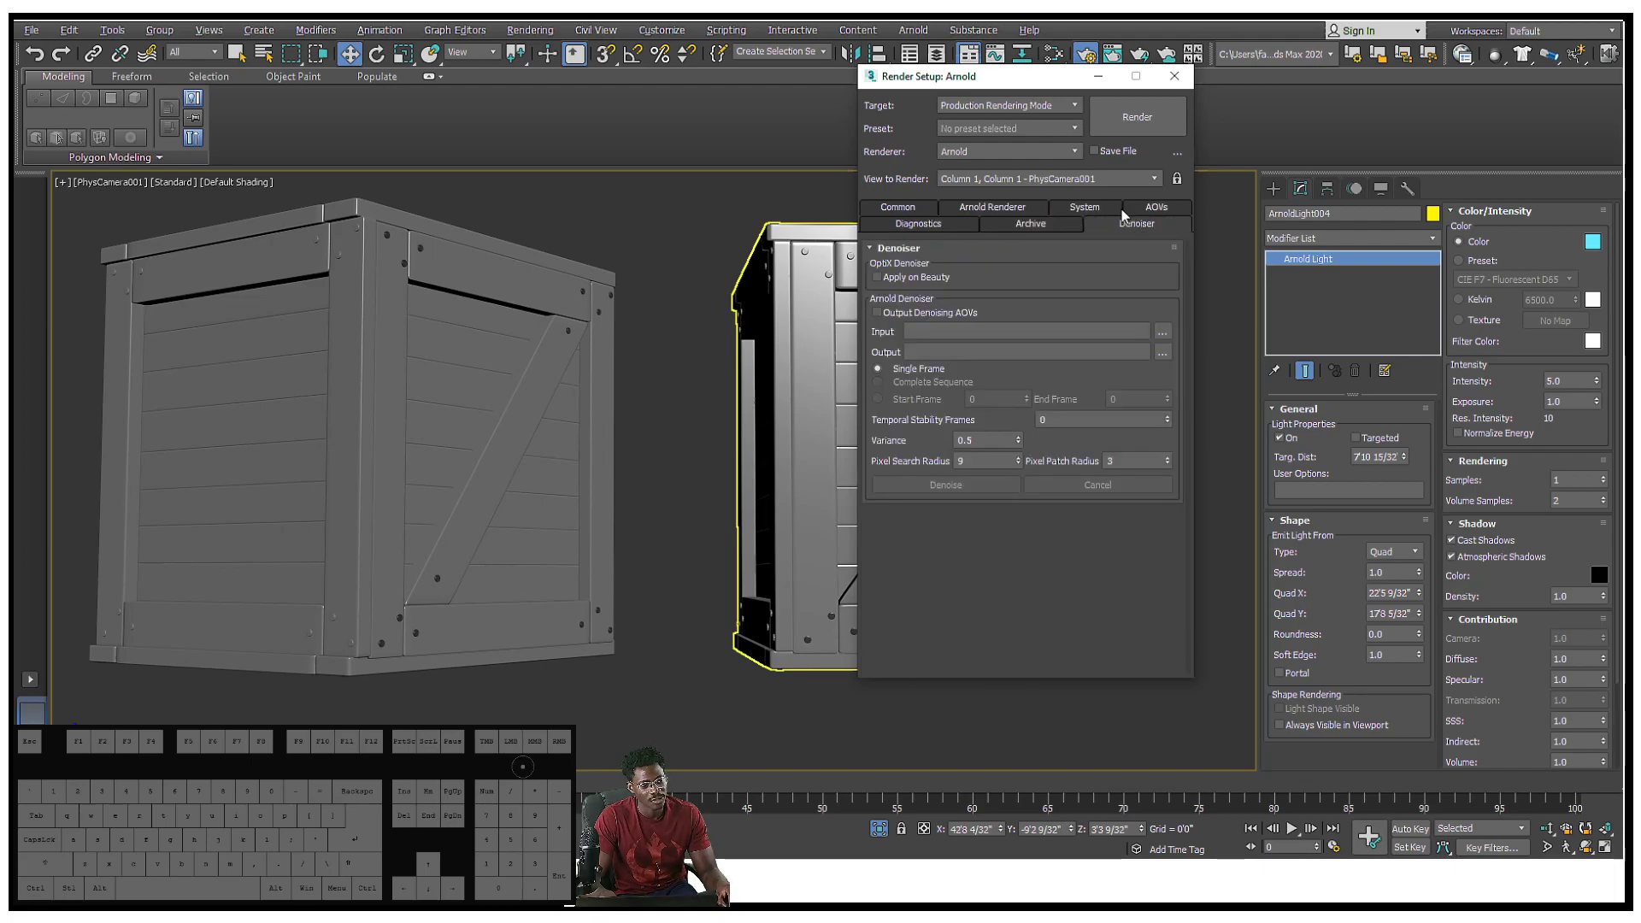
pyautogui.click(1156, 224)
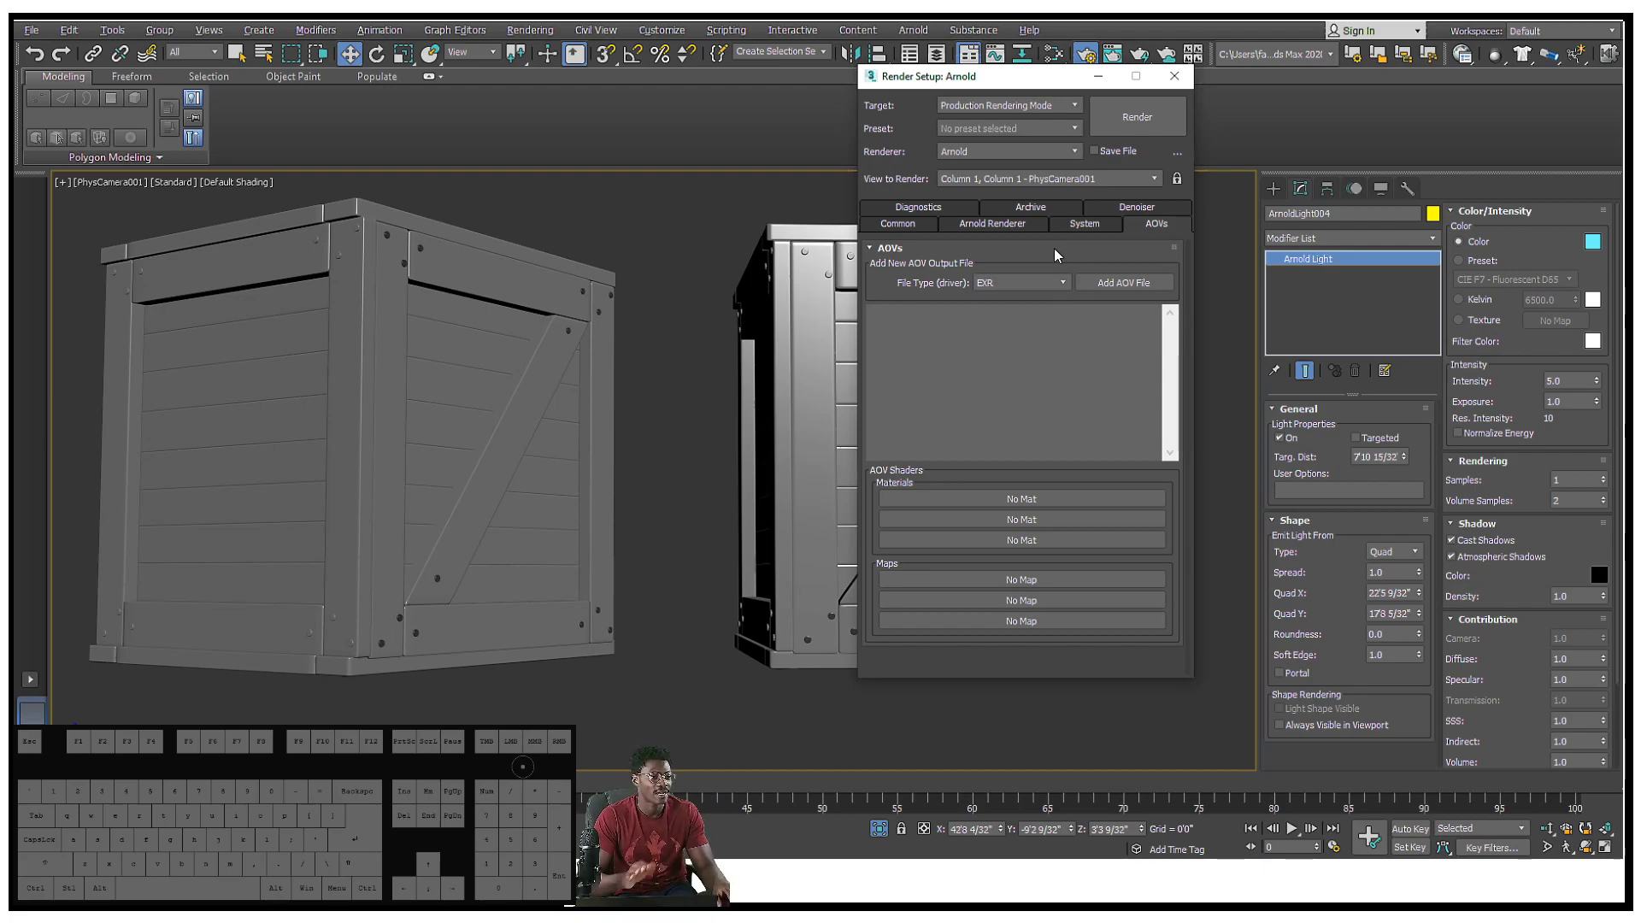
# Browse the cryptomatte and builtin AOV groups without adding any, then show Common parameters
pyautogui.click(1123, 283)
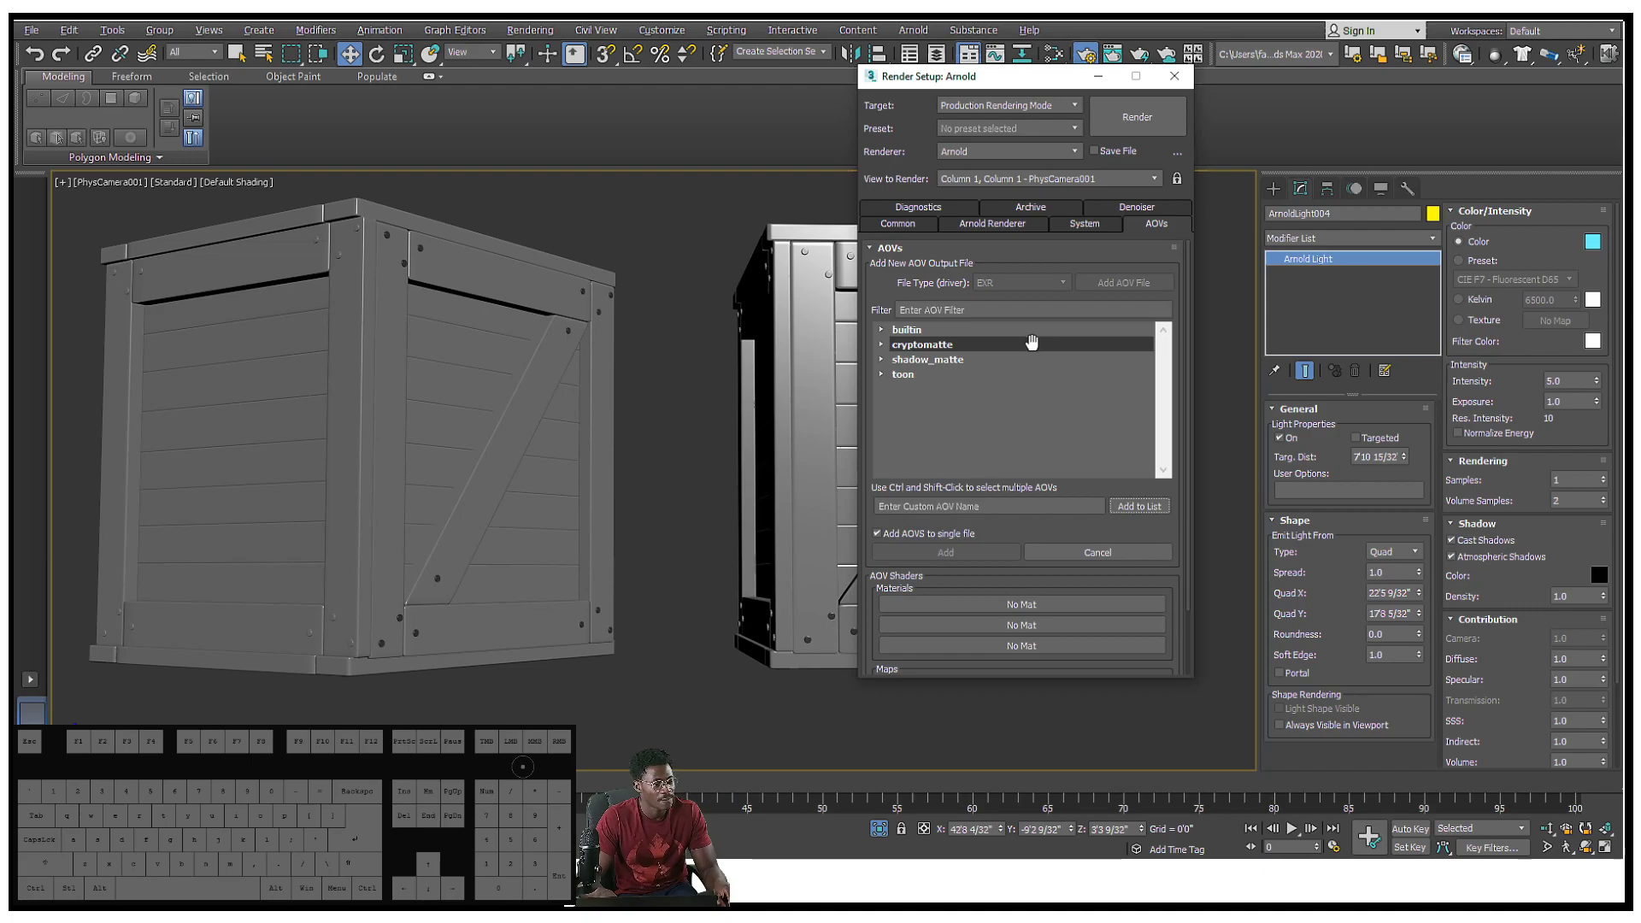
pyautogui.click(881, 344)
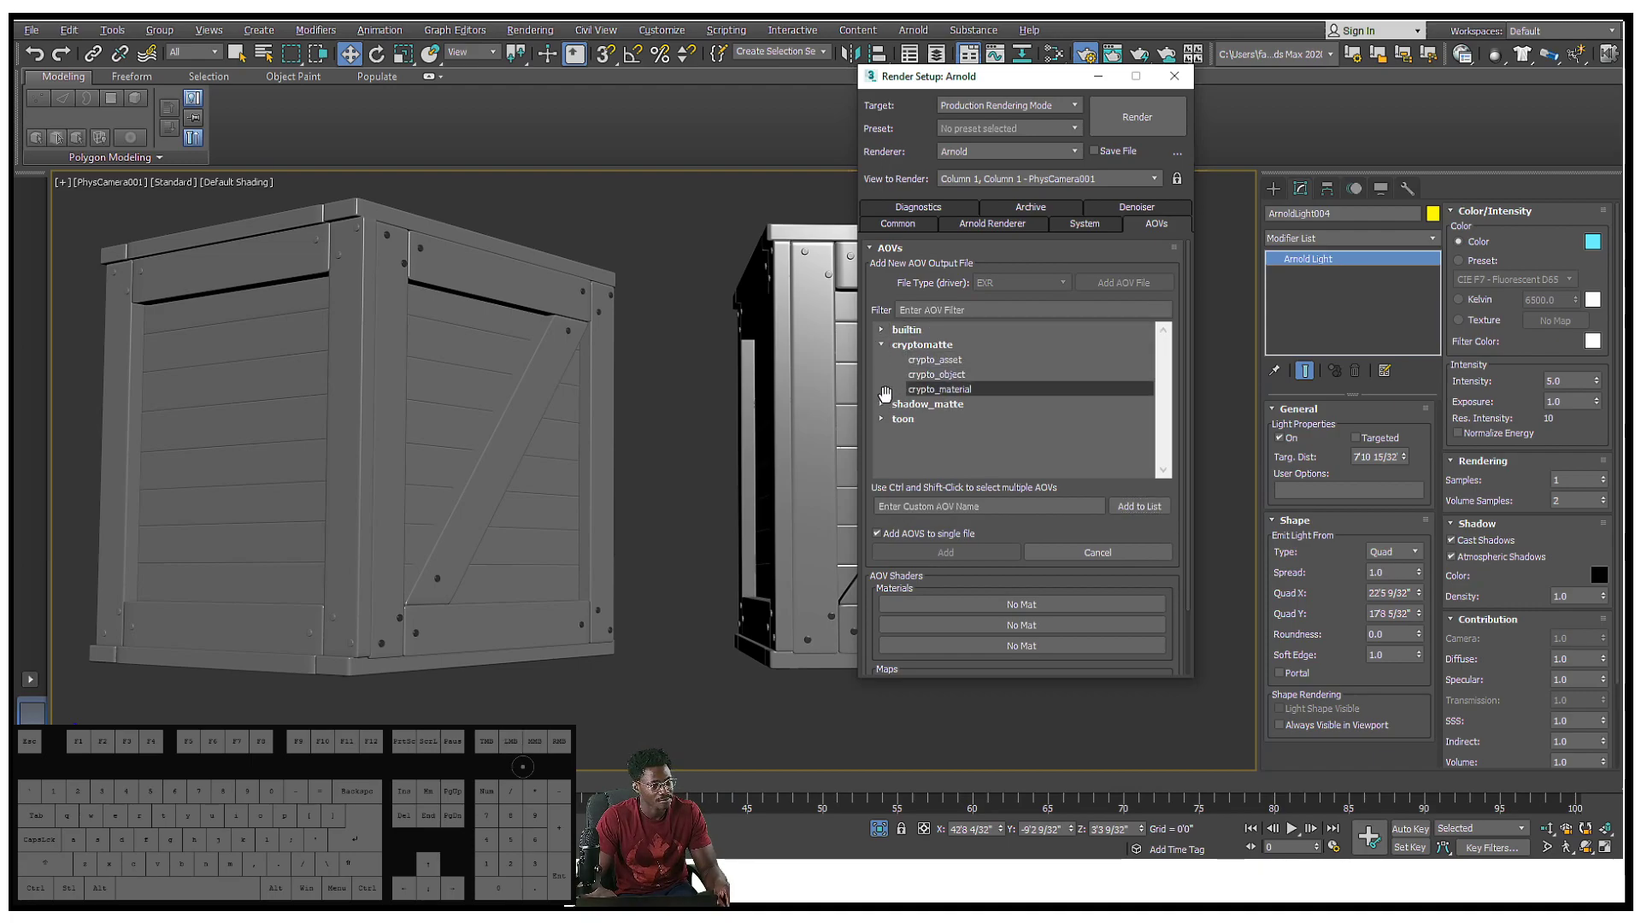
pyautogui.click(881, 403)
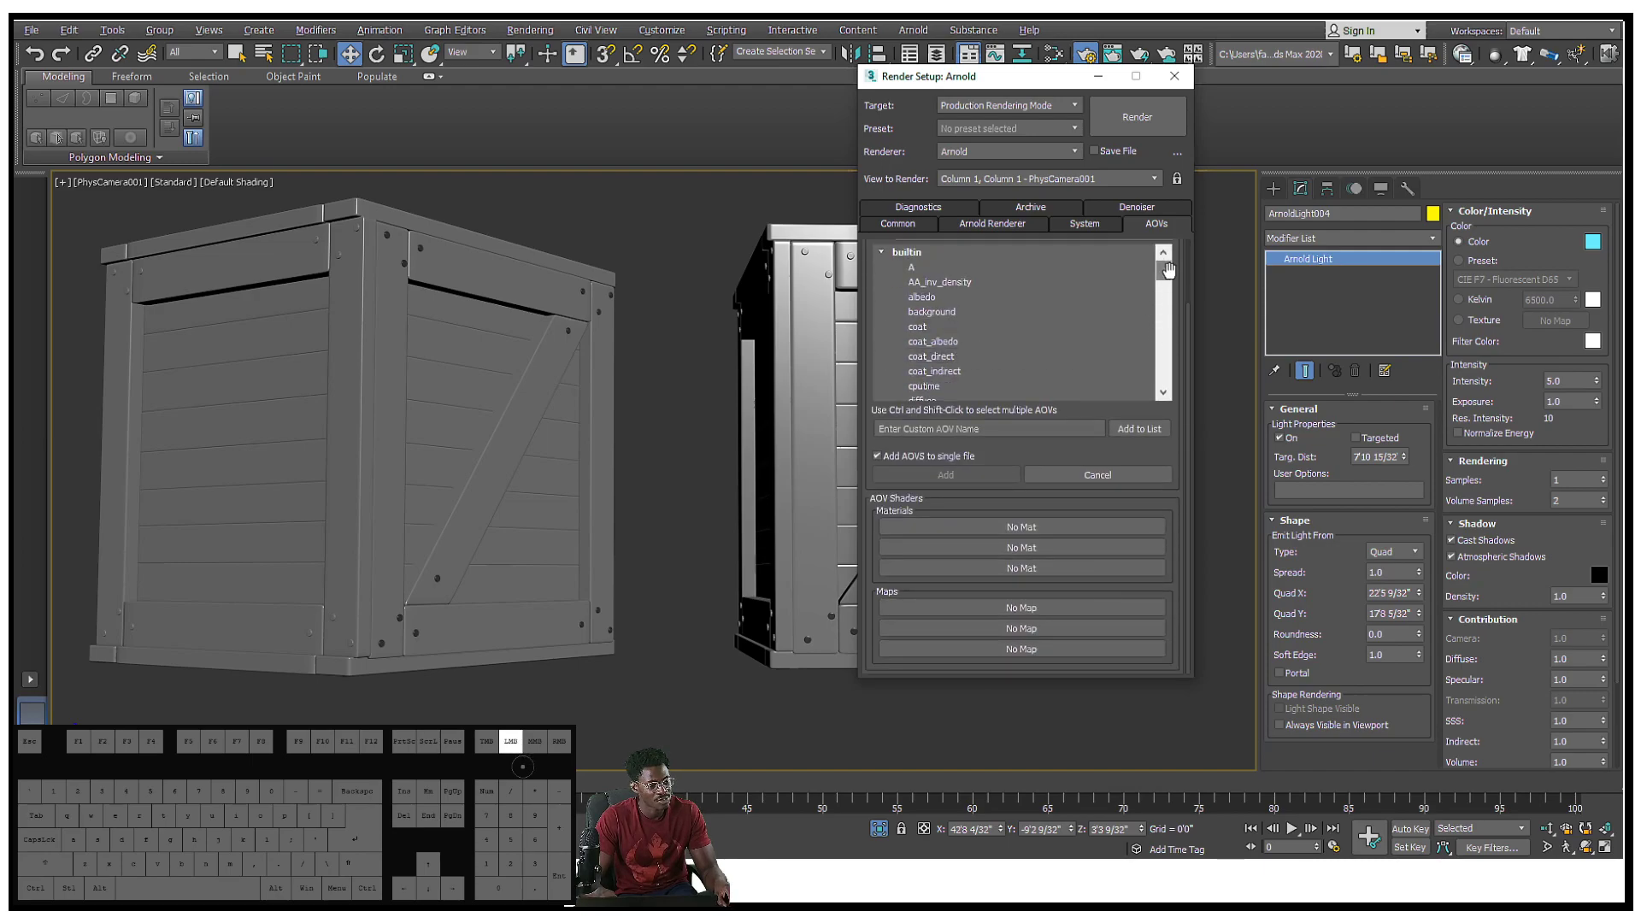
pyautogui.scroll(-3)
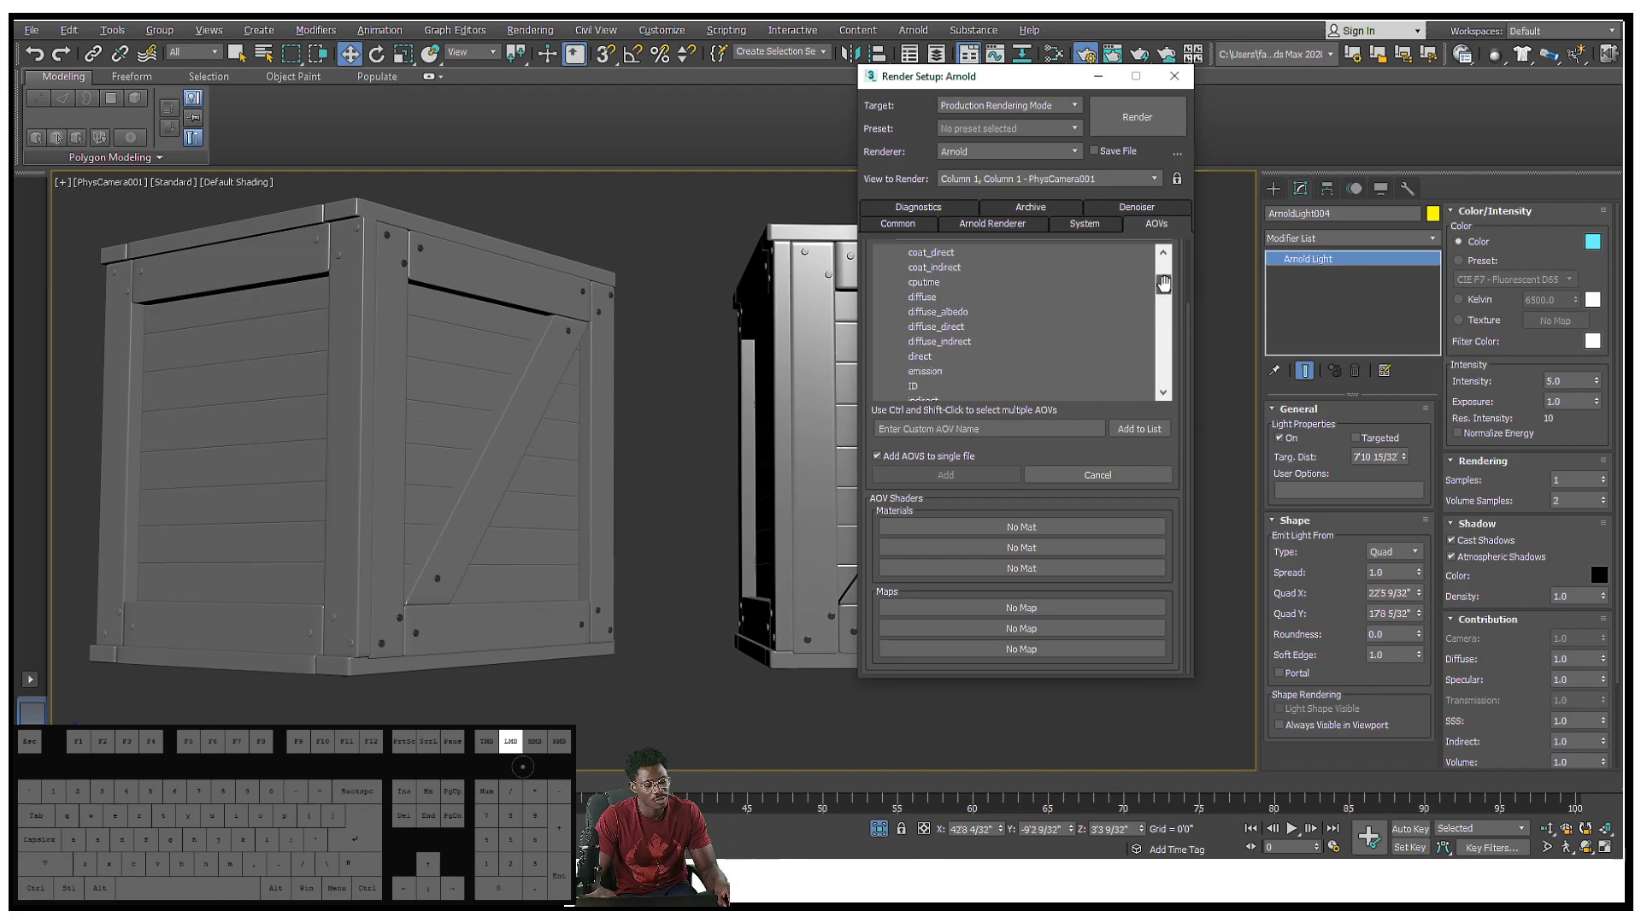
pyautogui.scroll(-3)
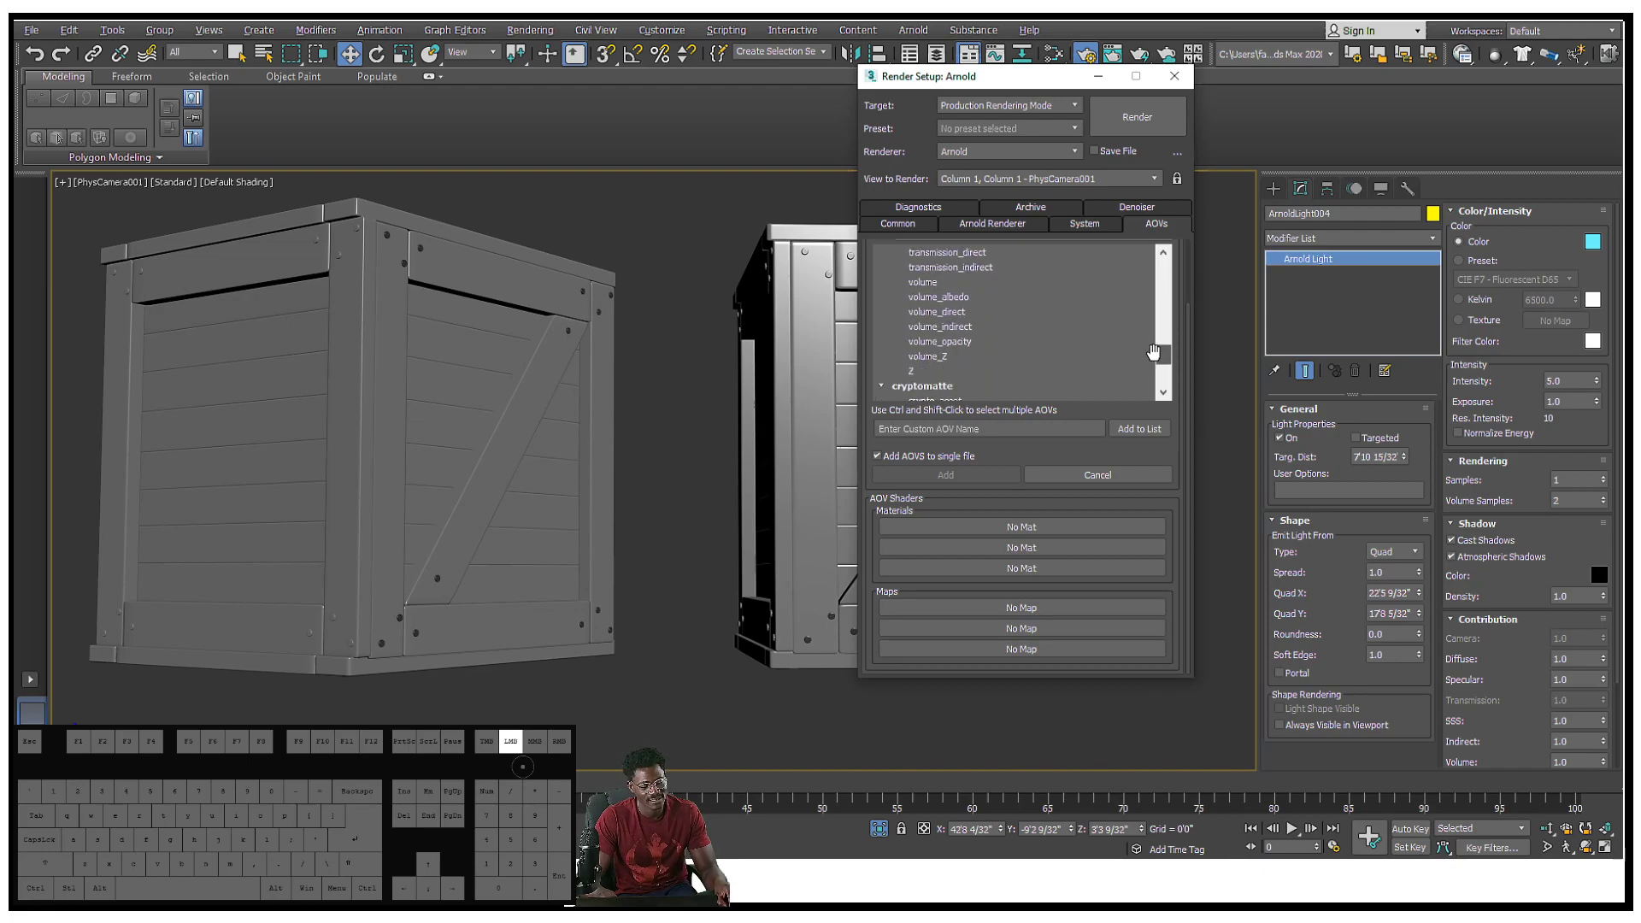
pyautogui.scroll(-3)
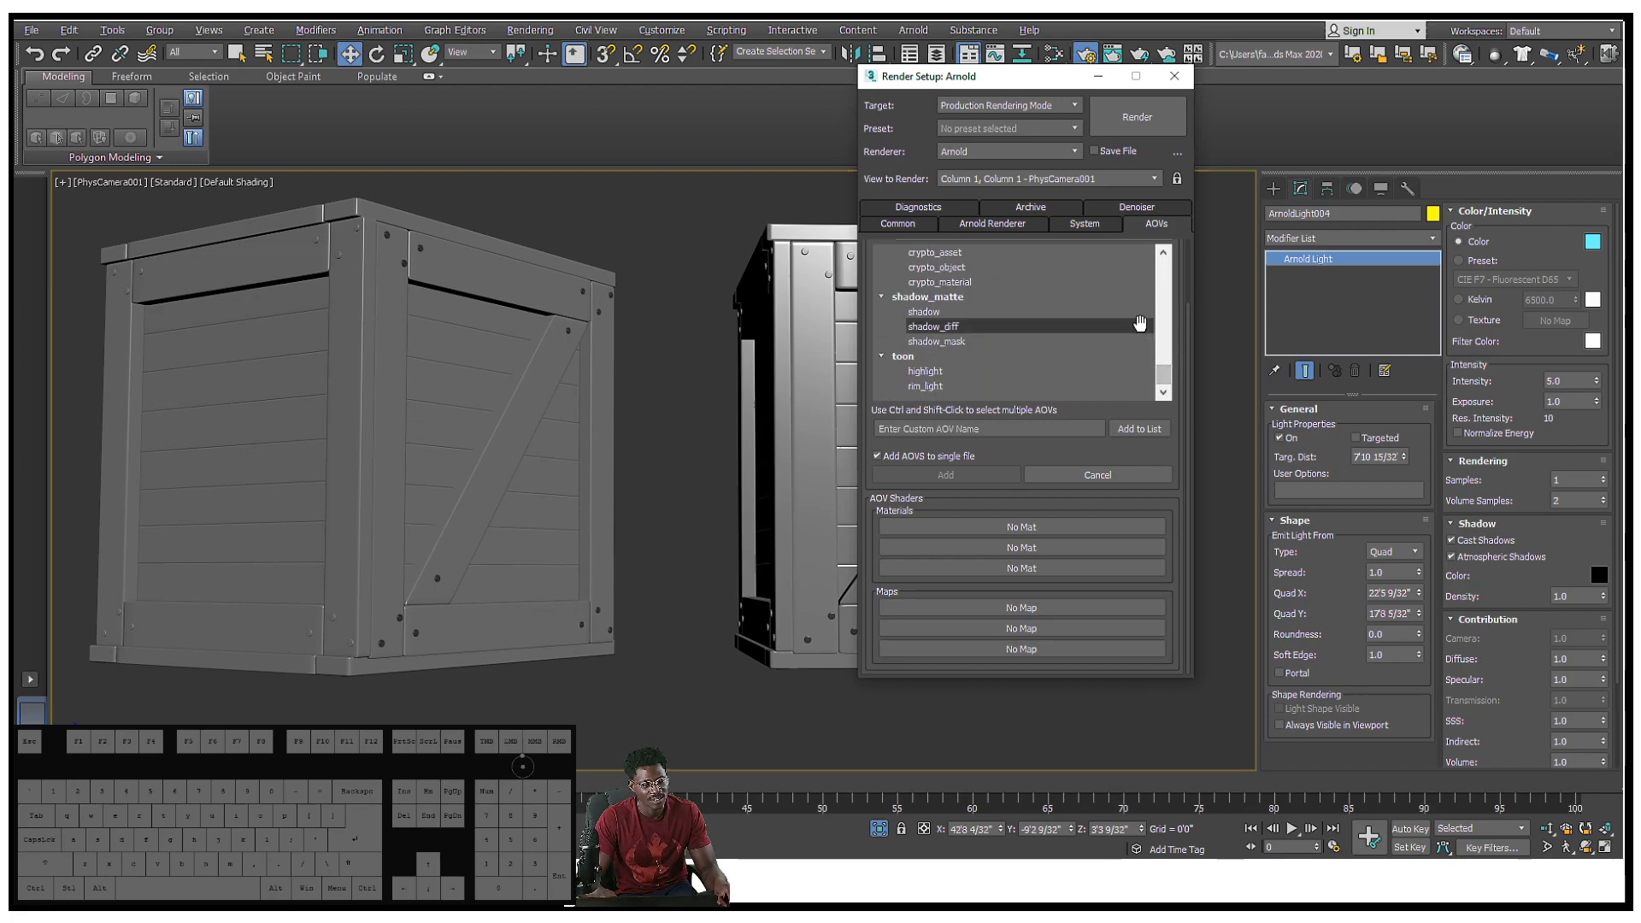
pyautogui.click(895, 223)
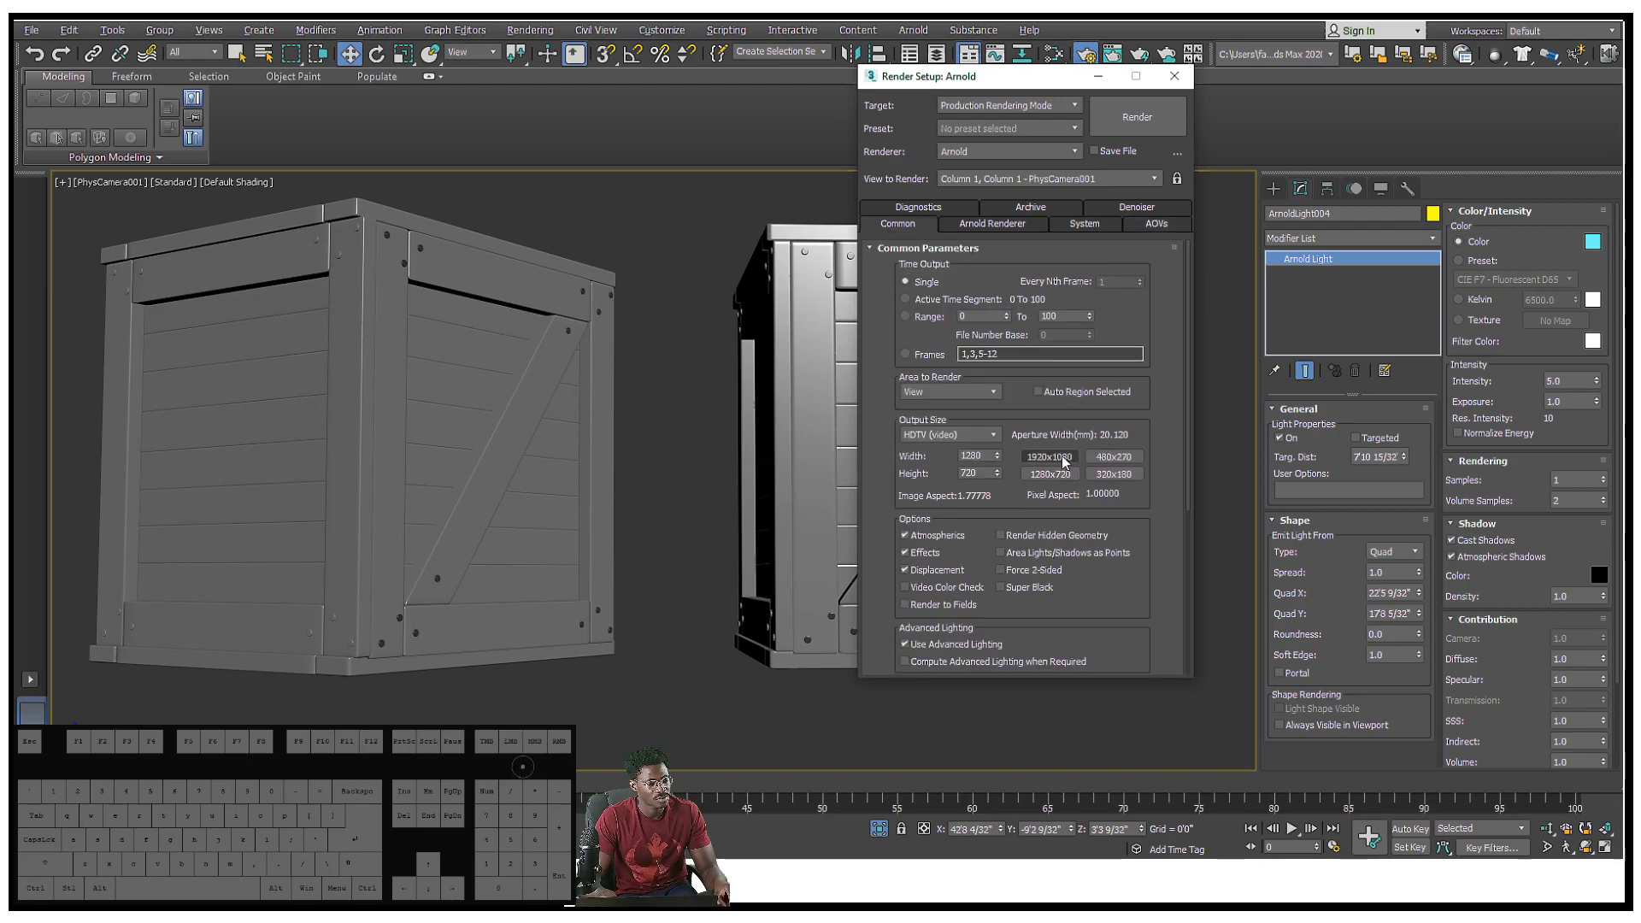
# Raise Camera (AA) samples to 4 and Diffuse and Specular to 3, then render
pyautogui.click(991, 224)
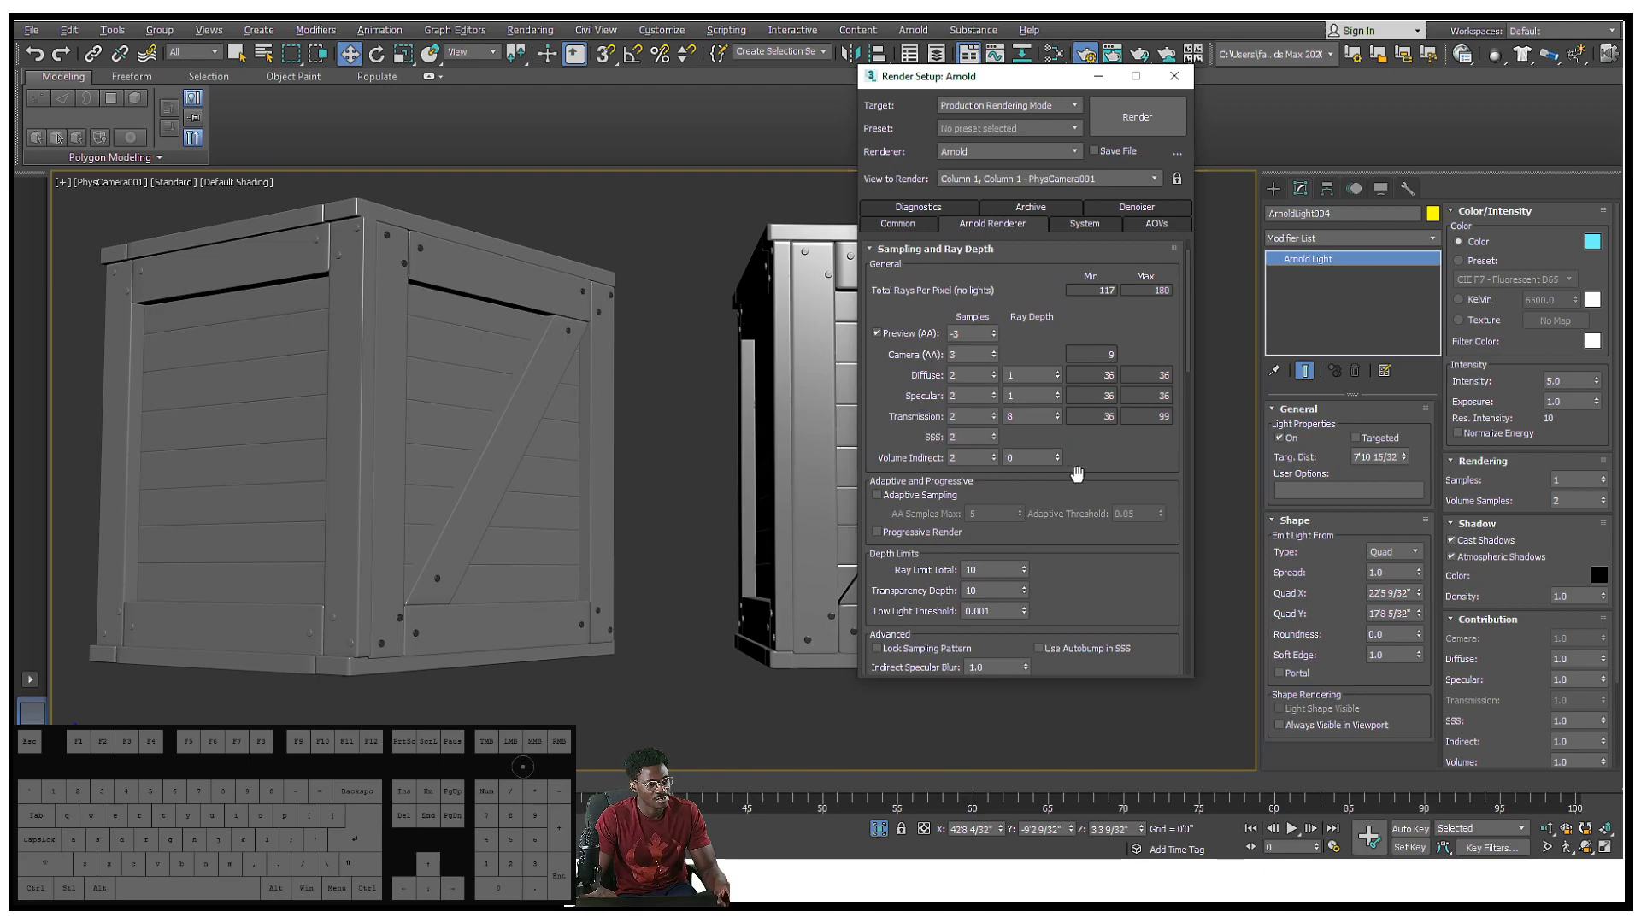
pyautogui.moveTo(1099, 463)
pyautogui.write('4')
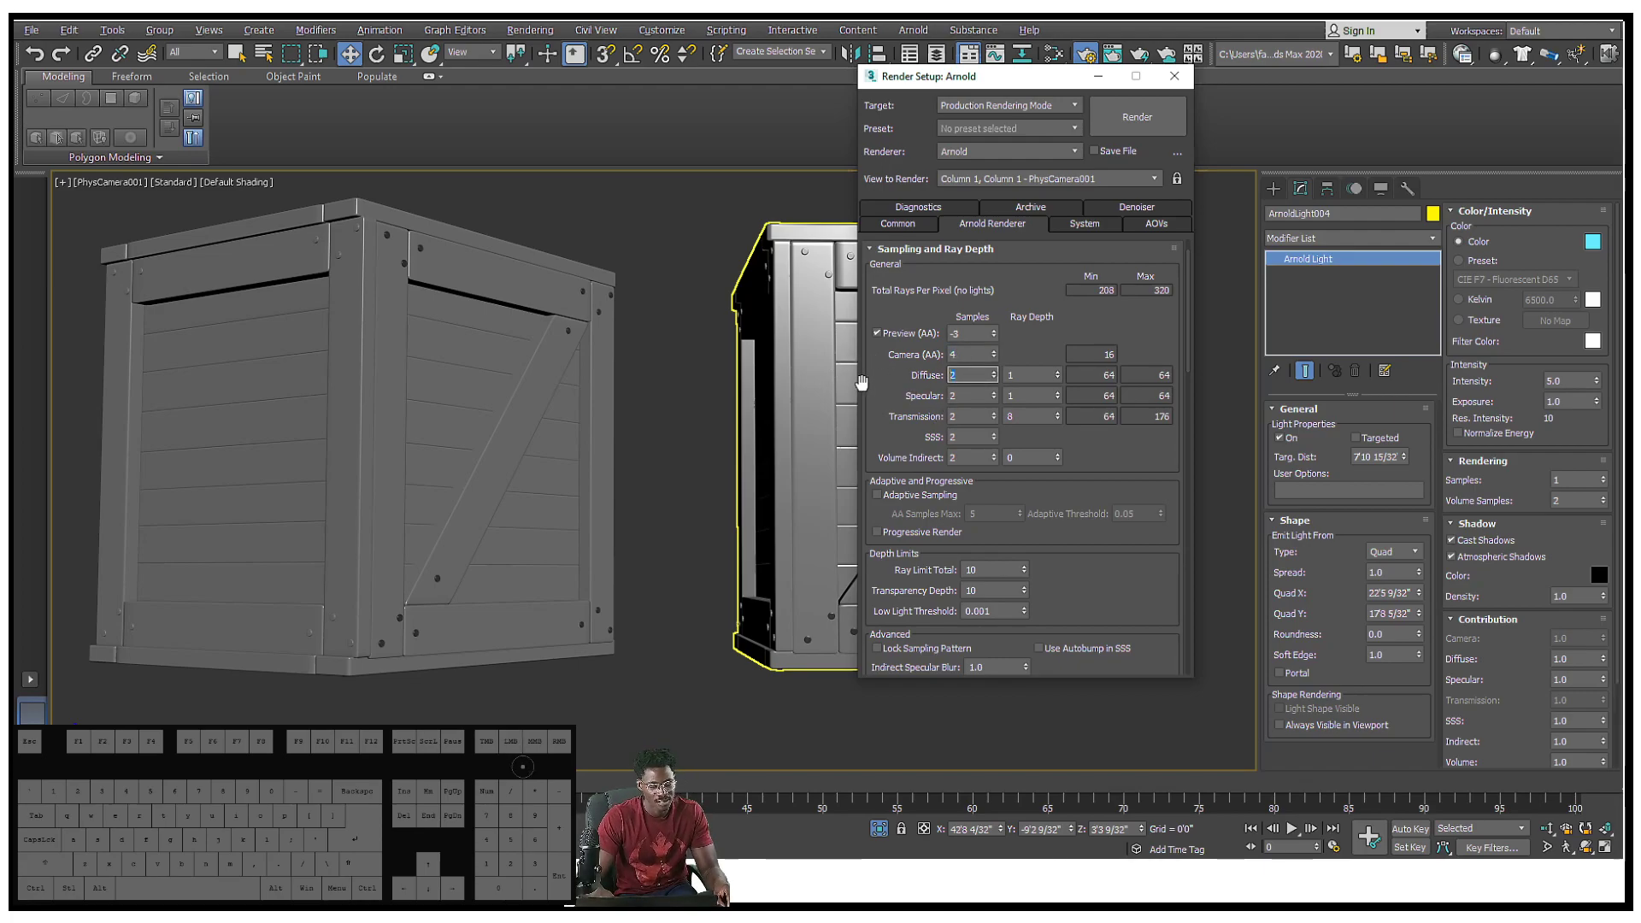
pyautogui.click(992, 370)
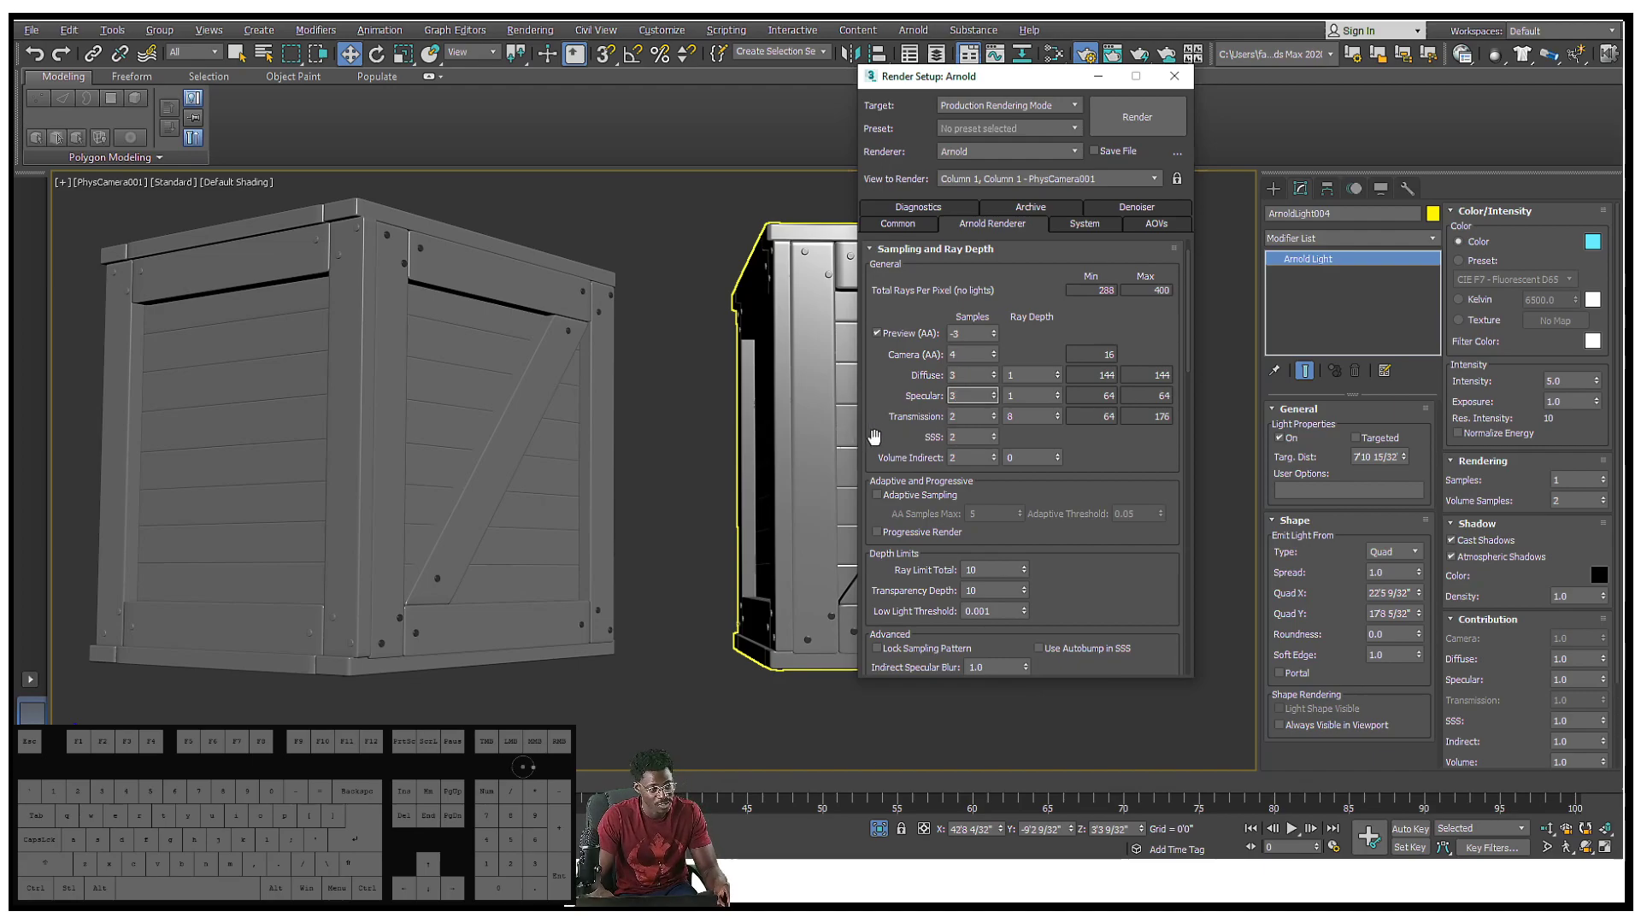
pyautogui.moveTo(924, 467)
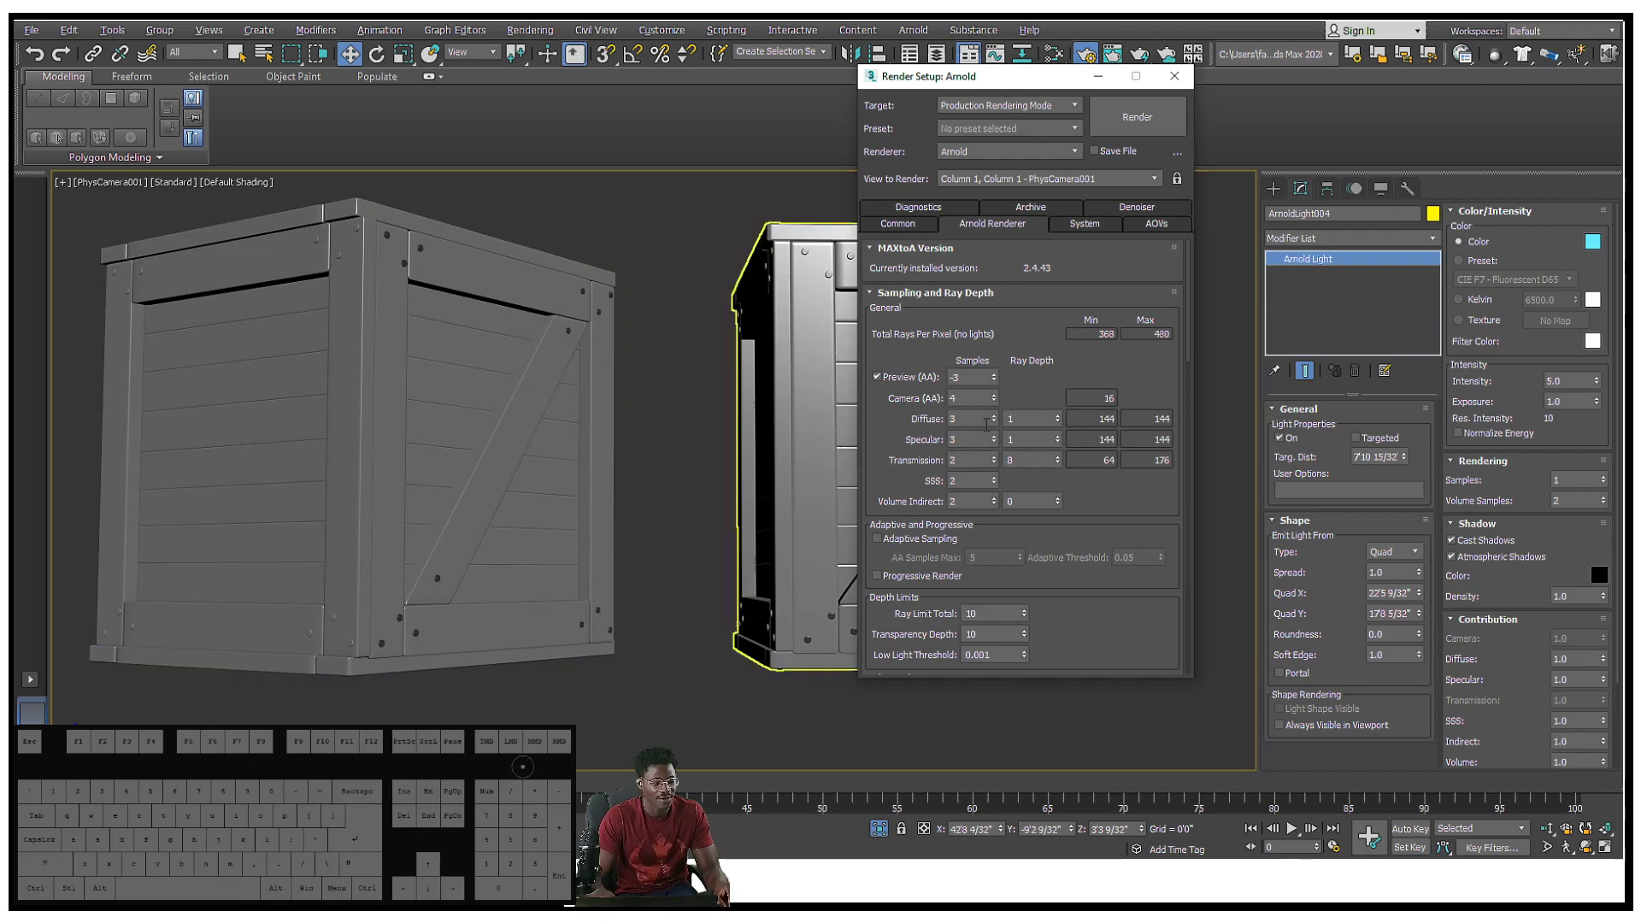
pyautogui.moveTo(999, 443)
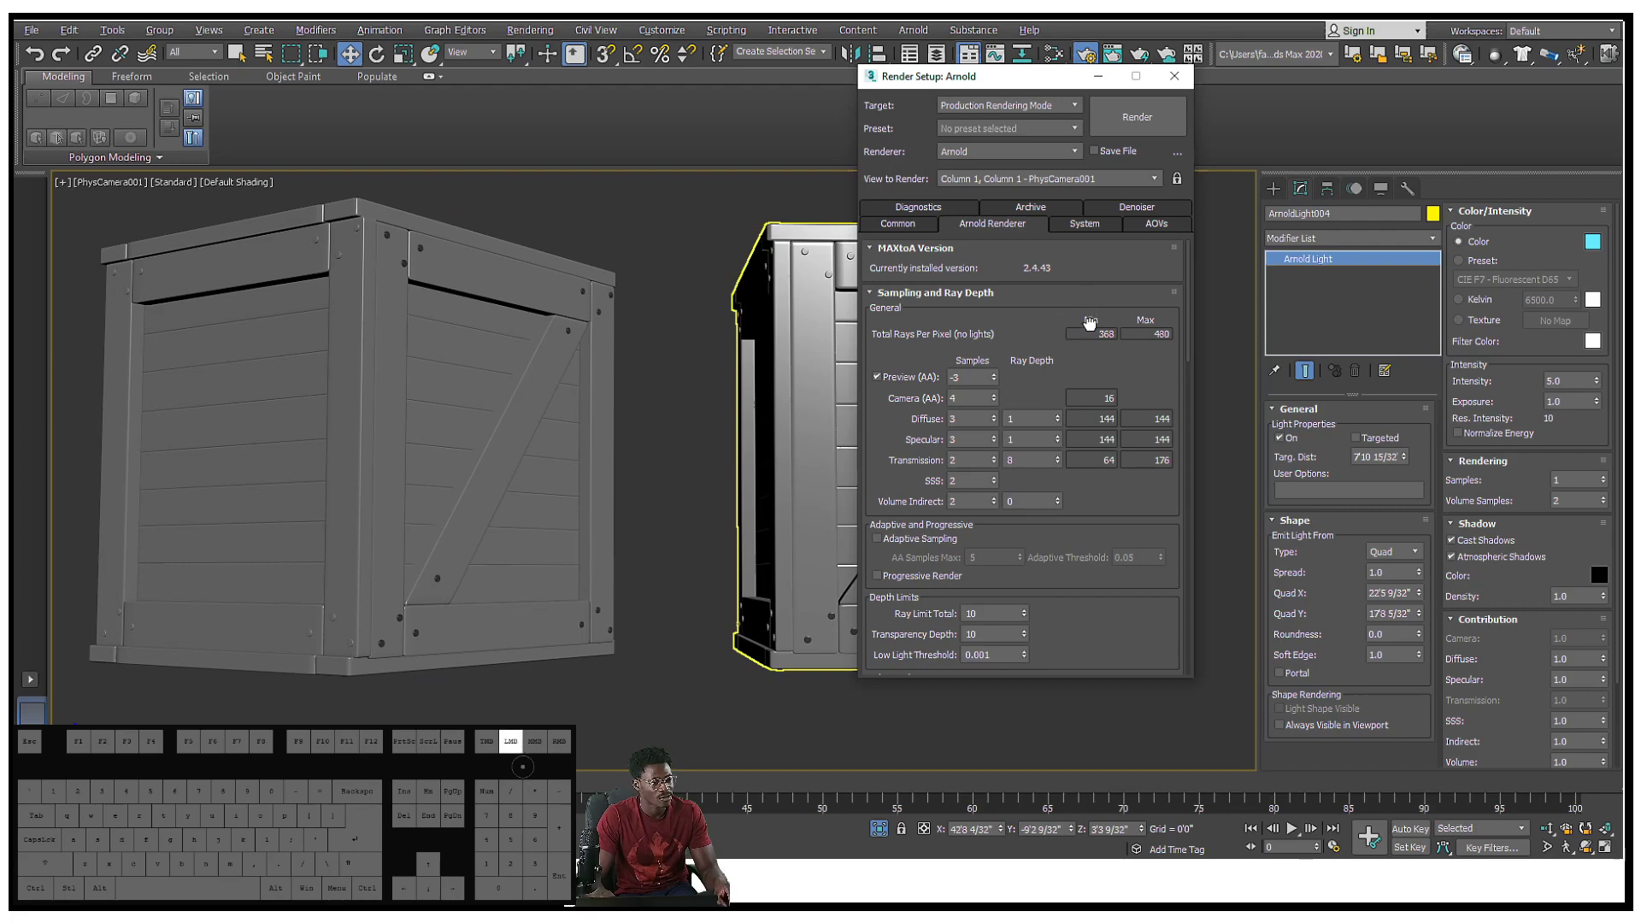
pyautogui.click(1136, 116)
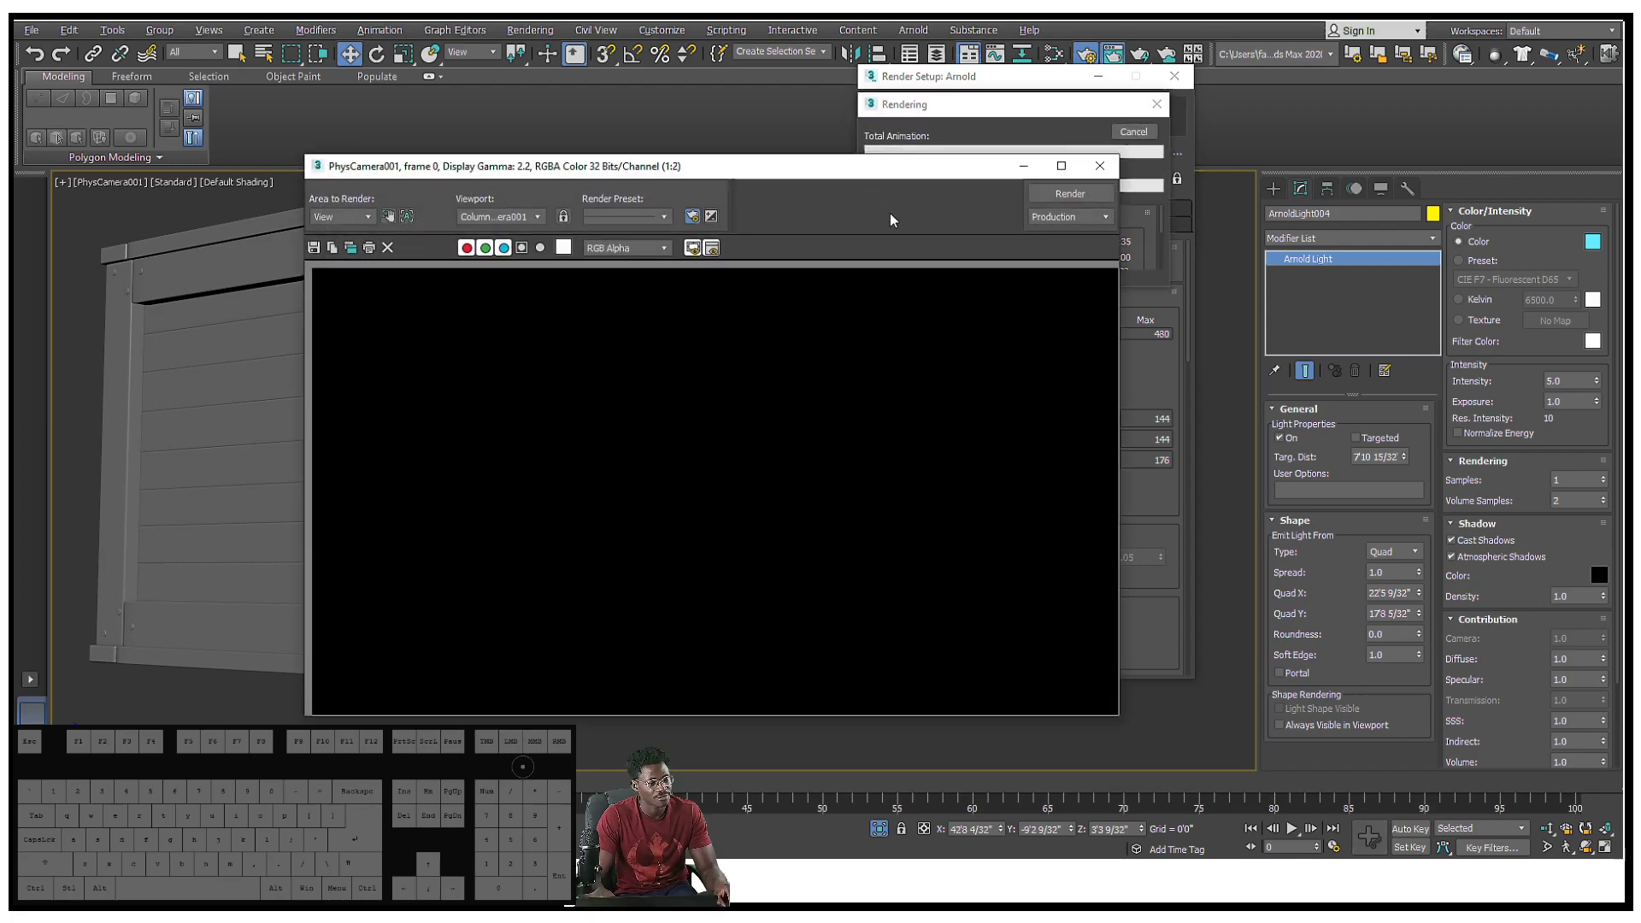
pyautogui.click(1068, 192)
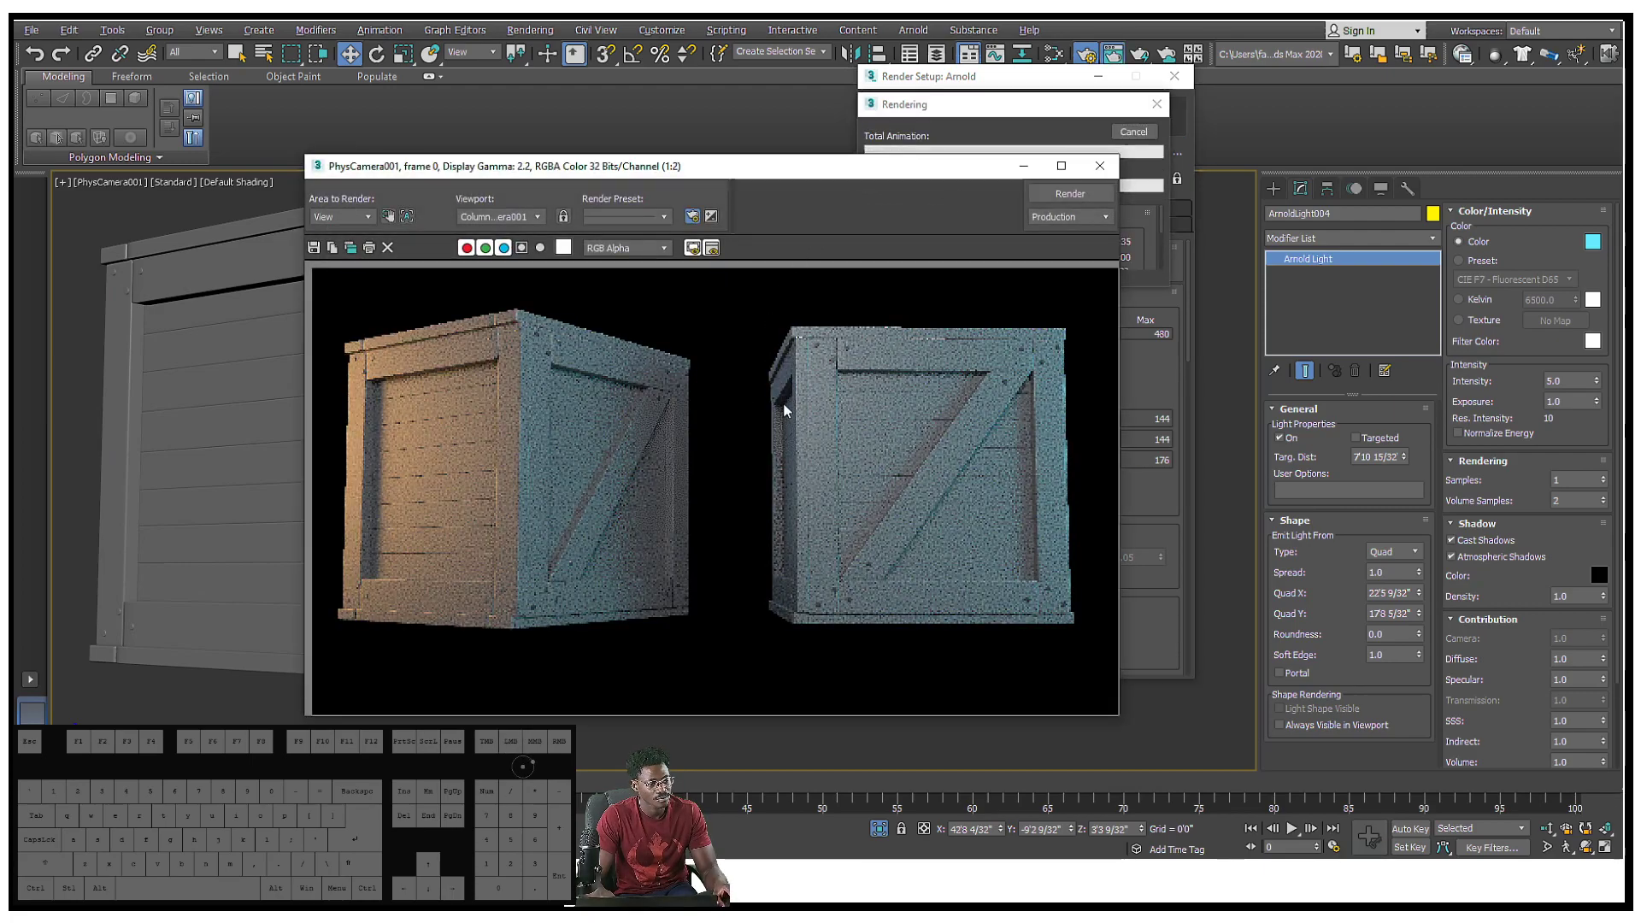